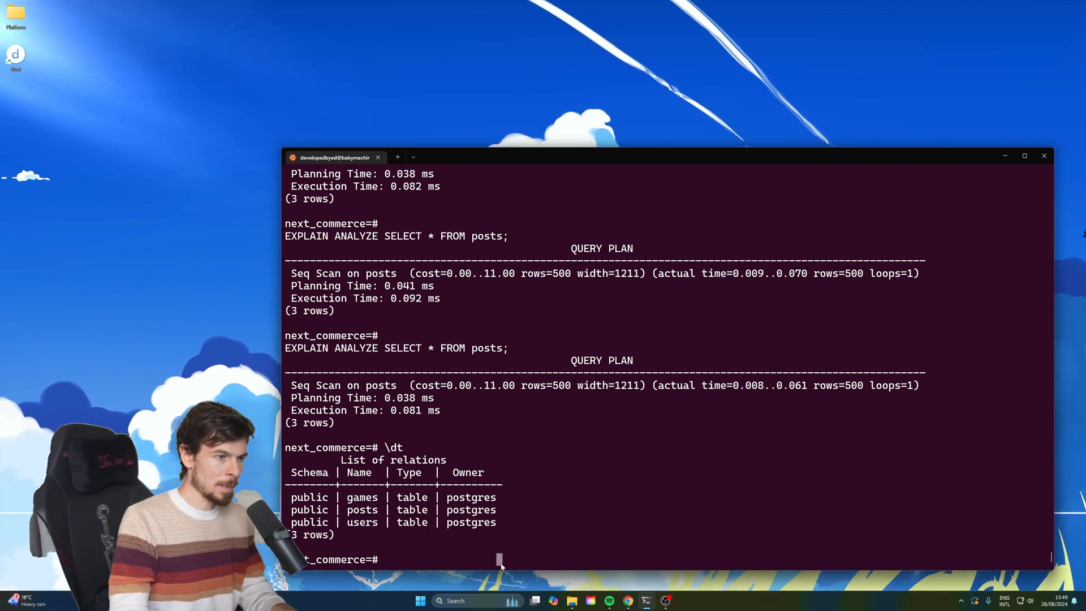
- Run SELECT * FROM posts; and scroll through the returned sample post rows
{"action": "type", "text": "SELECT"}
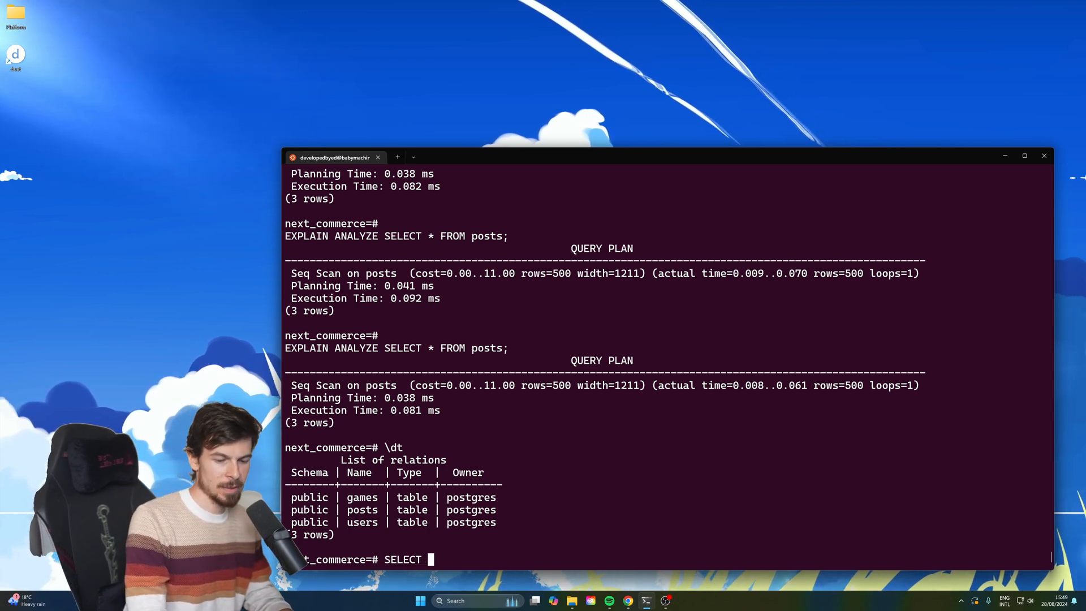
{"action": "type", "text": "* FROM"}
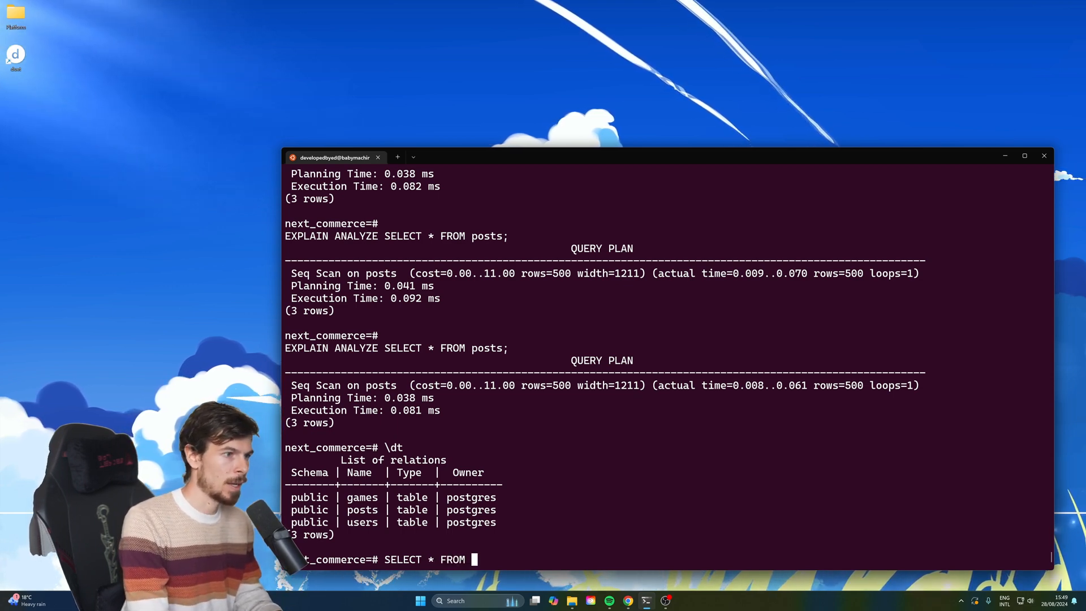
{"action": "key", "text": "Return"}
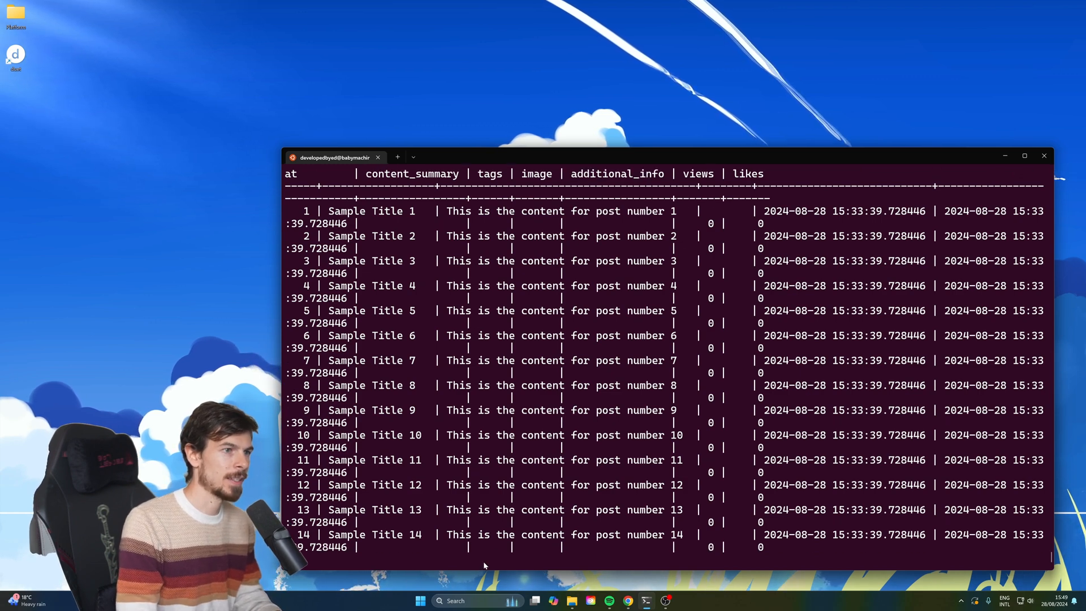
{"action": "scroll", "scroll_direction": "down", "scroll_amount": 3}
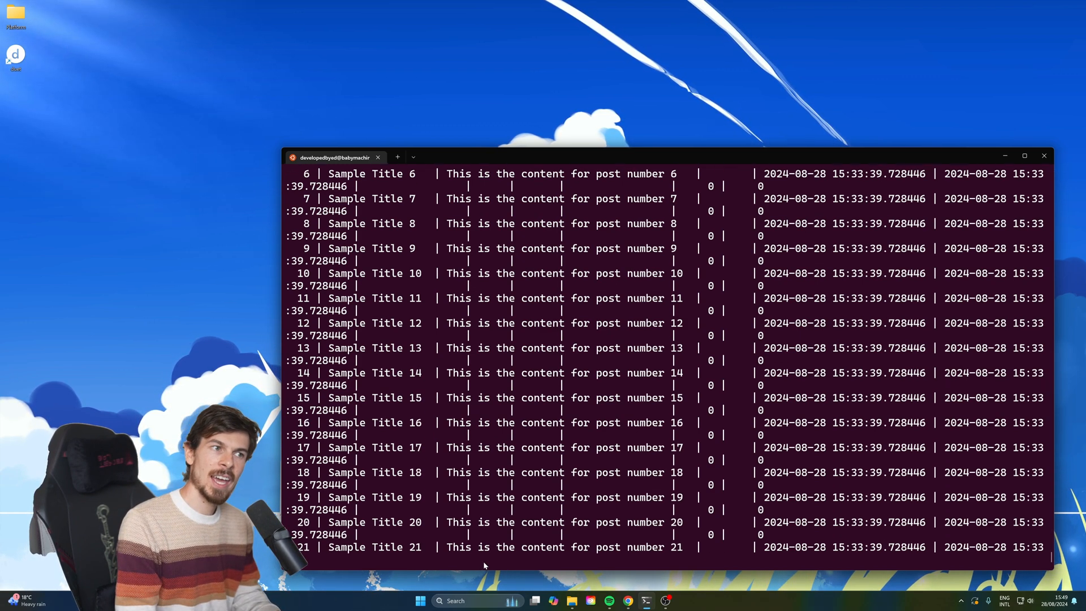
- Scroll down through the EXPLAIN ANALYZE output for the posts sequential scan
{"action": "scroll", "scroll_direction": "down", "scroll_amount": 3}
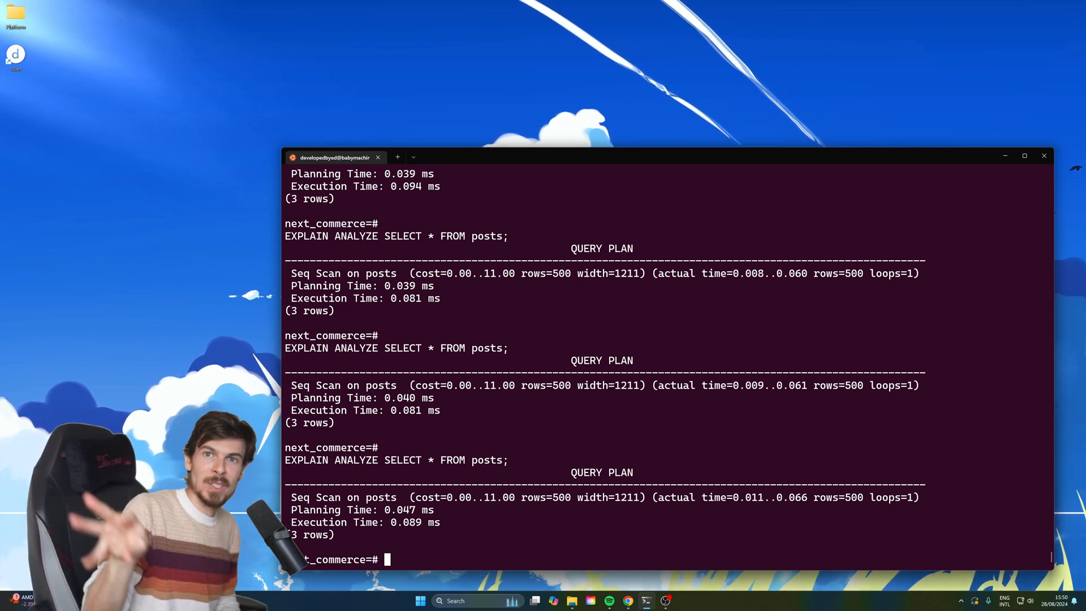
- Run EXPLAIN ANALYZE selecting only title from posts where title is 'Sample Title 3000'
{"action": "type", "text": "EXPLAIN ANALYZE SELECT * FROM posts;"}
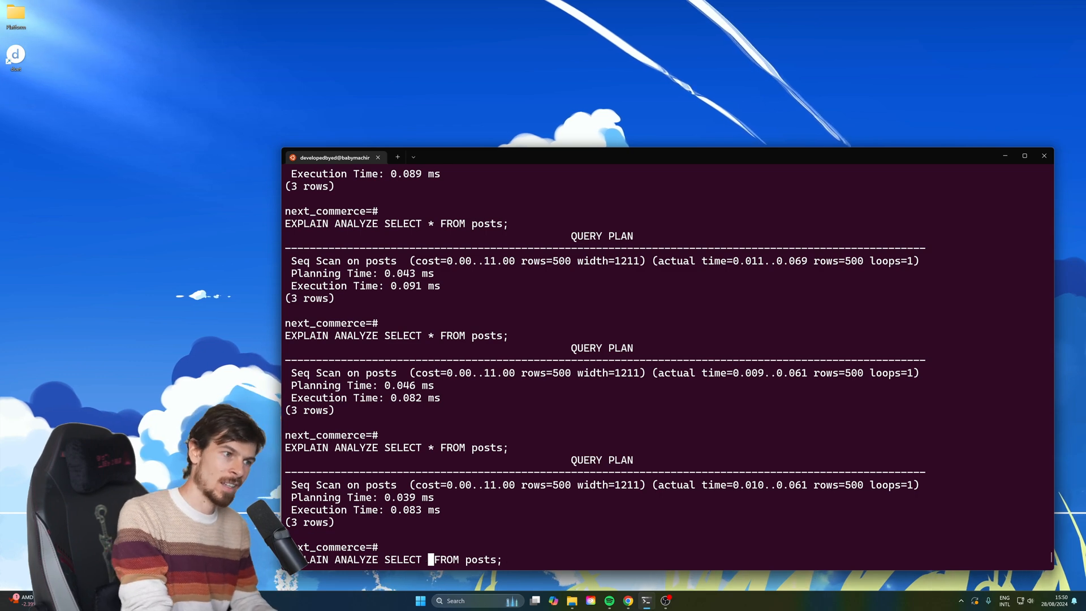
{"action": "type", "text": "title"}
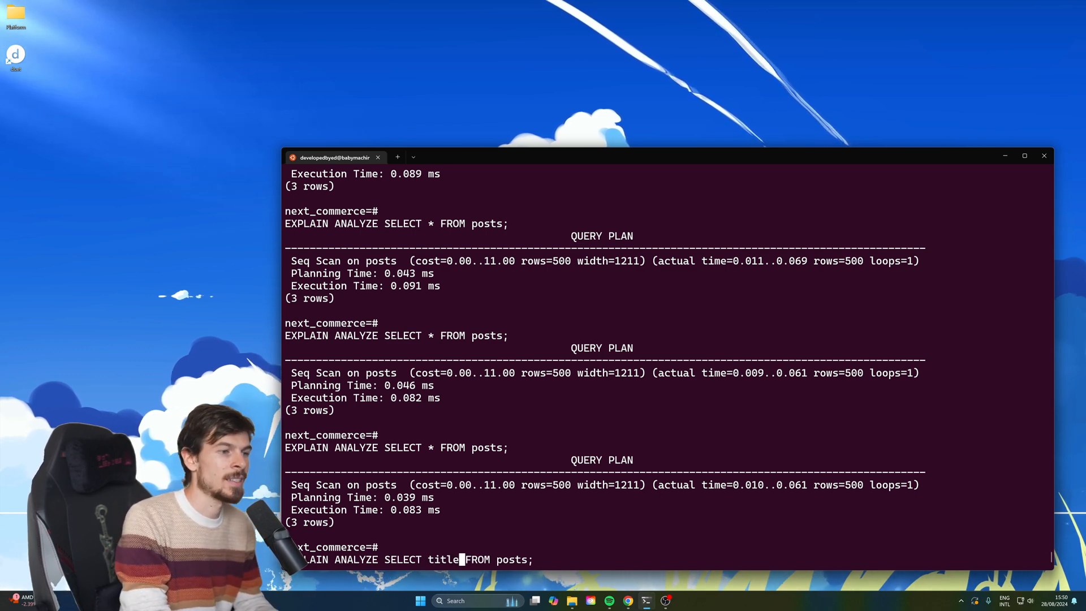
{"action": "key", "text": "Return"}
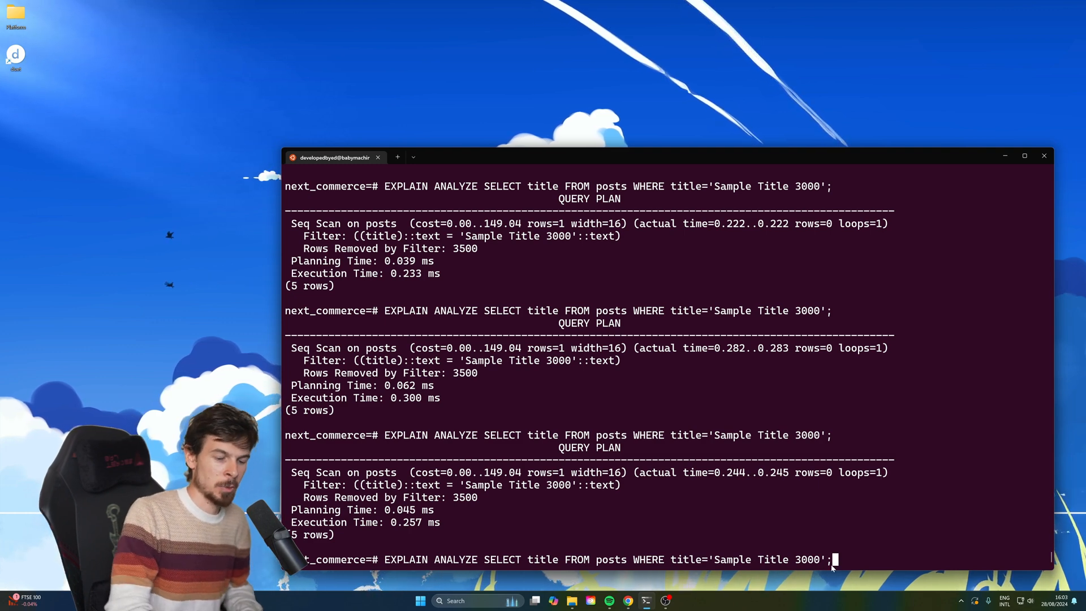
- Rerun the 'Sample Title 3000' lookup plan, confirming a sequential scan removing 3500 rows, then start a CREATE statement
{"action": "key", "text": "Return"}
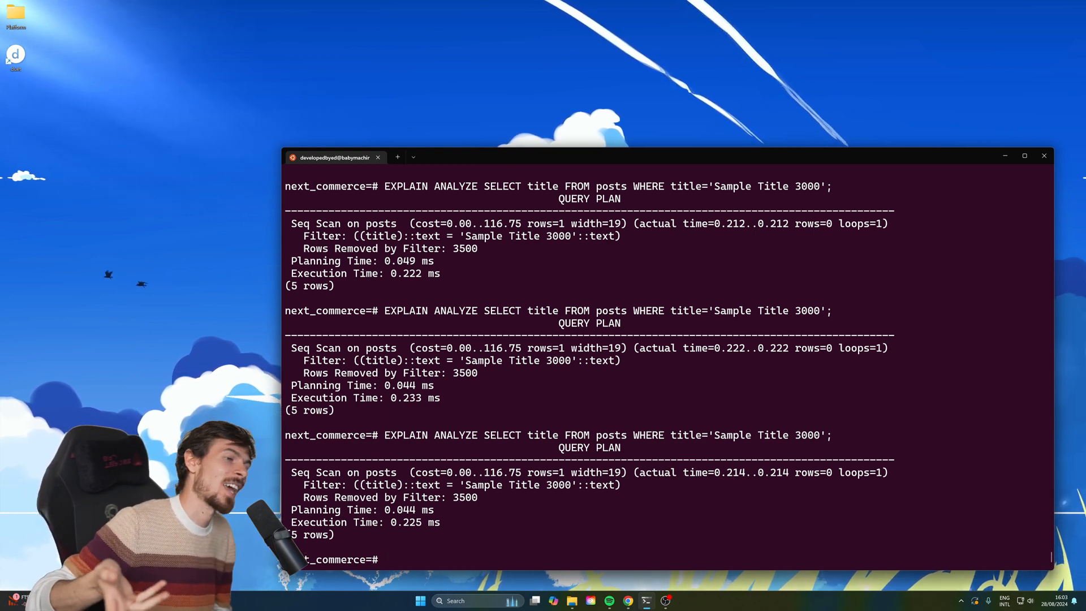
{"action": "type", "text": "EXPLAIN ANALYZE SELECT title FROM posts WHERE title='Sample Title 3000';"}
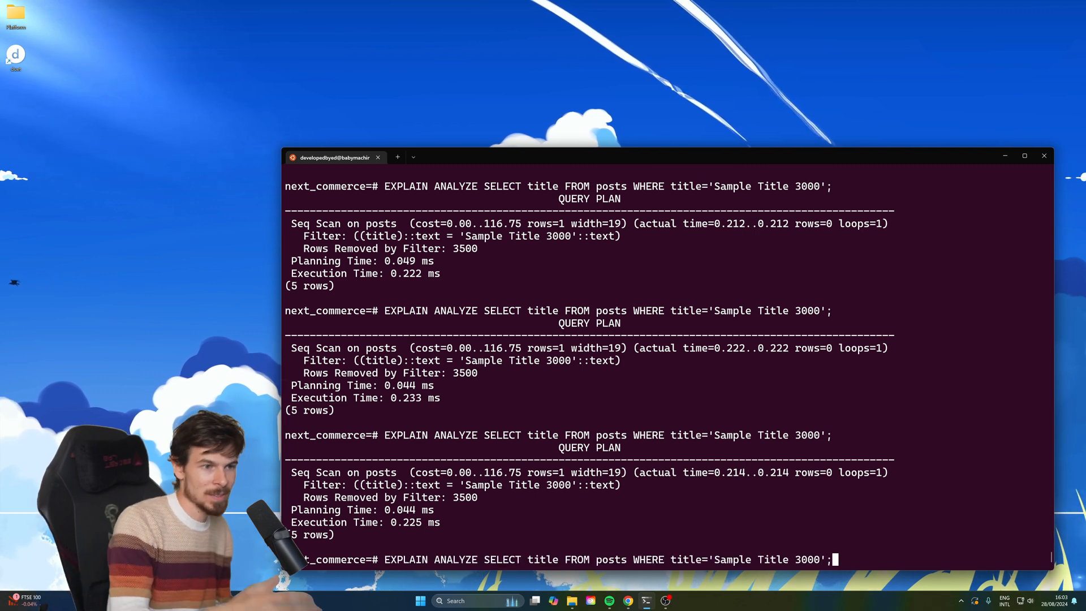
{"action": "key", "text": "Return"}
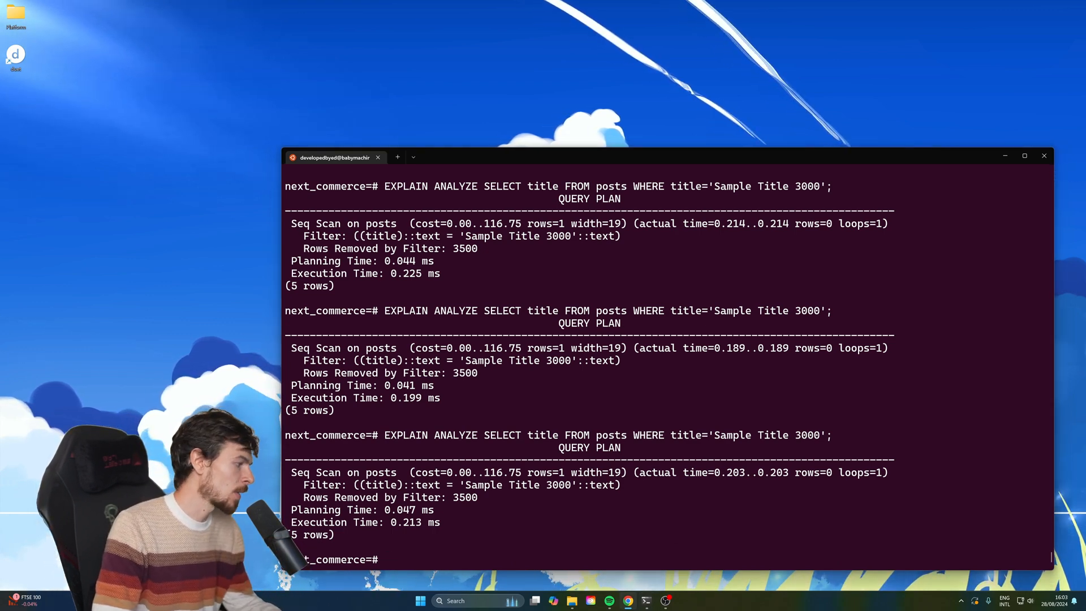
{"action": "mouse_move", "coordinate": [534, 395]}
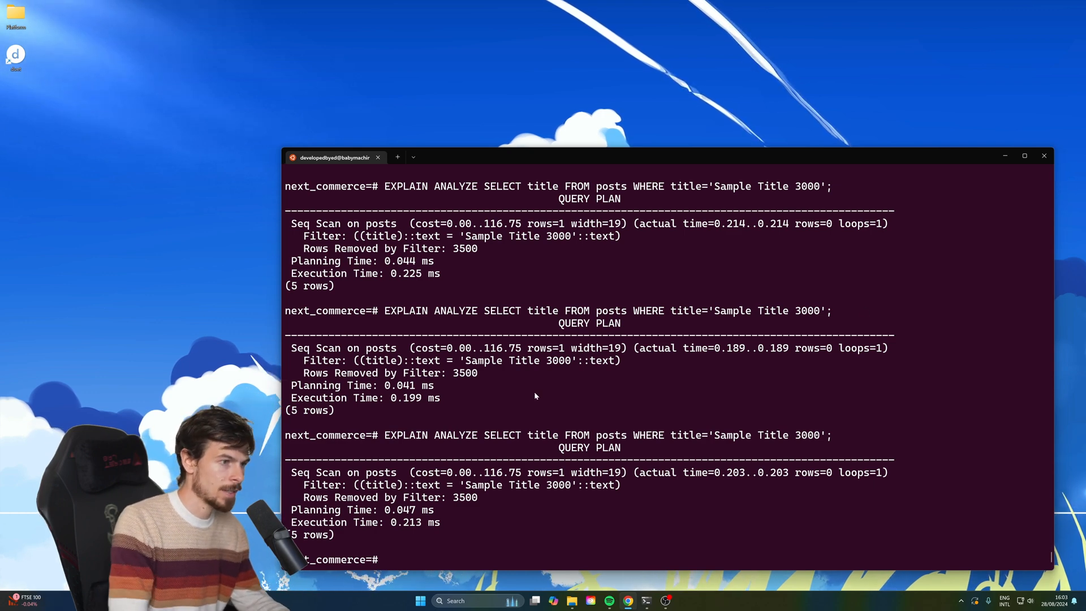
{"action": "type", "text": "CREATE"}
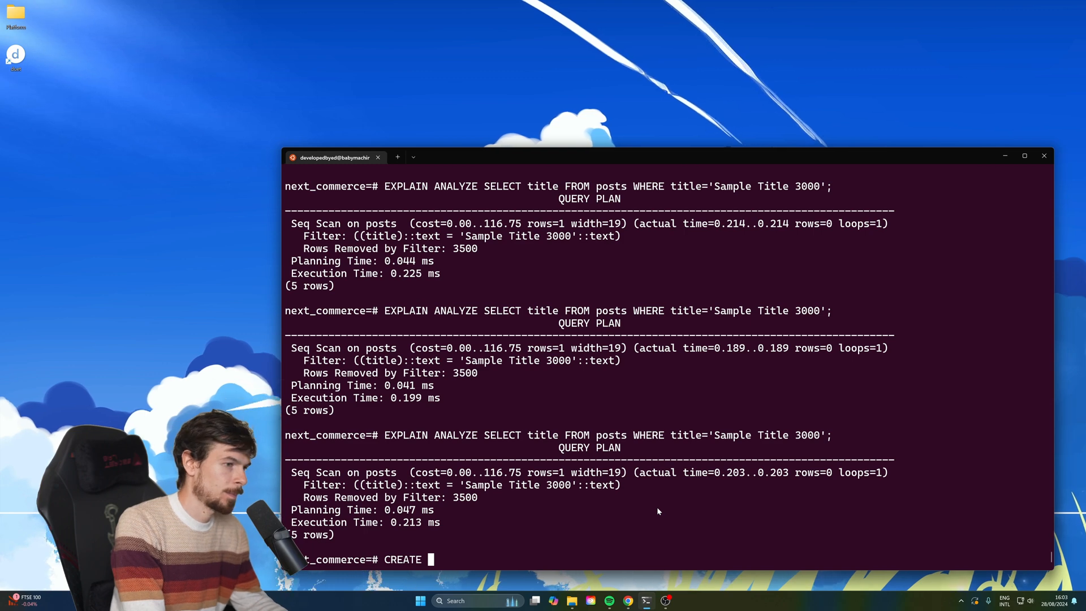
- Create the idx_title index on posts(title) and look up 'Sample Title 100'
{"action": "type", "text": "INDEX"}
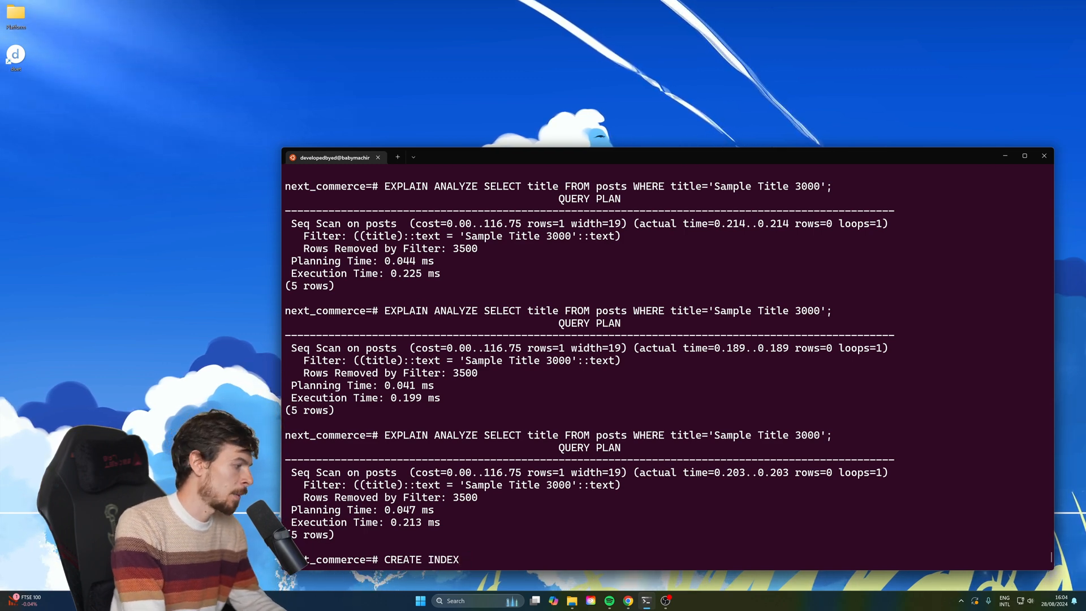
{"action": "type", "text": "idx_title"}
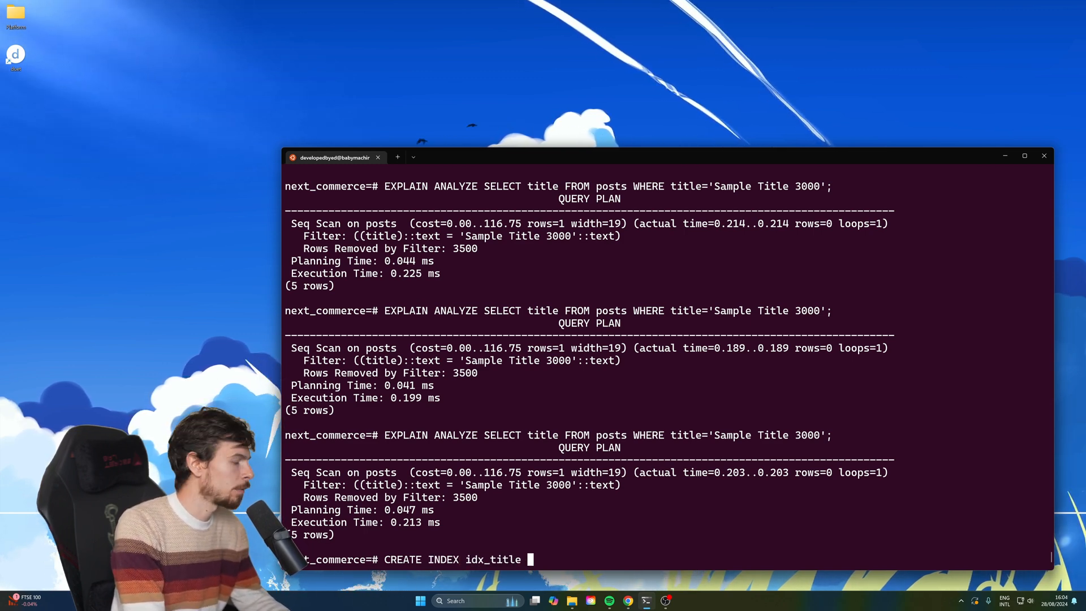
{"action": "type", "text": "ON"}
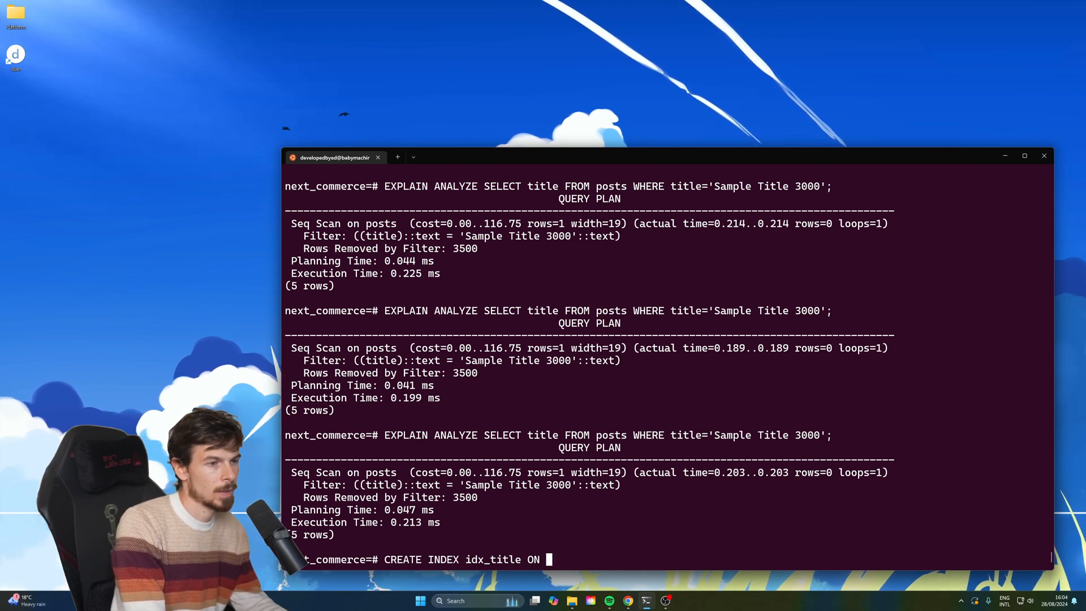
{"action": "type", "text": "posts(ti"}
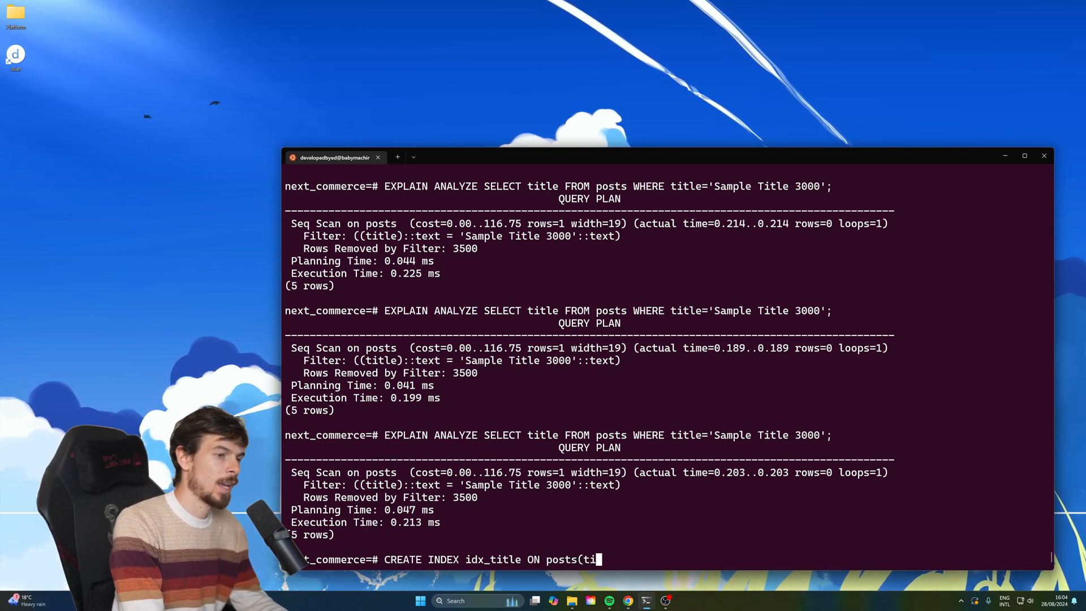
{"action": "type", "text": "tle);"}
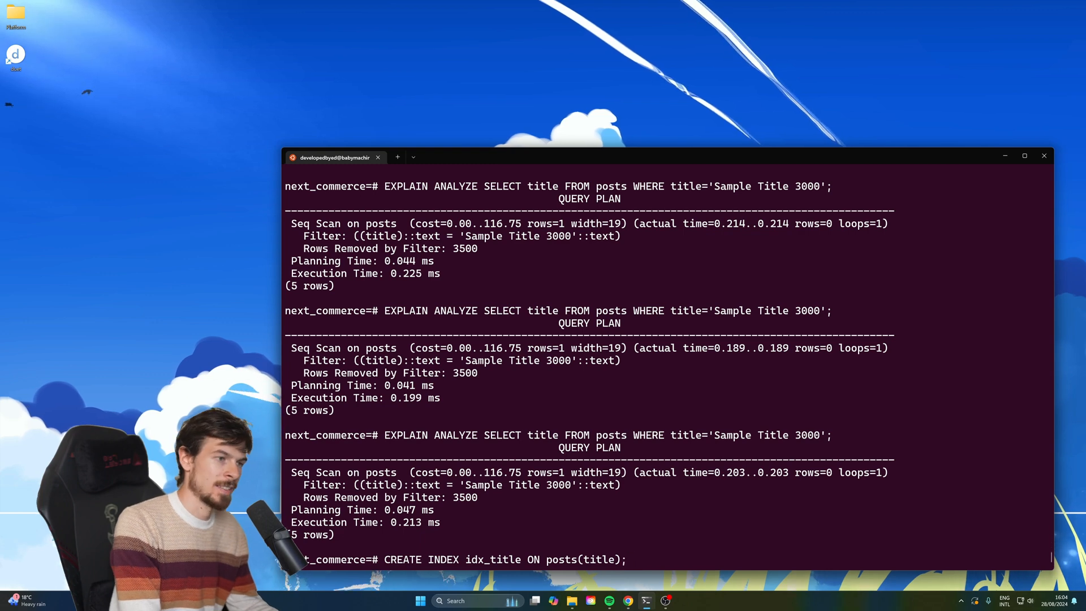
{"action": "key", "text": "Return"}
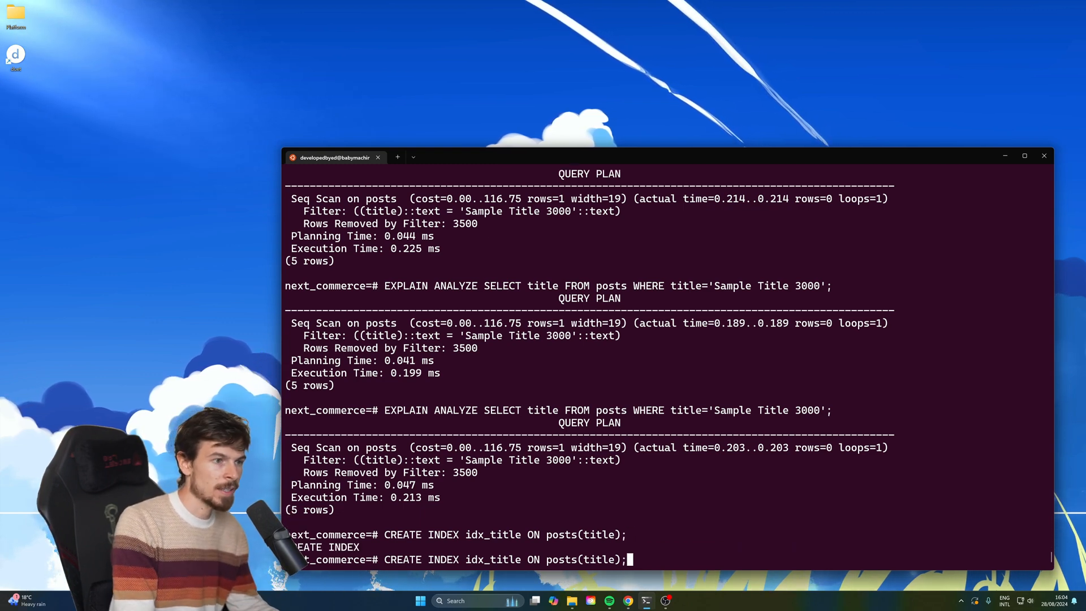
{"action": "key", "text": "Return"}
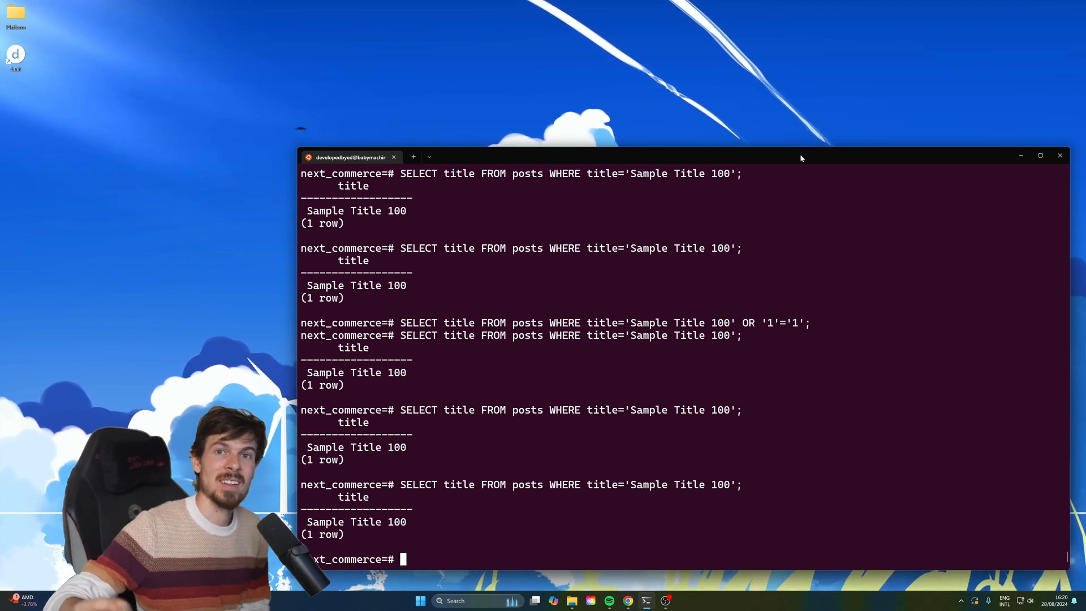
- Rewrite the title lookup as a user-input style query with 'Sample Title 100' in quotes
{"action": "type", "text": "SELECT title FROM posts WHERE title='Sample Title 100';"}
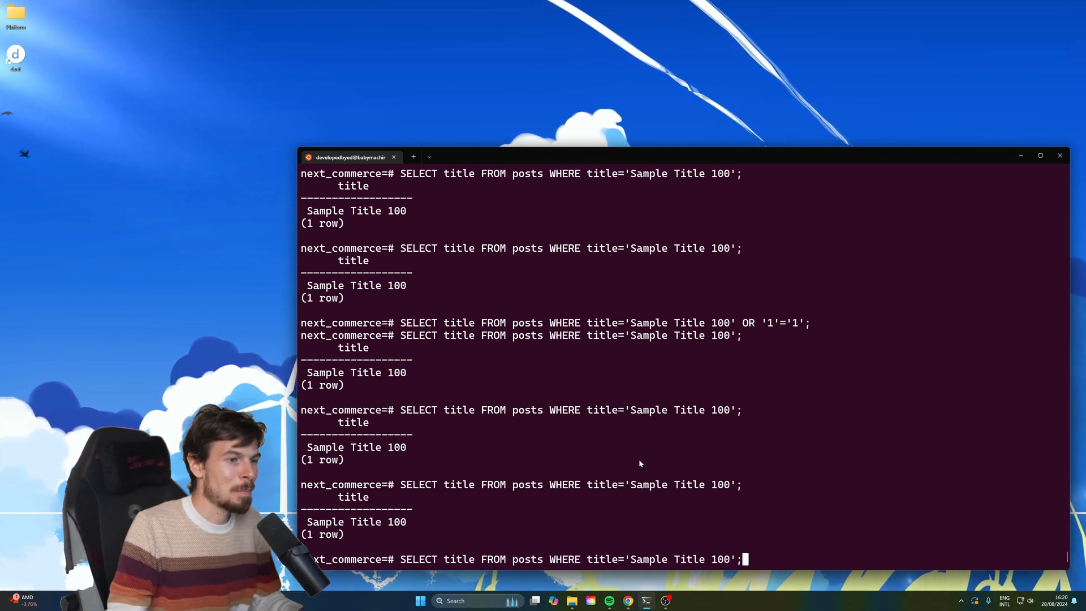
{"action": "mouse_move", "coordinate": [752, 546]}
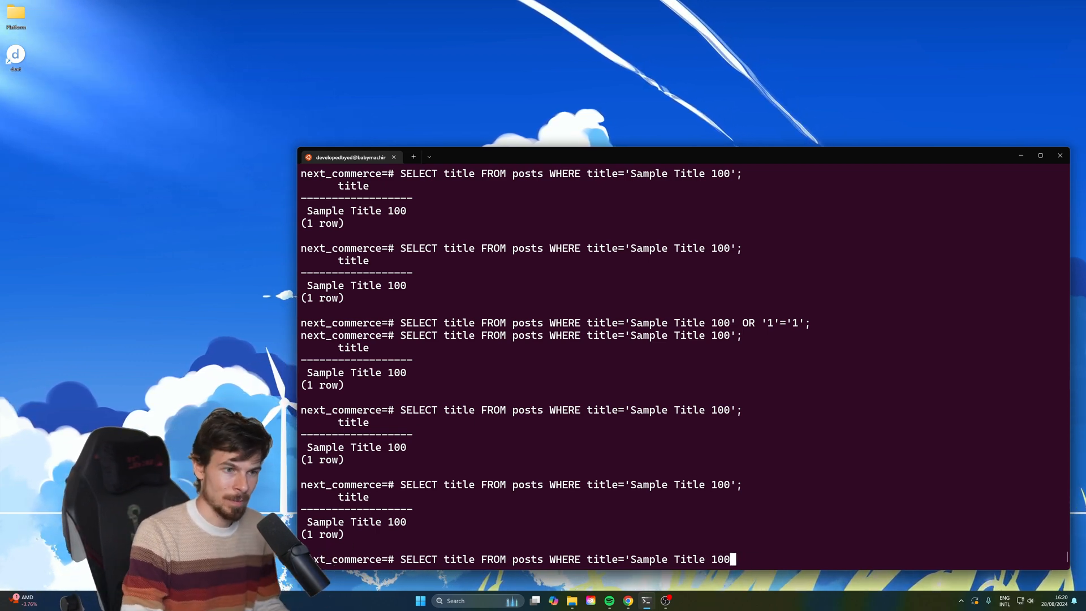
{"action": "type", "text": "us"}
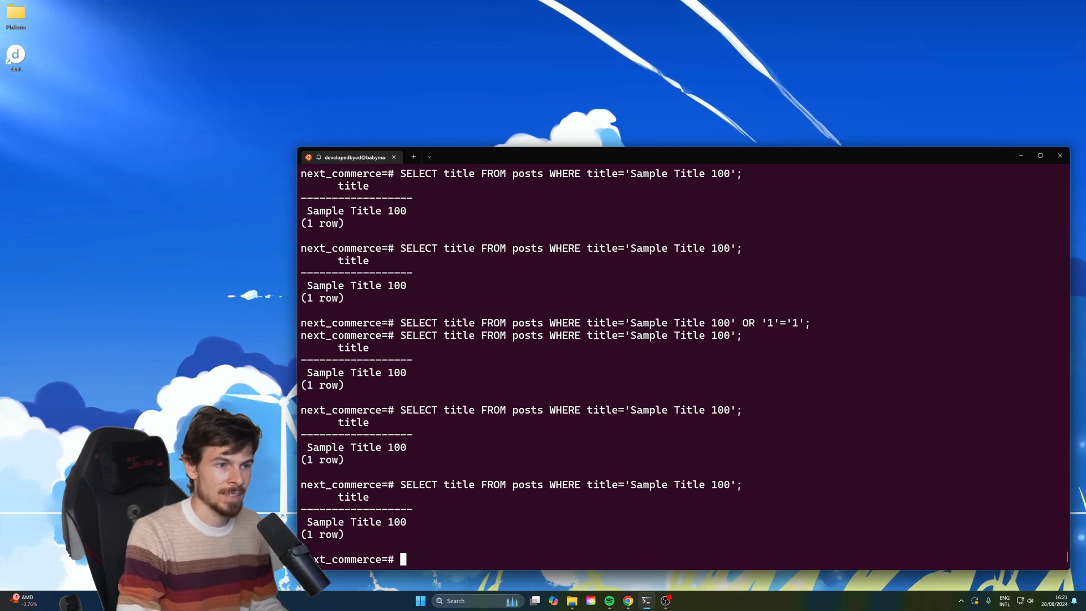
{"action": "type", "text": "SELECT title FROM posts WHERE title=userinput"}
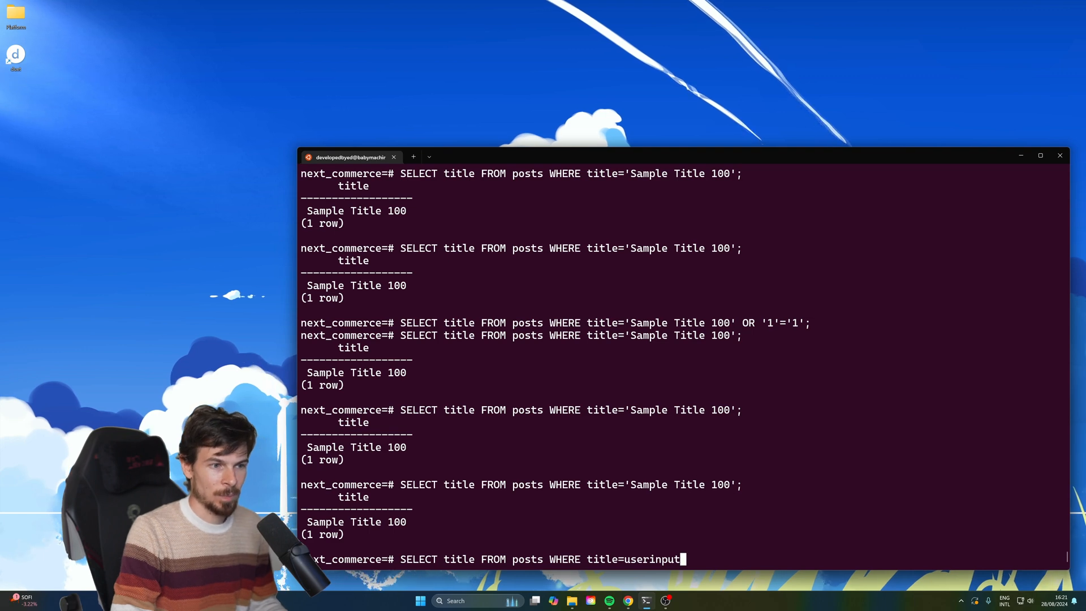
{"action": "key", "text": "Backspace"}
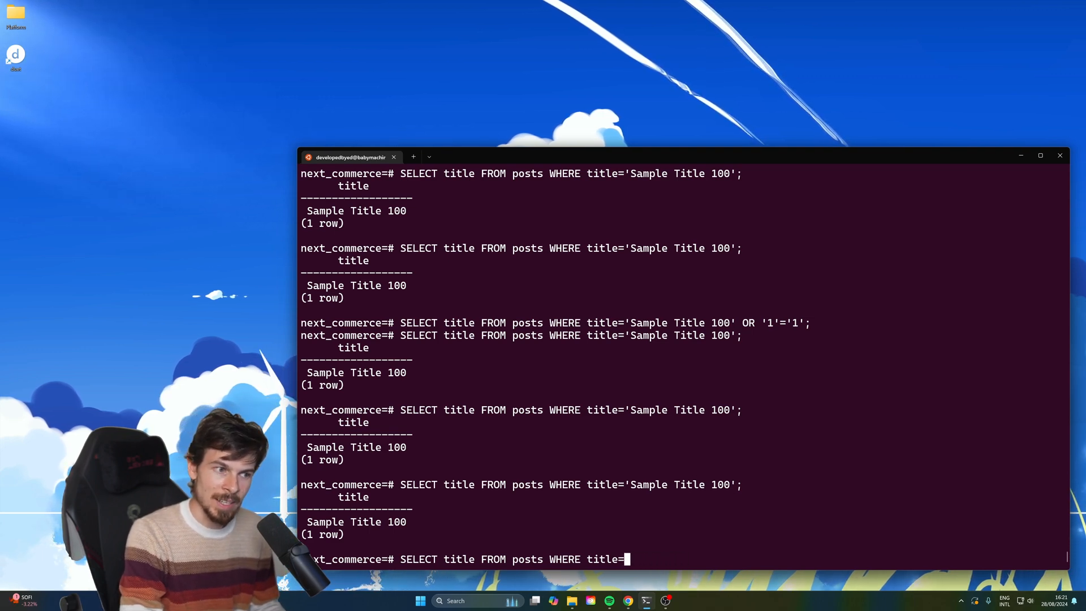
{"action": "type", "text": "';"}
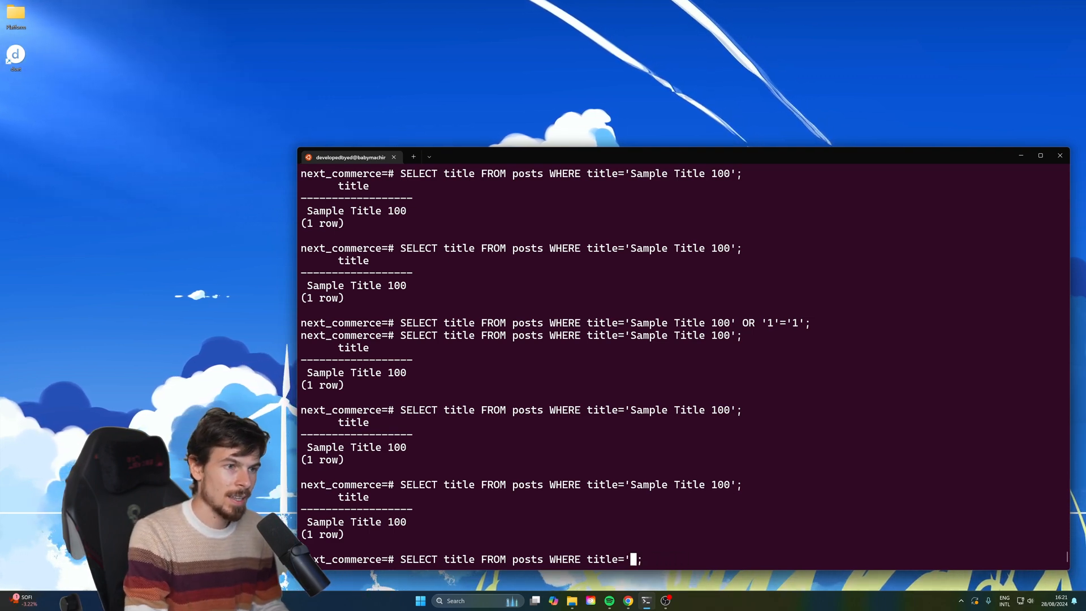
{"action": "type", "text": "Sample"}
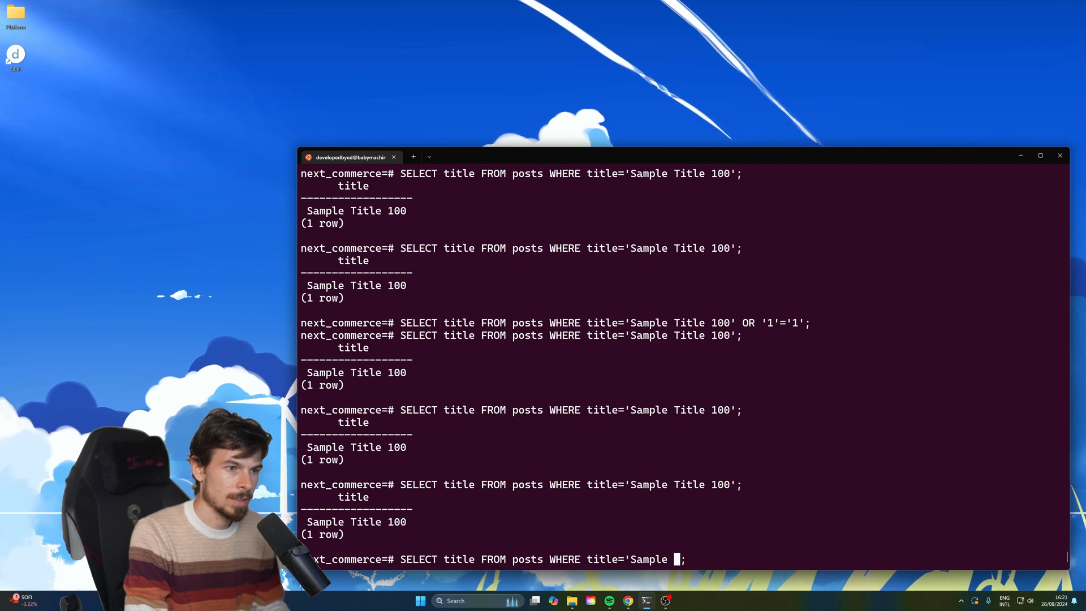
{"action": "type", "text": "Tit"}
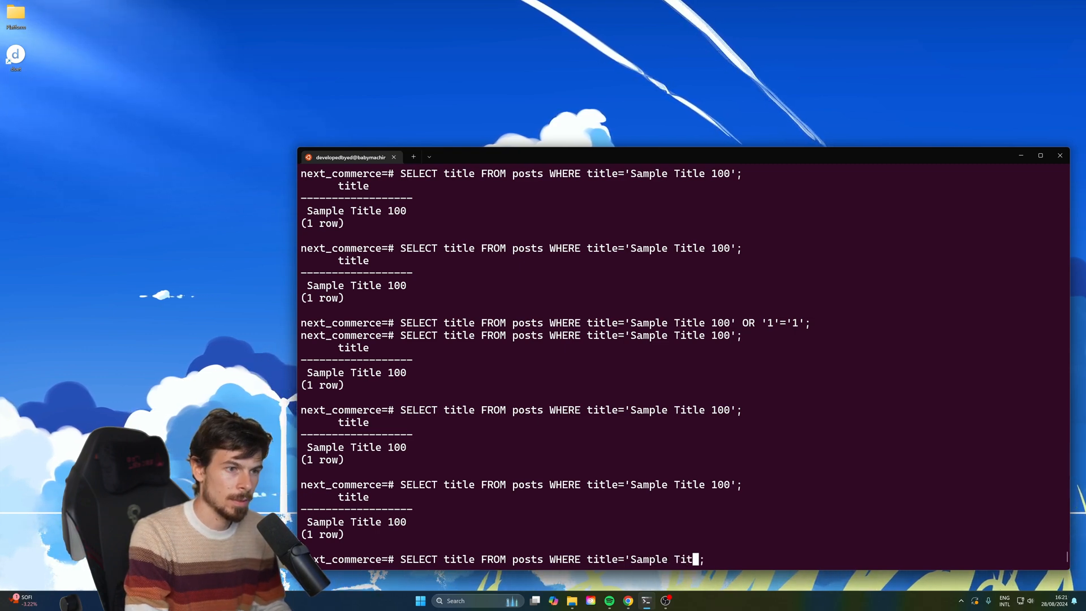
{"action": "type", "text": "le 100"}
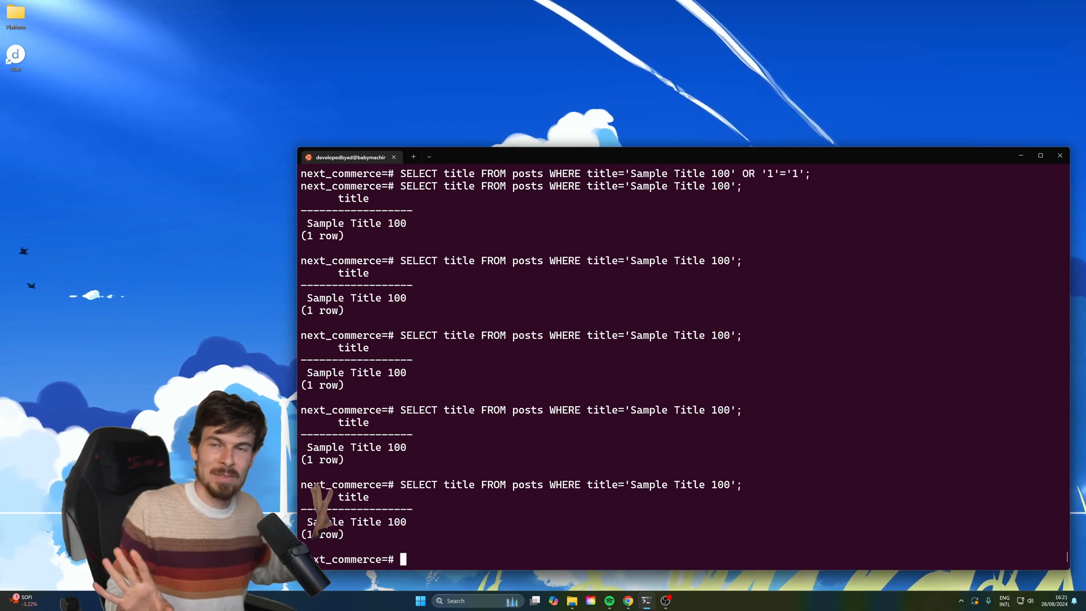
- Run the lookup with OR '1' = '1' appended, page through every returned title and leave the listing
{"action": "type", "text": "SELECT title FROM posts WHERE title='Sample Title 100';"}
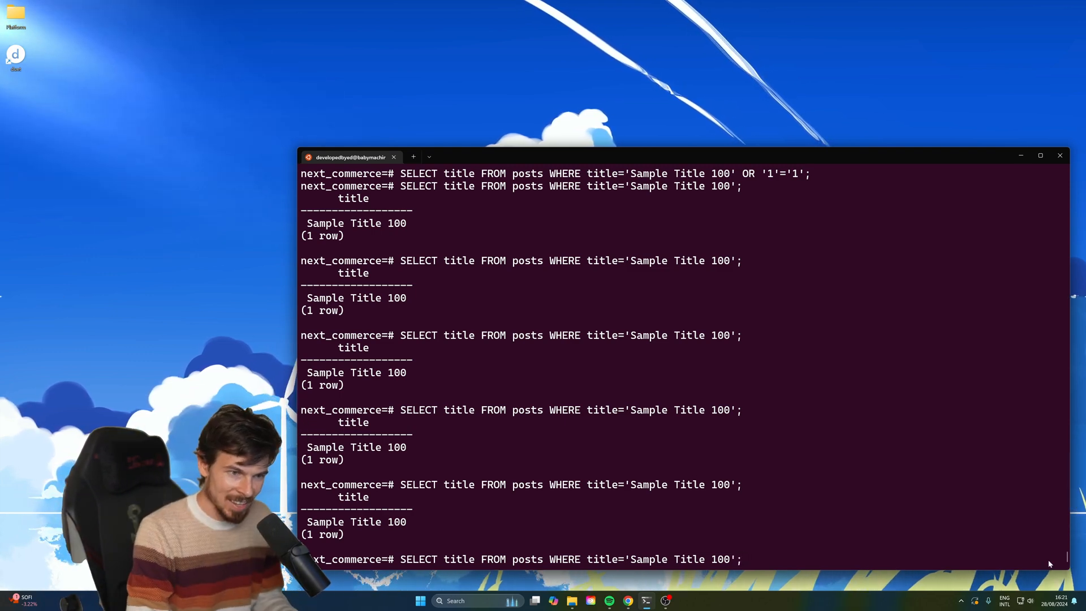
{"action": "type", "text": "OR"}
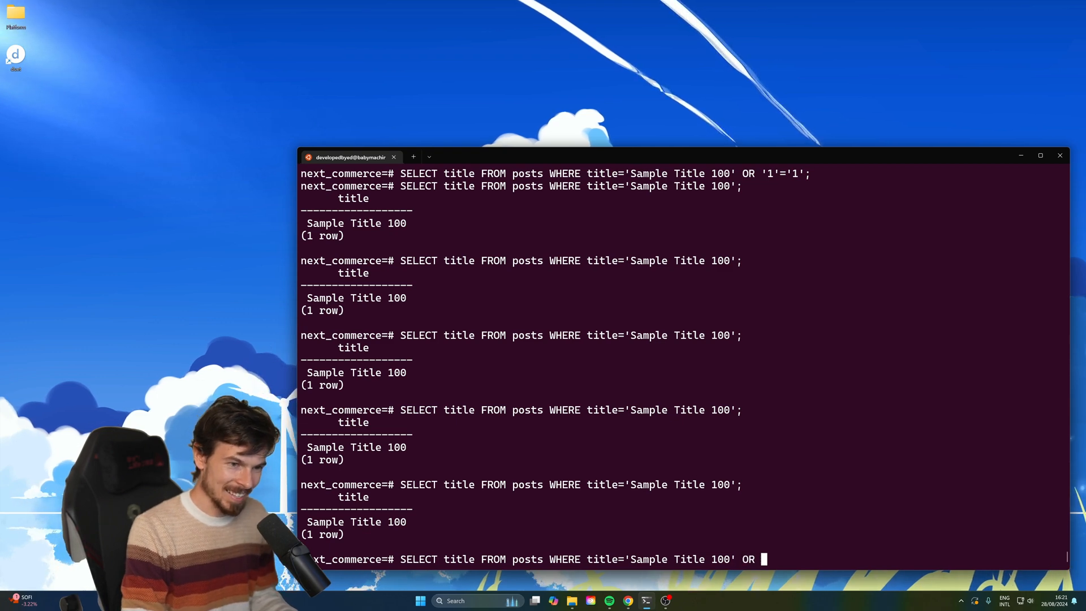
{"action": "type", "text": "'1' ="}
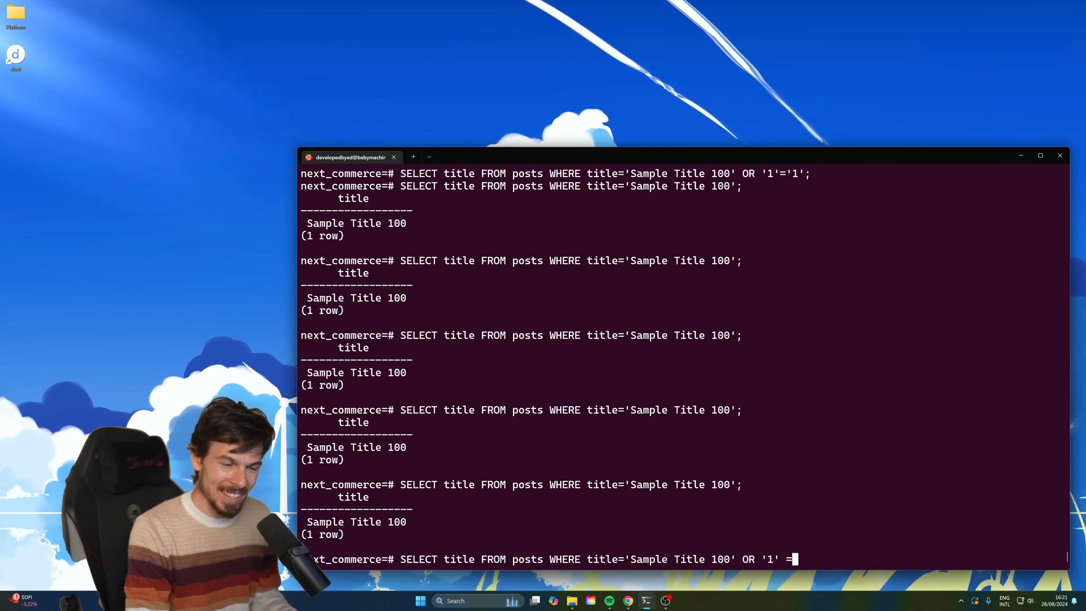
{"action": "type", "text": "'1';"}
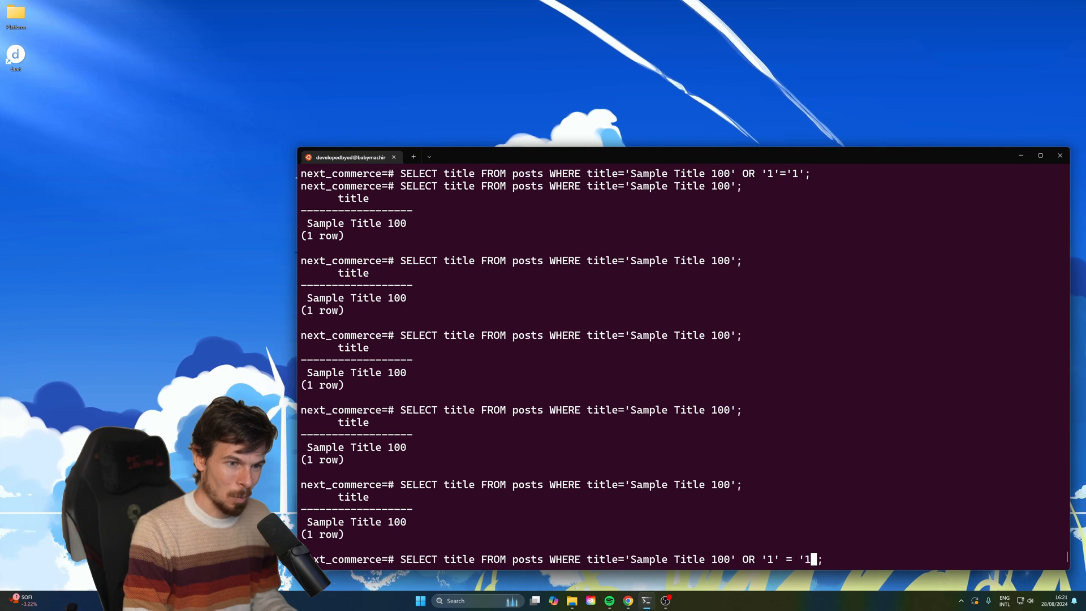
{"action": "type", "text": ";"}
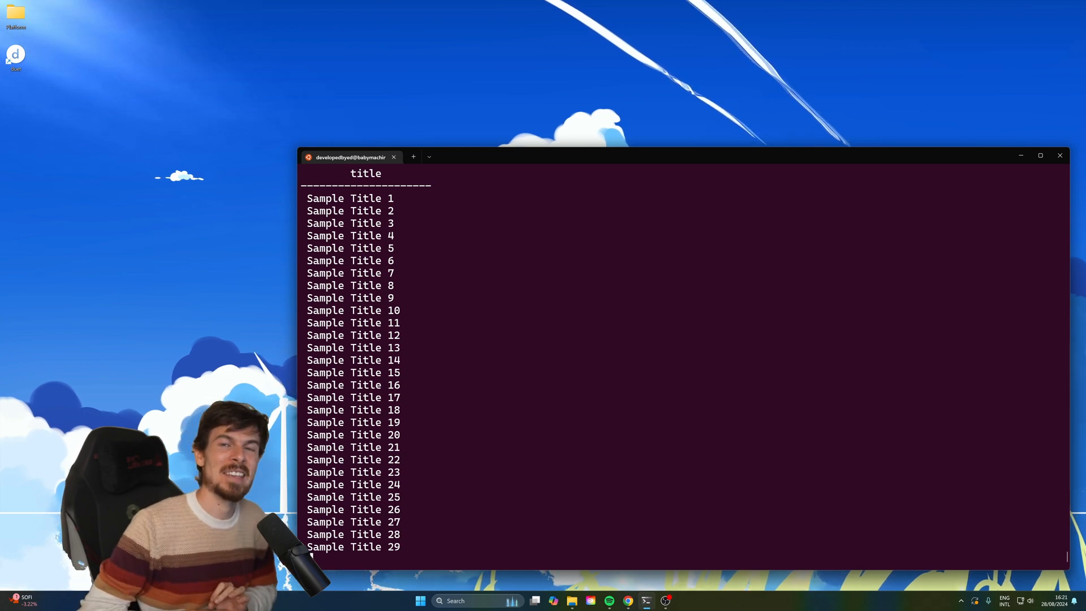
{"action": "scroll", "scroll_direction": "down", "scroll_amount": 3}
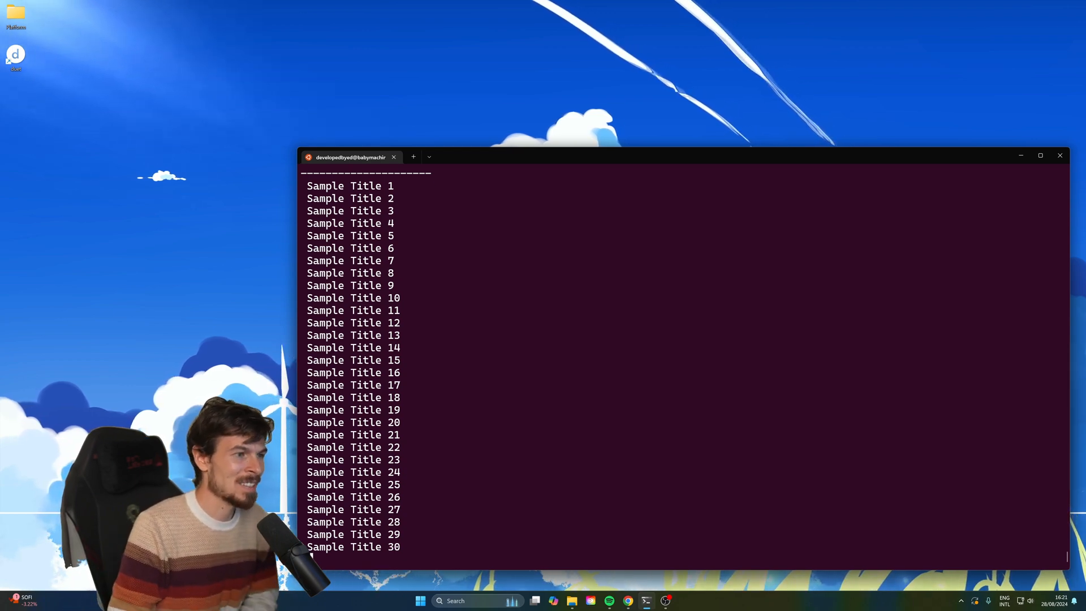
{"action": "scroll", "scroll_direction": "down", "scroll_amount": 3}
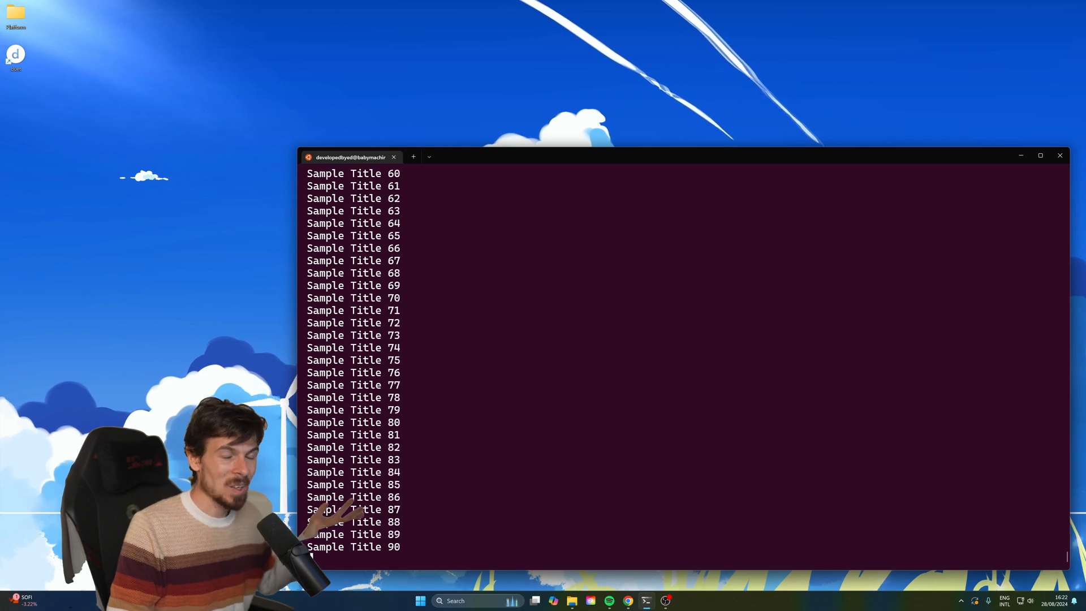
{"action": "scroll", "scroll_direction": "down", "scroll_amount": 3}
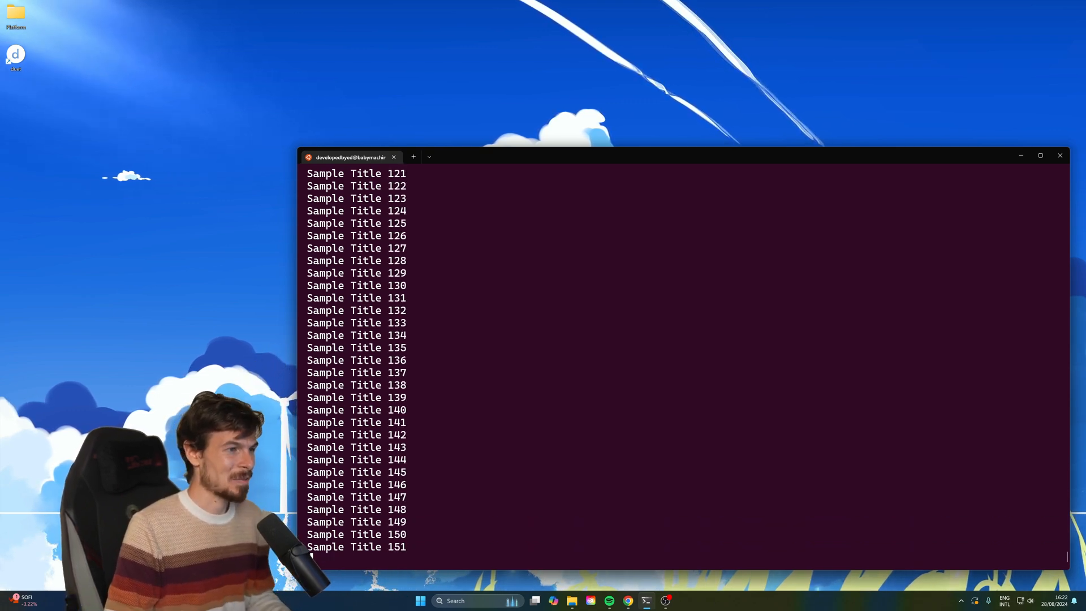
{"action": "scroll", "scroll_direction": "down", "scroll_amount": 3}
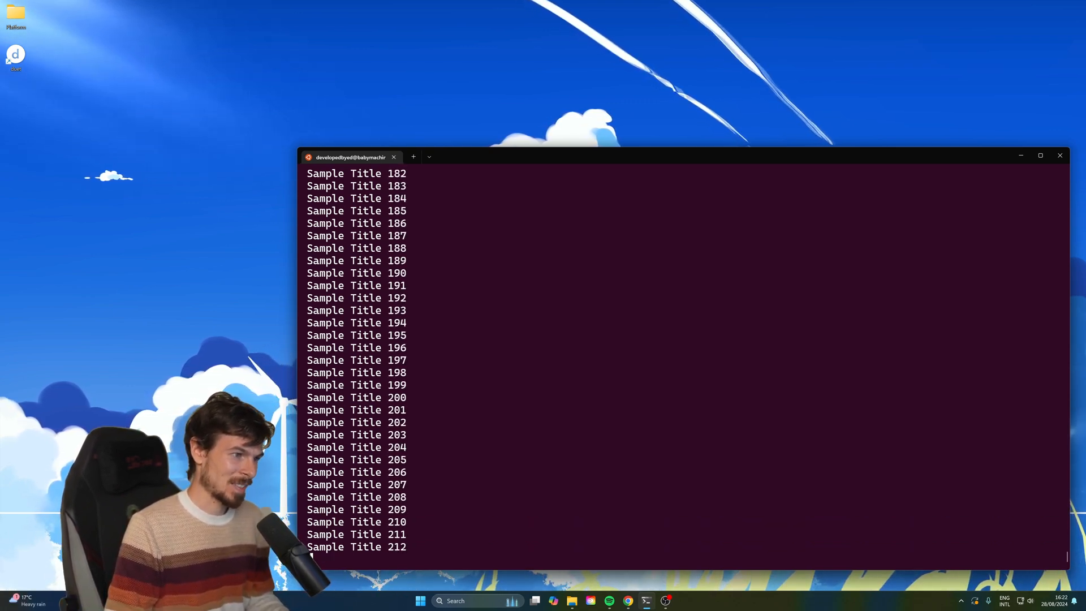
{"action": "key", "text": "Return"}
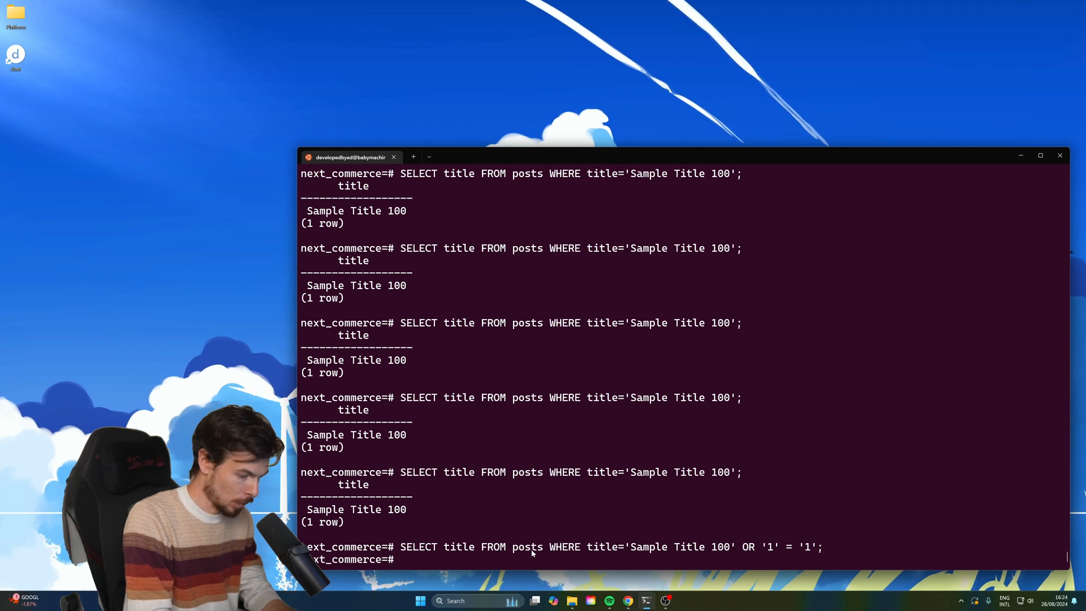
- Write PREPARE stmt AS SELECT * FROM posts WHERE title = $1
{"action": "type", "text": "PREPARE"}
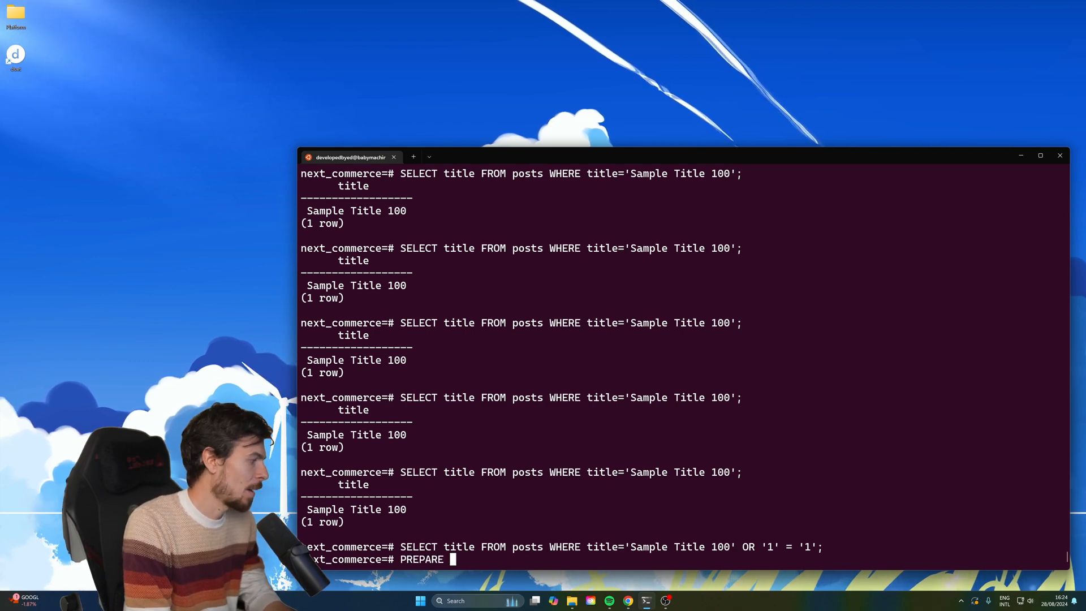
{"action": "type", "text": "stmt"}
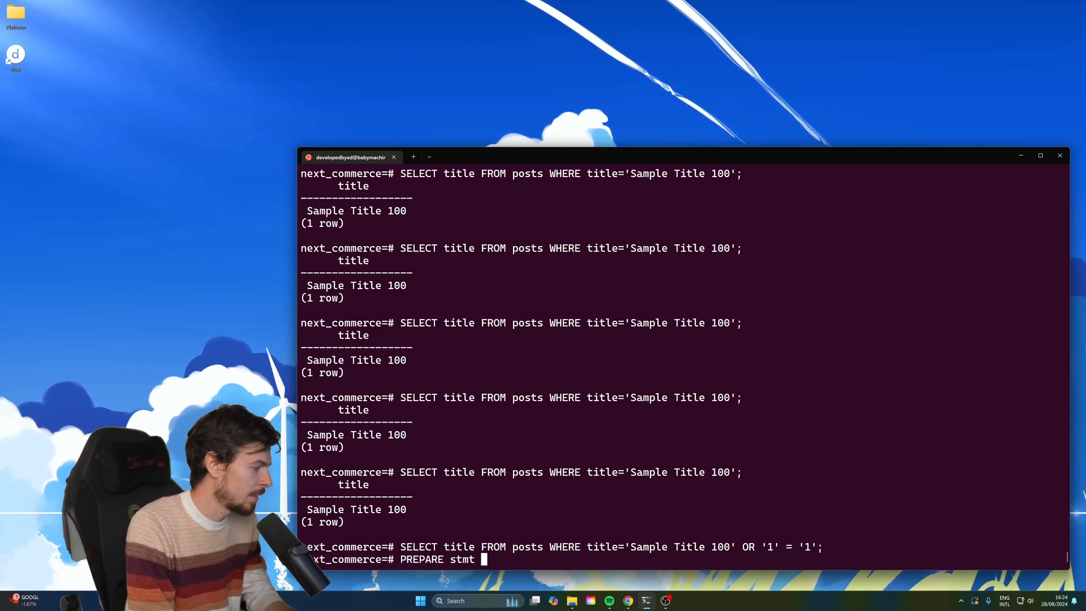
{"action": "type", "text": "AS SELECT"}
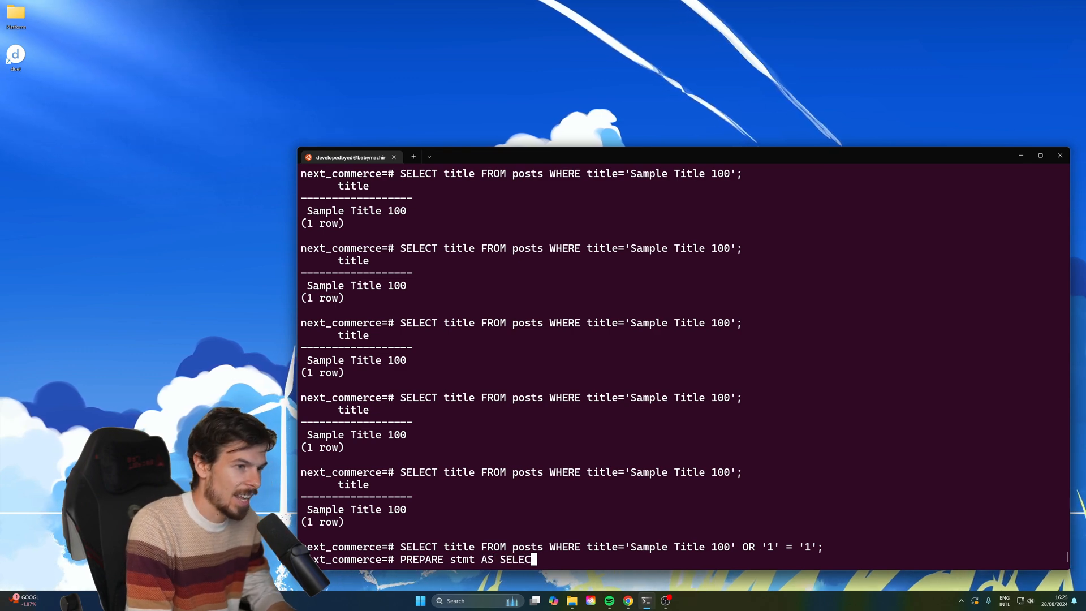
{"action": "type", "text": "fro"}
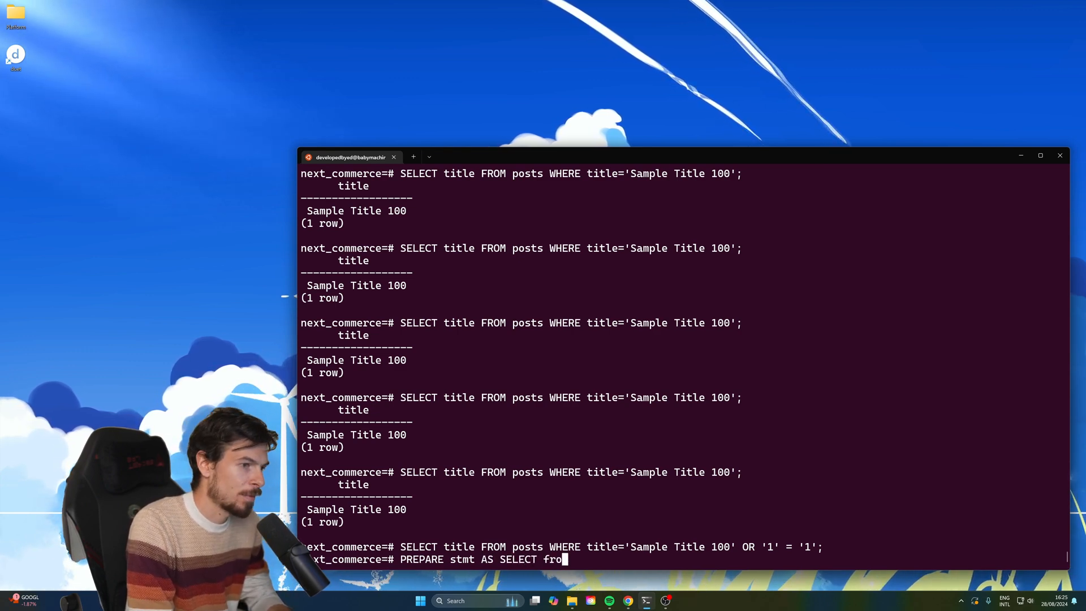
{"action": "type", "text": "* FRO"}
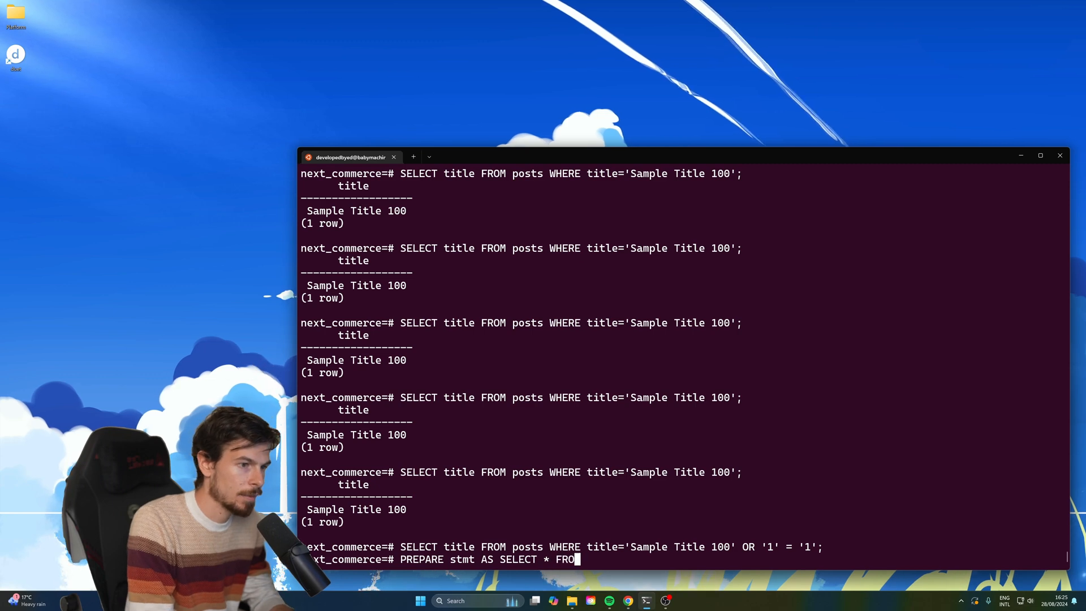
{"action": "type", "text": "posts"}
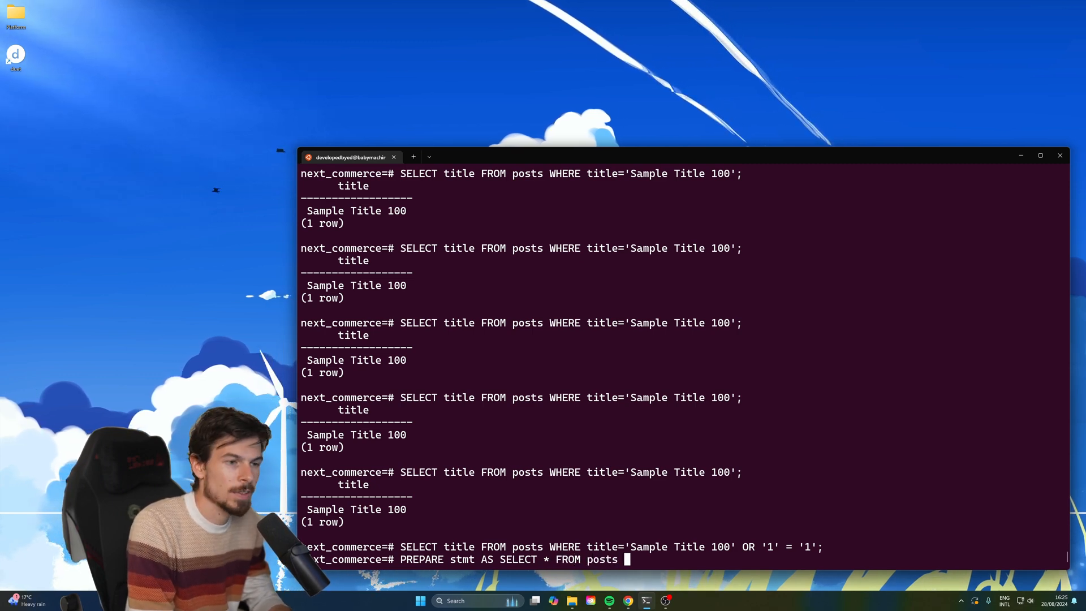
{"action": "type", "text": "WHERE"}
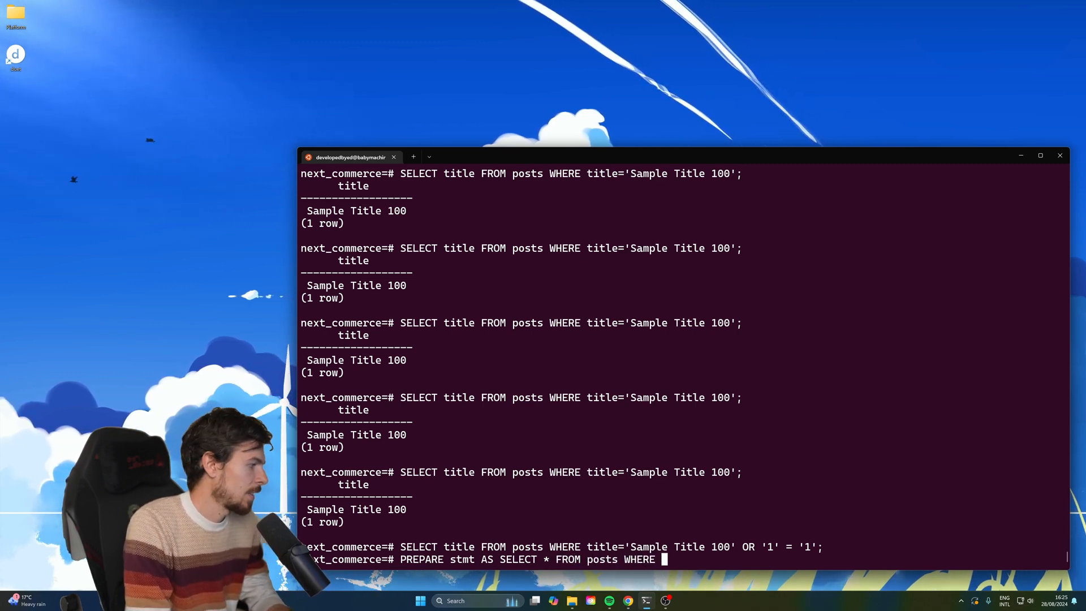
{"action": "type", "text": "title ="}
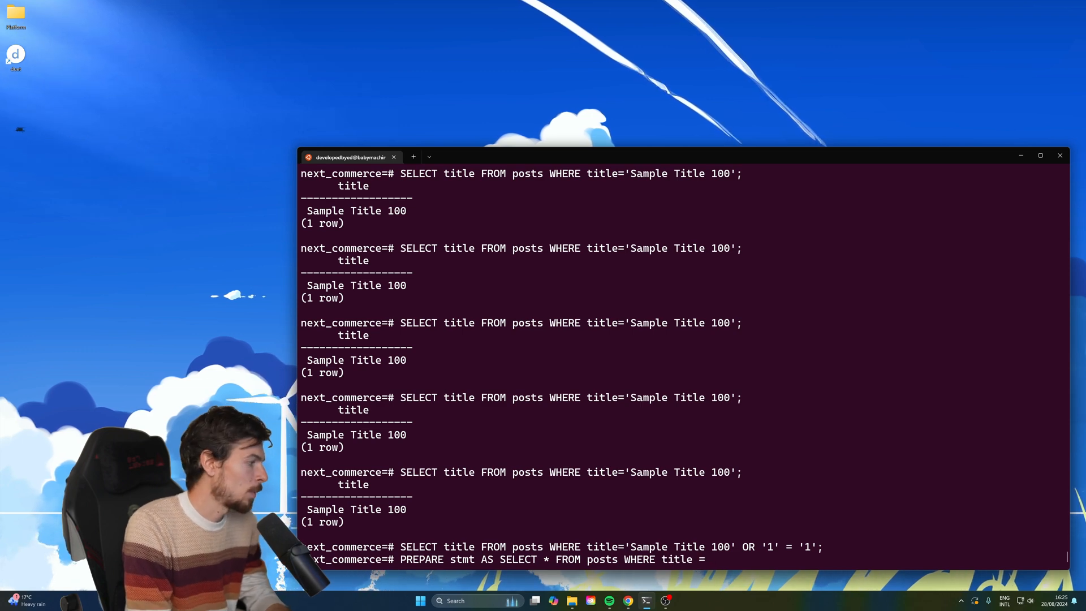
{"action": "type", "text": "$1"}
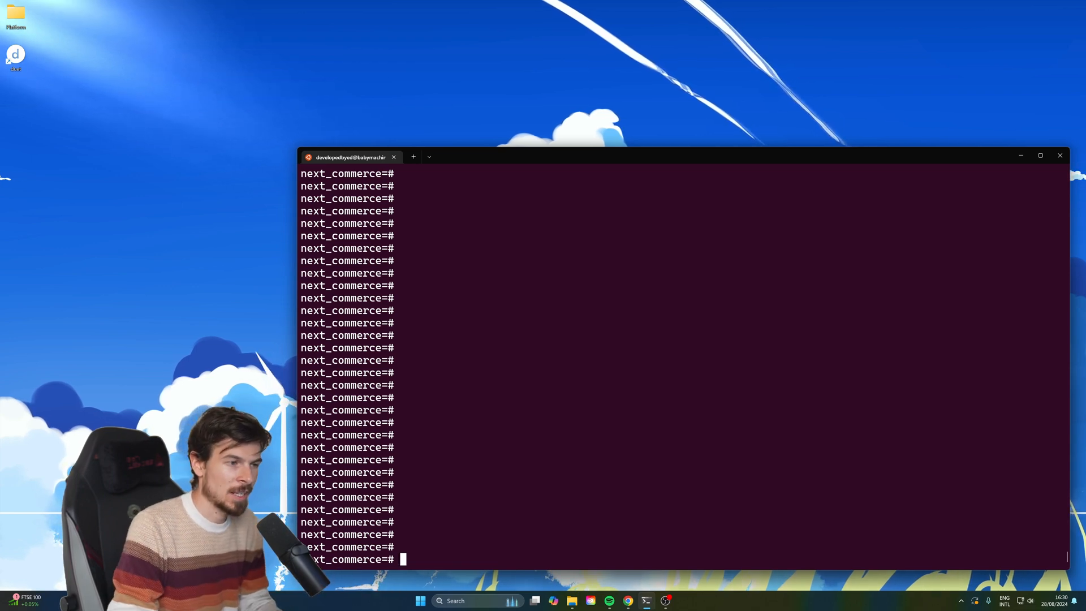
- Execute the prepared statement stmt for 'Sample Title 1'
{"action": "type", "text": "EXECUTE stmt('Sample Title 1');"}
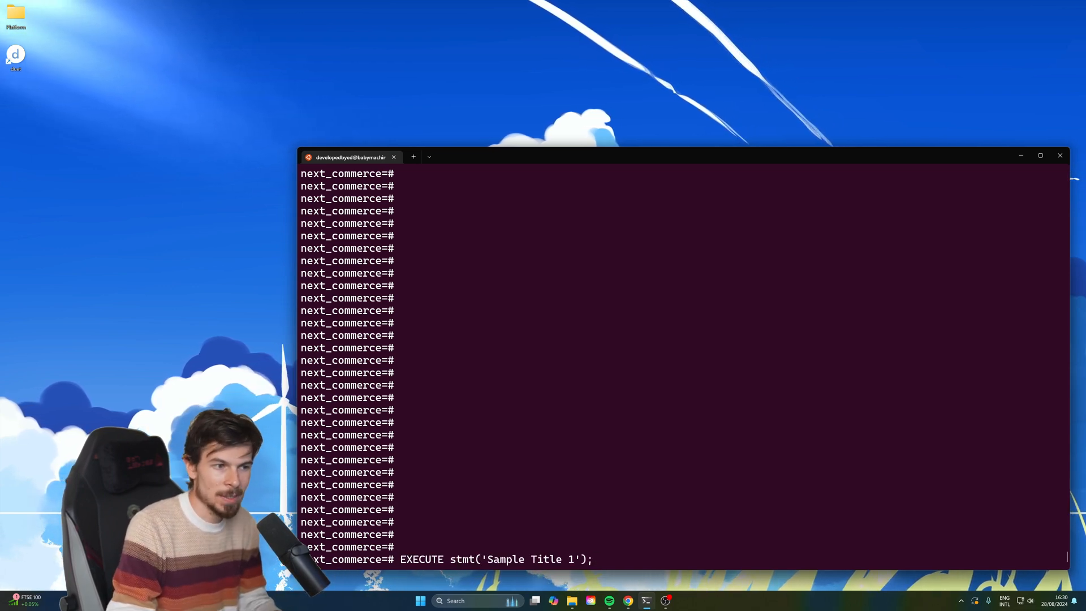
{"action": "key", "text": "Return"}
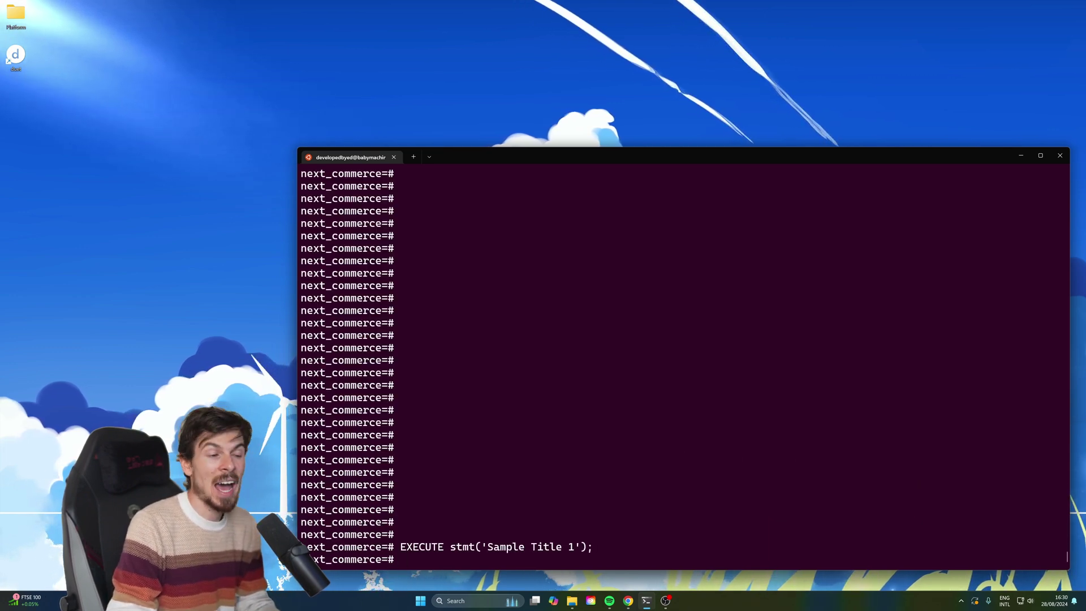
- Execute stmt again with 'Sample Title 1' OR '1' = injected into the parameter, producing a syntax error
{"action": "type", "text": "EXECUTE stm"}
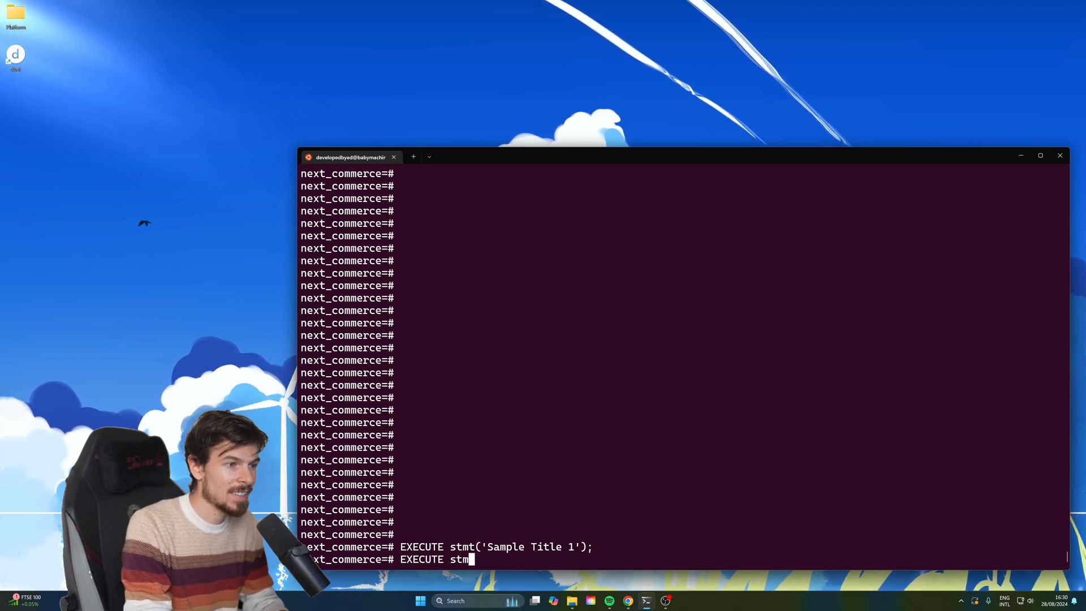
{"action": "type", "text": "("}
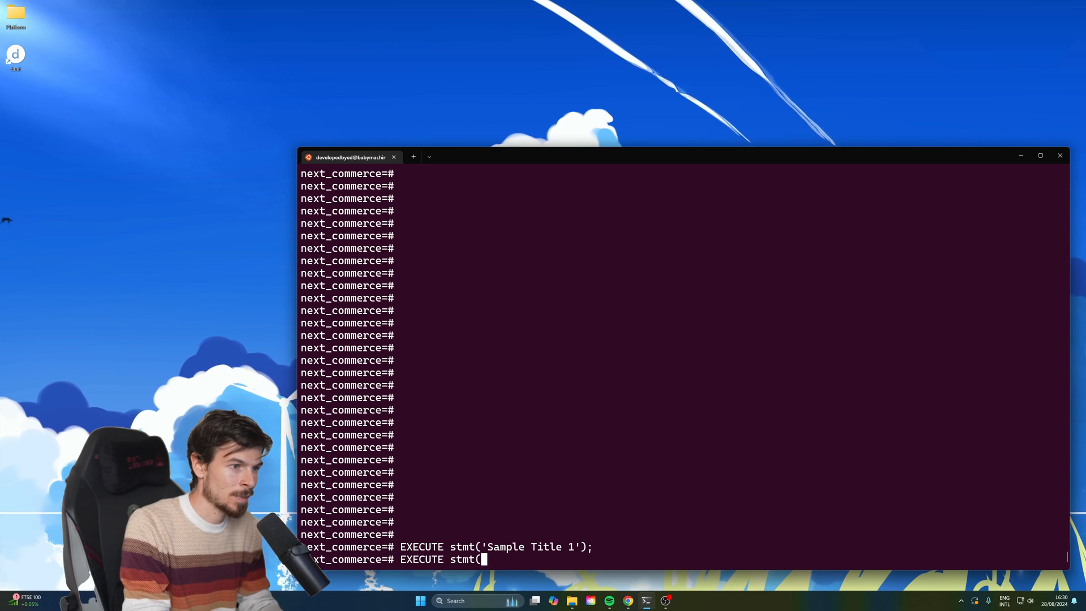
{"action": "type", "text": "'Sample Titlk"}
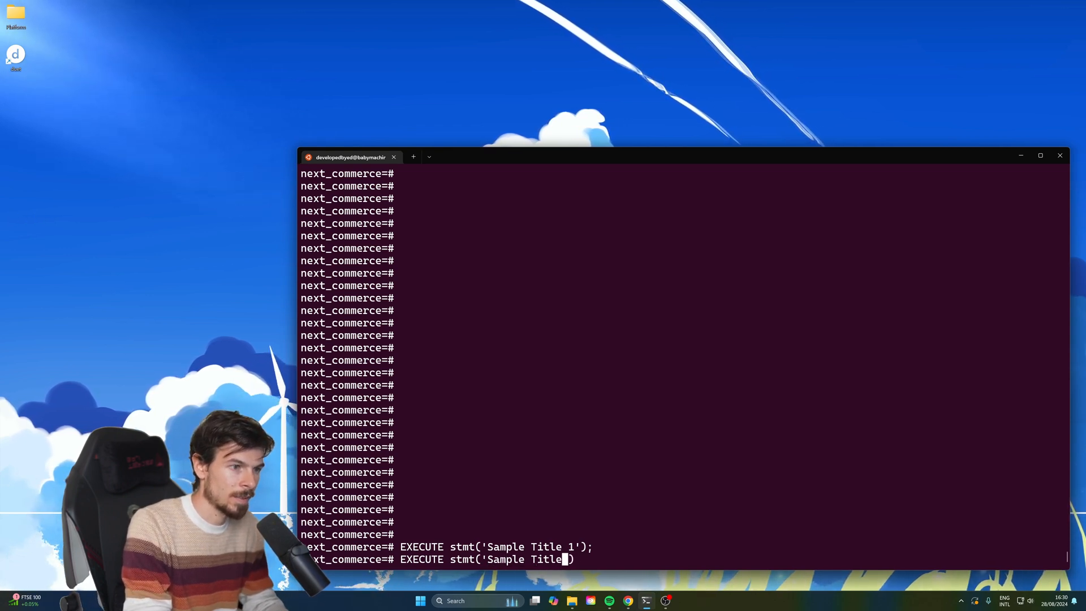
{"action": "type", "text": "1"}
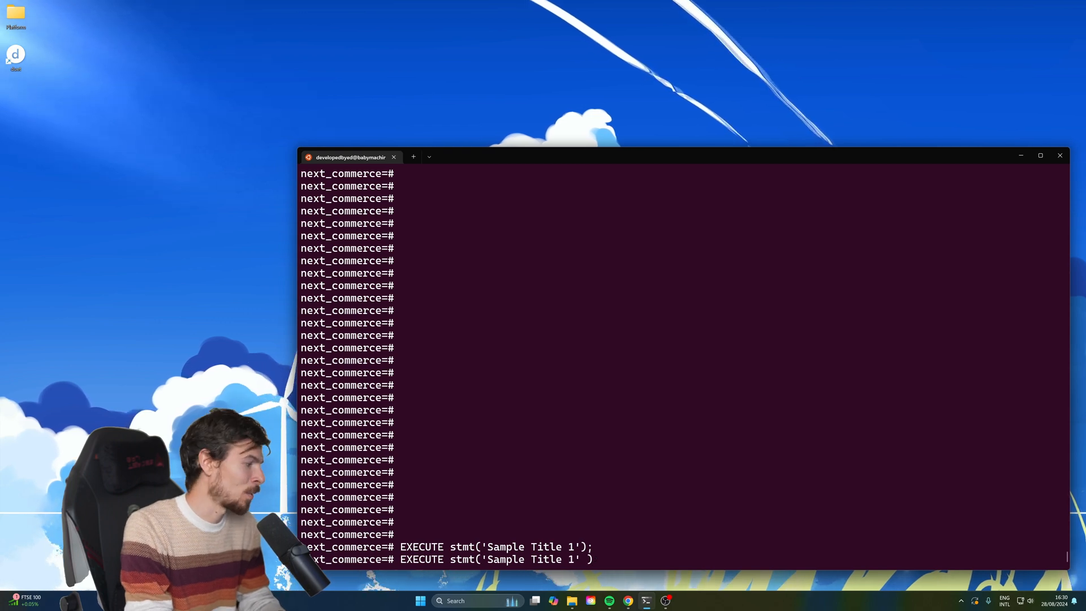
{"action": "type", "text": "OR"}
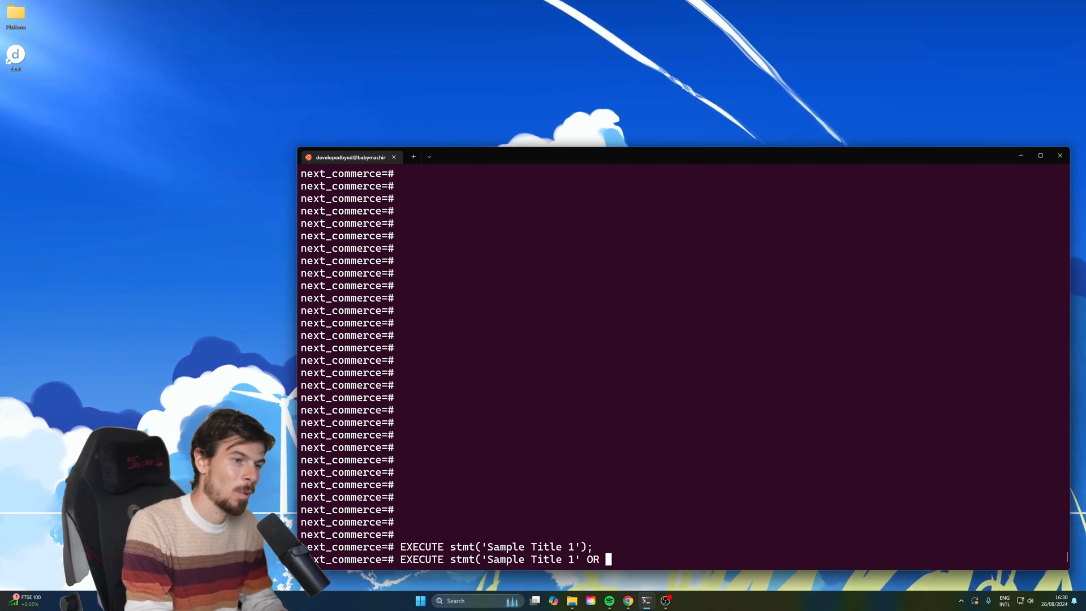
{"action": "type", "text": "'1'"}
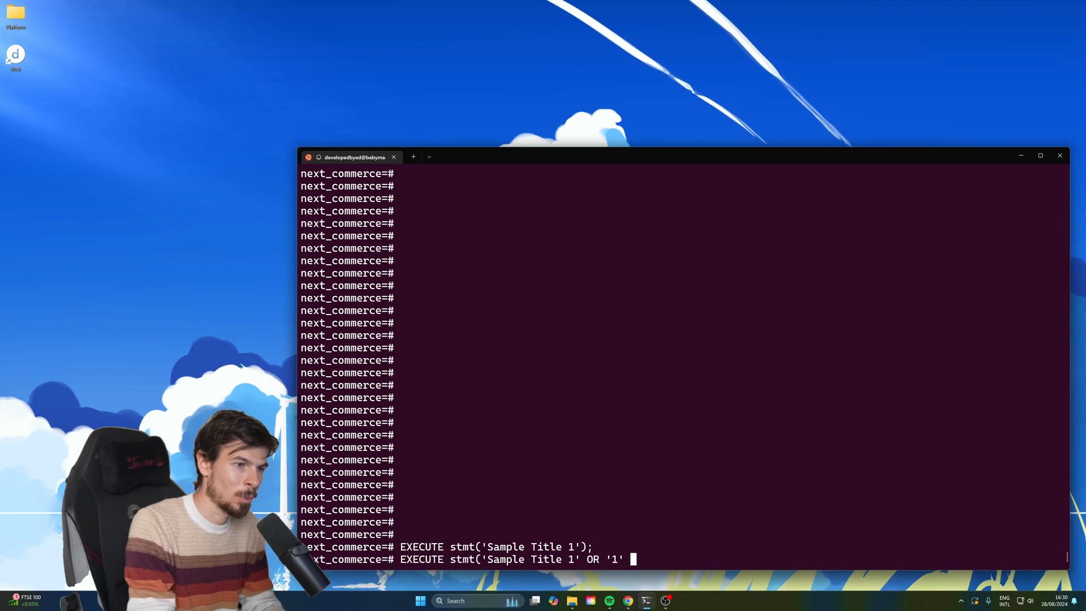
{"action": "type", "text": "=)"}
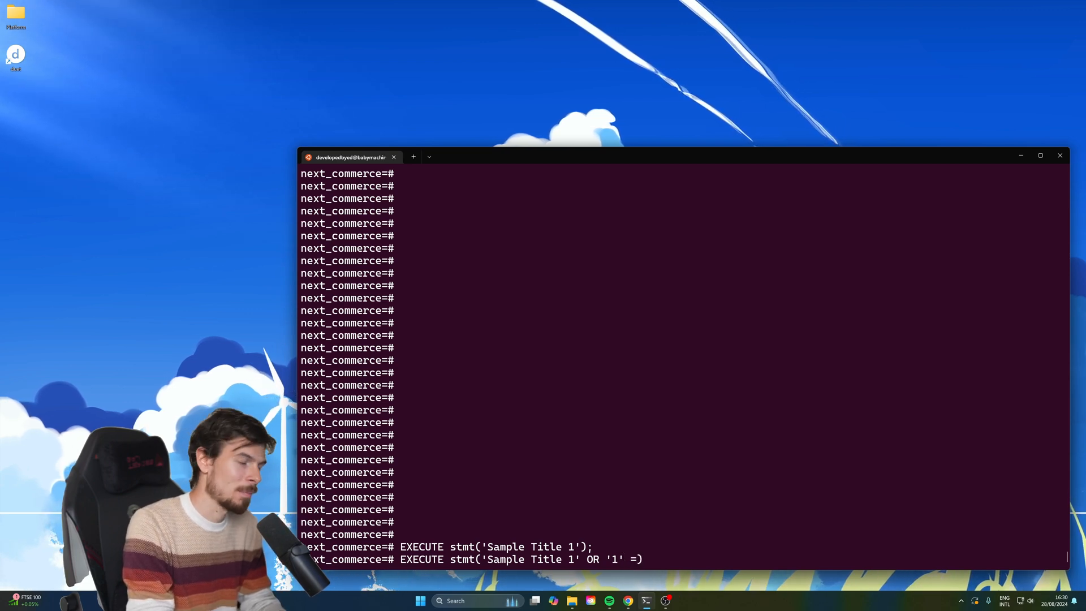
{"action": "key", "text": "Return"}
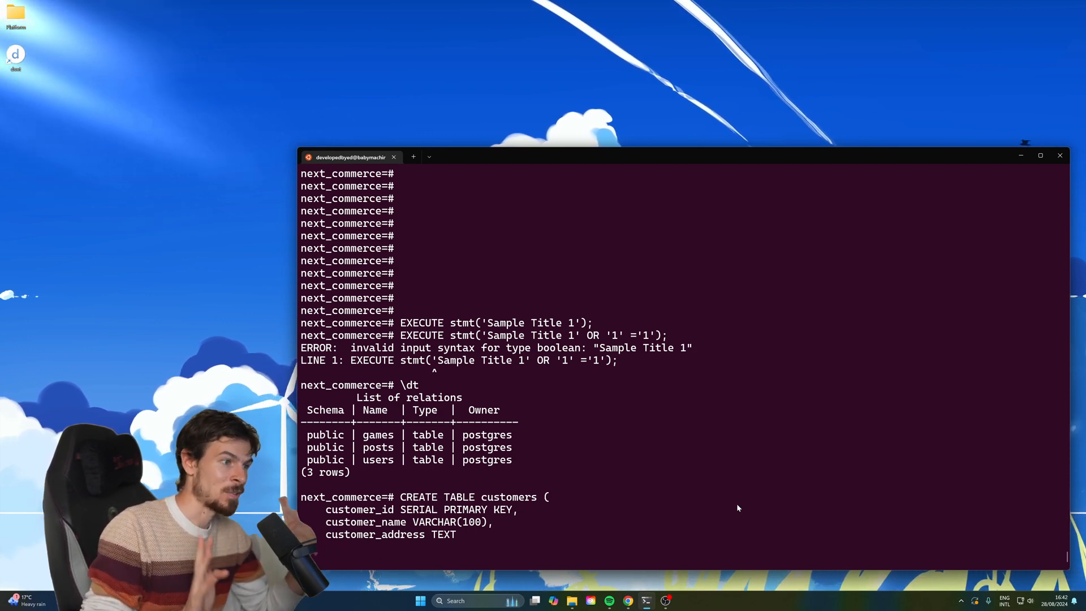
- Create the customers and orders tables and insert John Doe and Jane Smith as customers
{"action": "key", "text": "Return"}
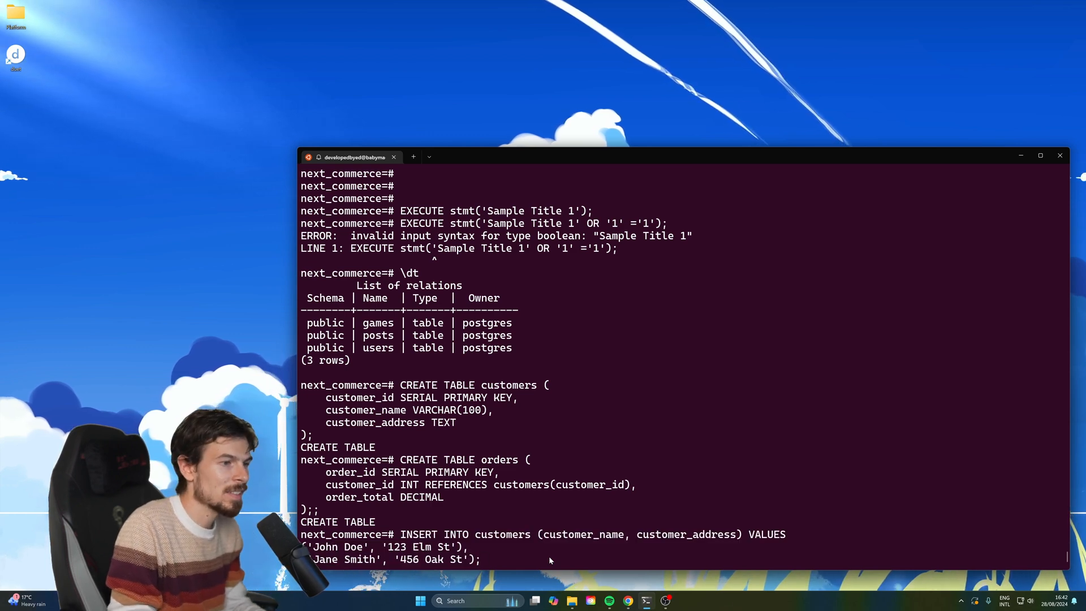
{"action": "key", "text": "Return"}
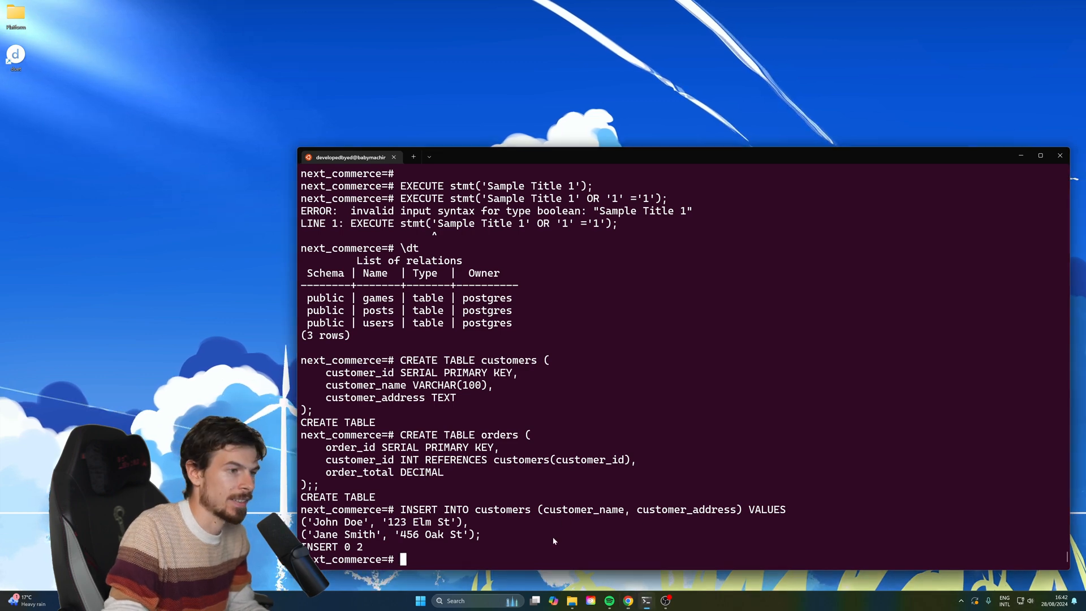
{"action": "key", "text": "Return"}
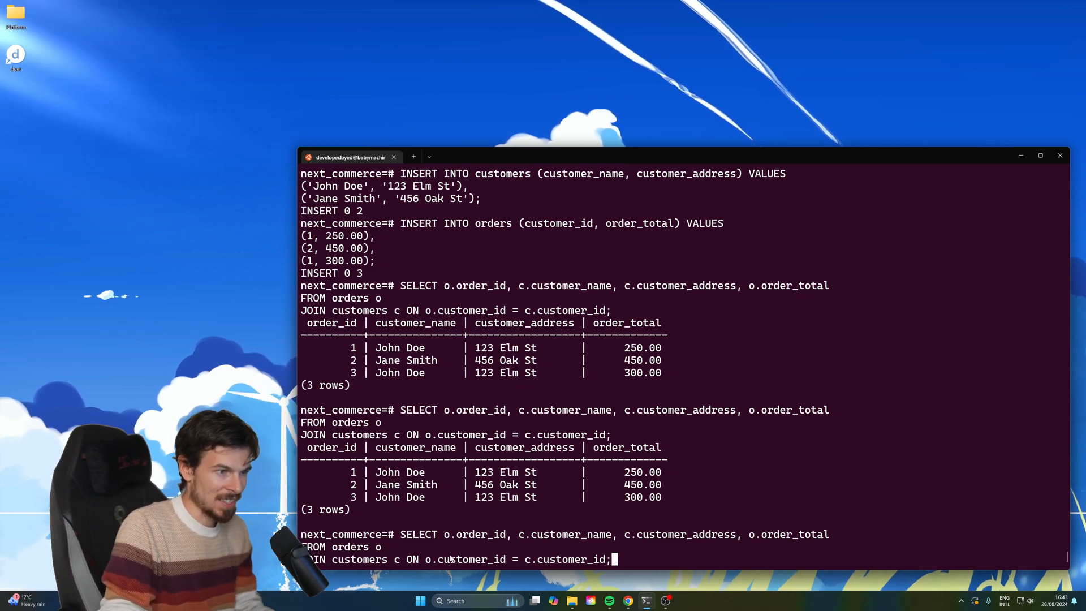
- Rerun the orders-to-customers join listing three orders with customer name and address
{"action": "key", "text": "Return"}
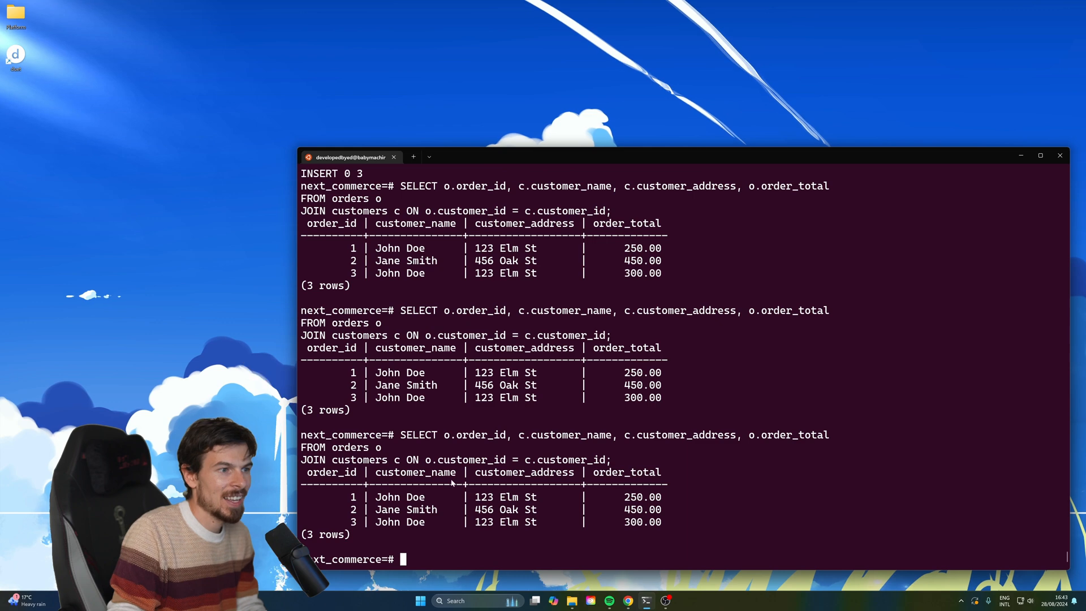
{"action": "double_click", "coordinate": [400, 522]}
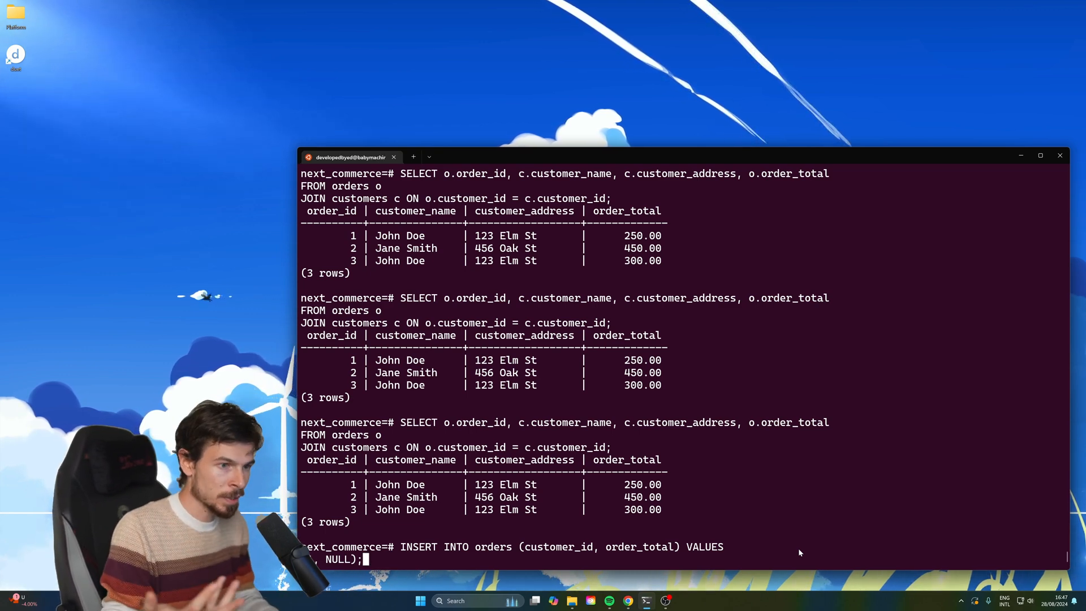
{"action": "mouse_move", "coordinate": [655, 549]}
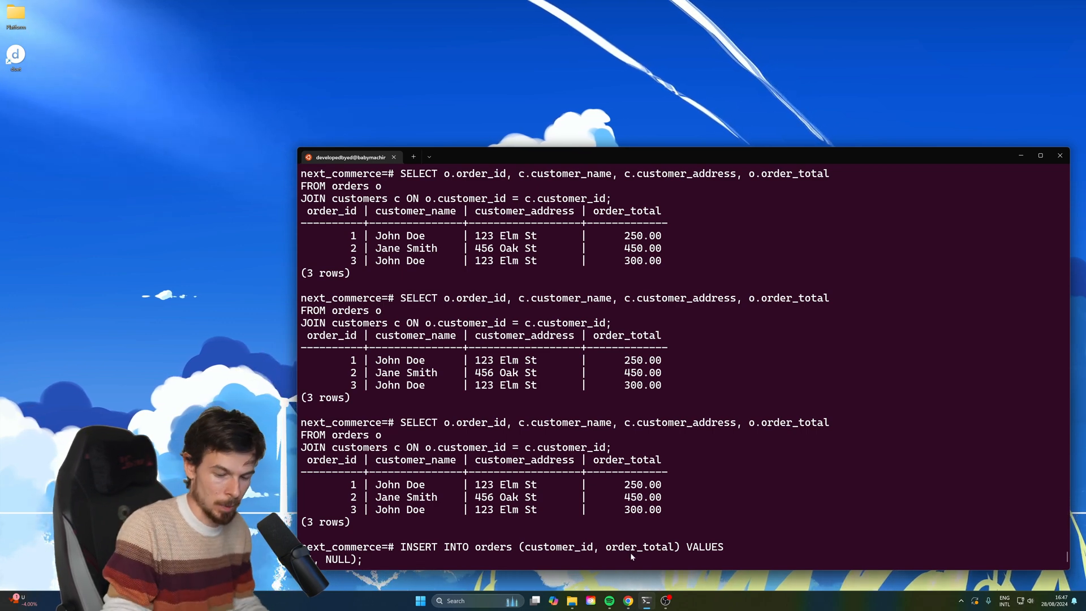
- Insert an order for customer 1 with a NULL order_total, returning INSERT 0 1
{"action": "key", "text": "Return"}
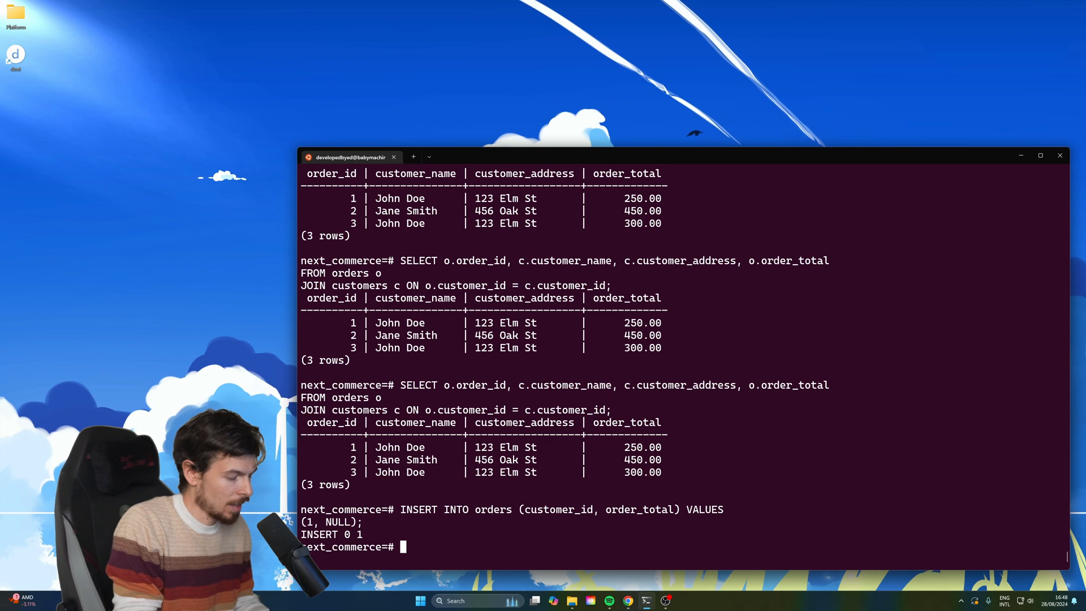
- Show order_total = NULL returns no rows, then find order 4 with order_total IS NULL
{"action": "type", "text": "SELECT * FROM orders WHERE order_total = NULL;"}
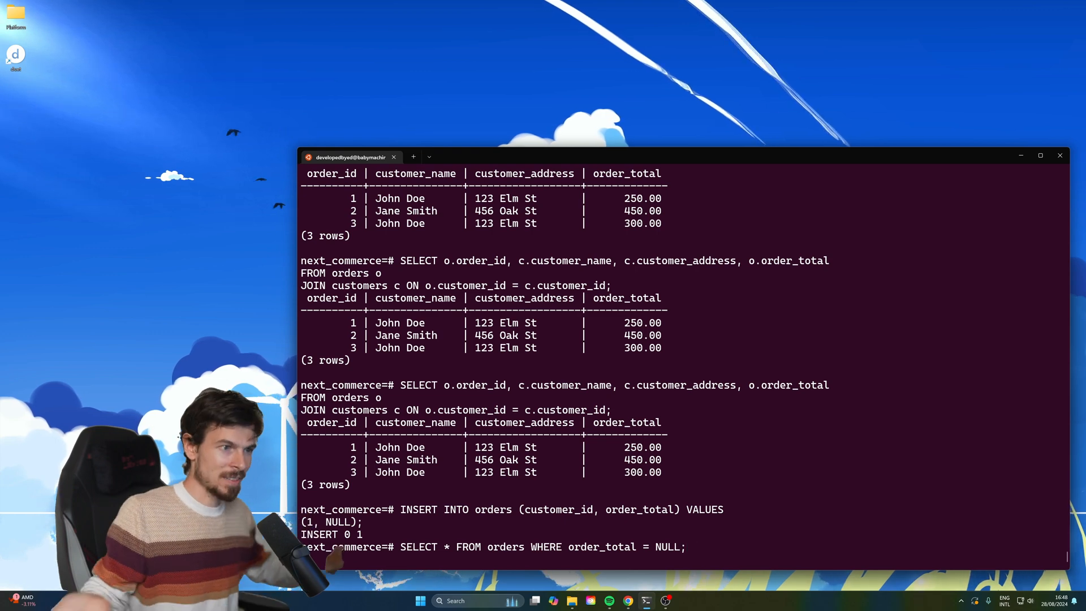
{"action": "key", "text": "Return"}
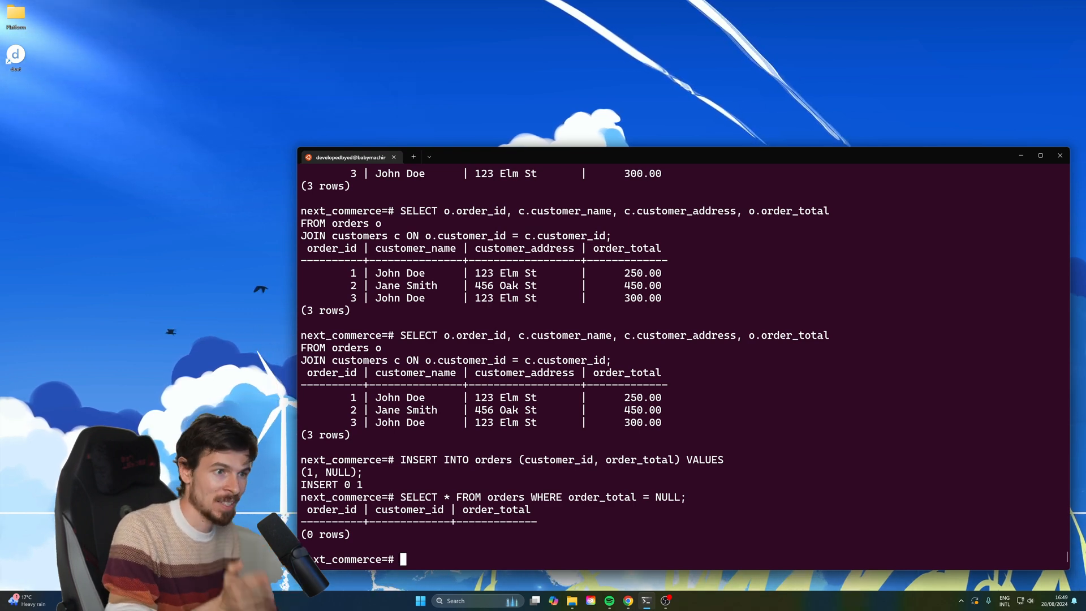
{"action": "type", "text": "SELECT * FROM orders WHERE order_total = NULL;"}
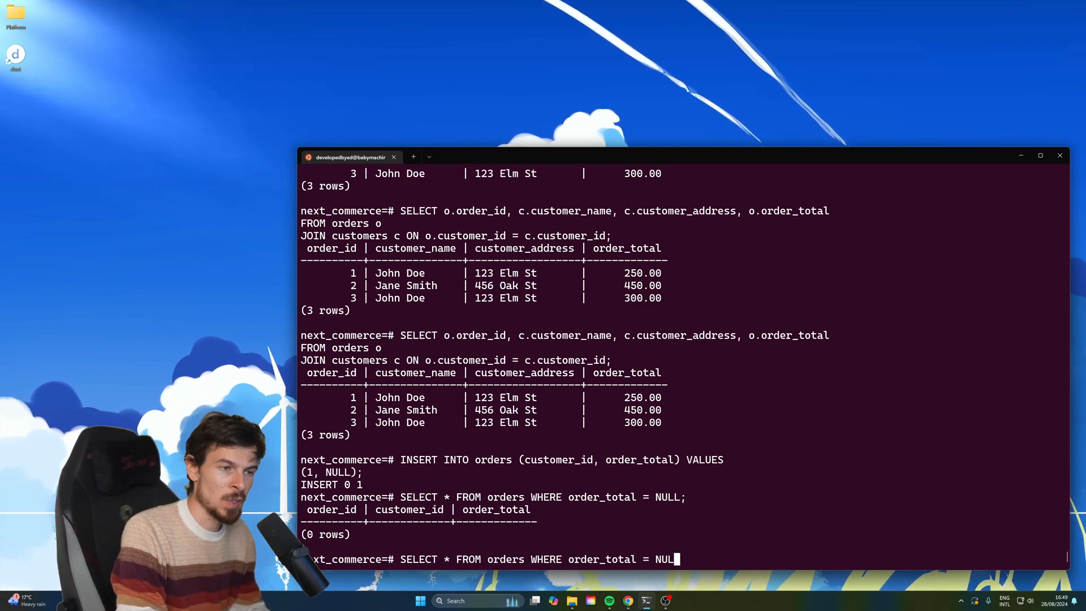
{"action": "key", "text": "Backspace"}
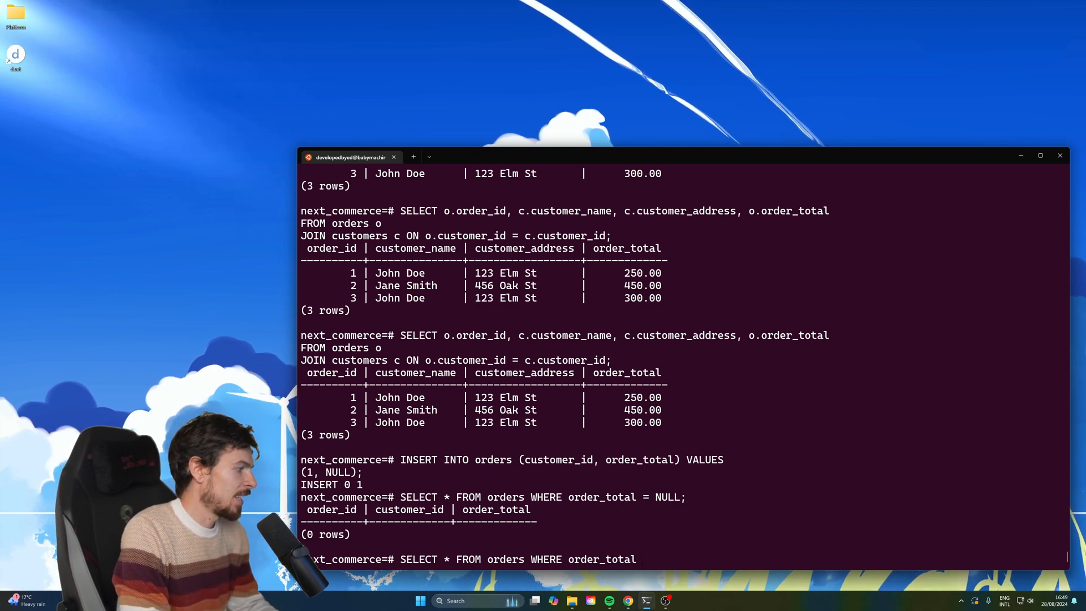
{"action": "type", "text": "IS NULL;"}
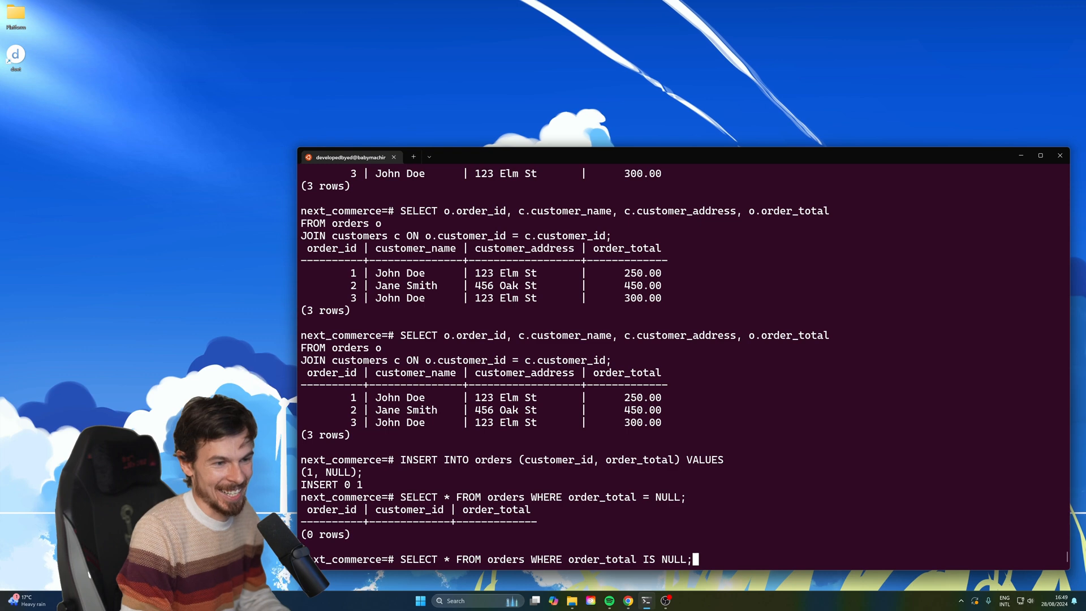
{"action": "key", "text": "Return"}
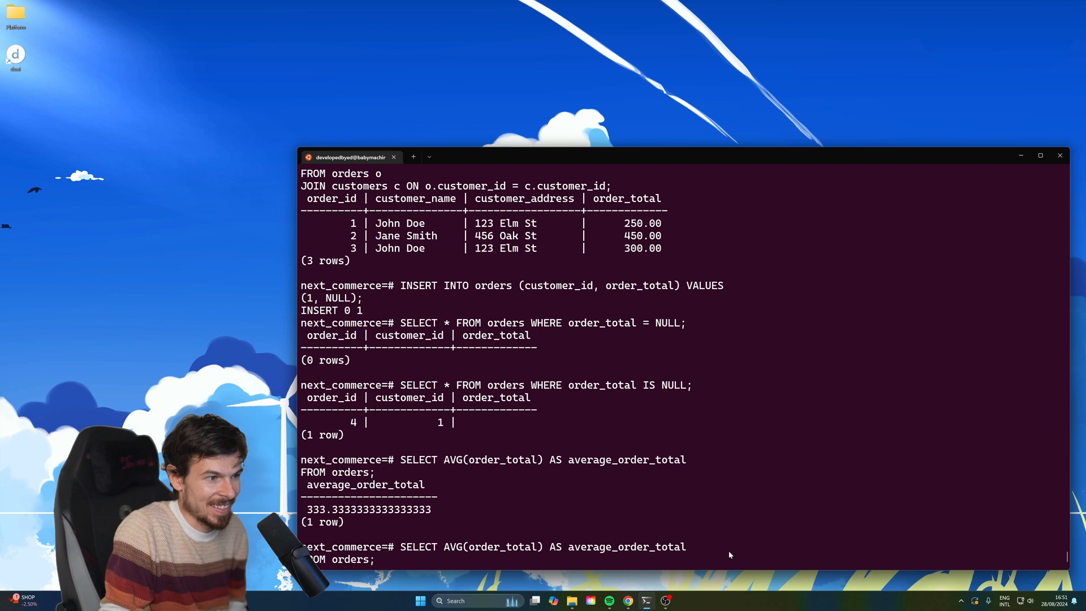
{"action": "mouse_move", "coordinate": [643, 556]}
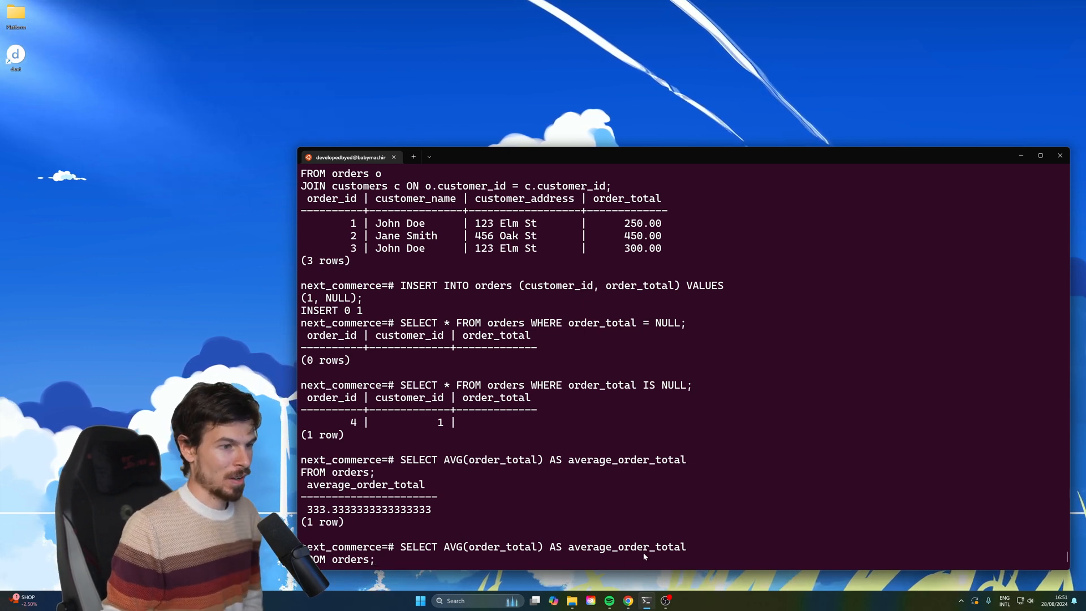
- Rerun the AVG(order_total) query, giving an average_order_total of 333.33
{"action": "key", "text": "Return"}
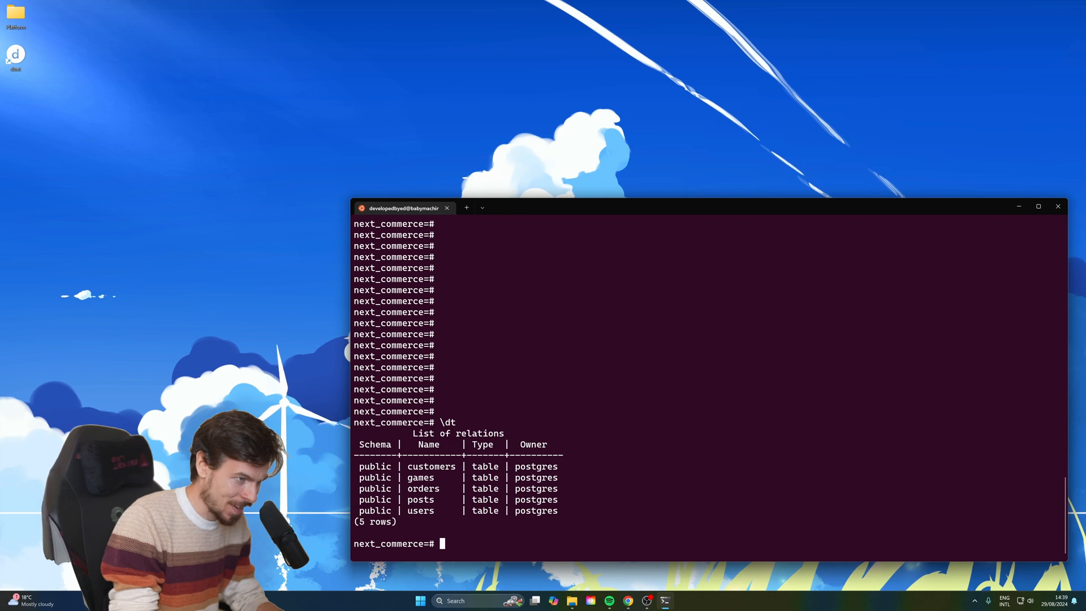
- Select all rows from users, returning the three users with ids, names and emails
{"action": "type", "text": "SELECT"}
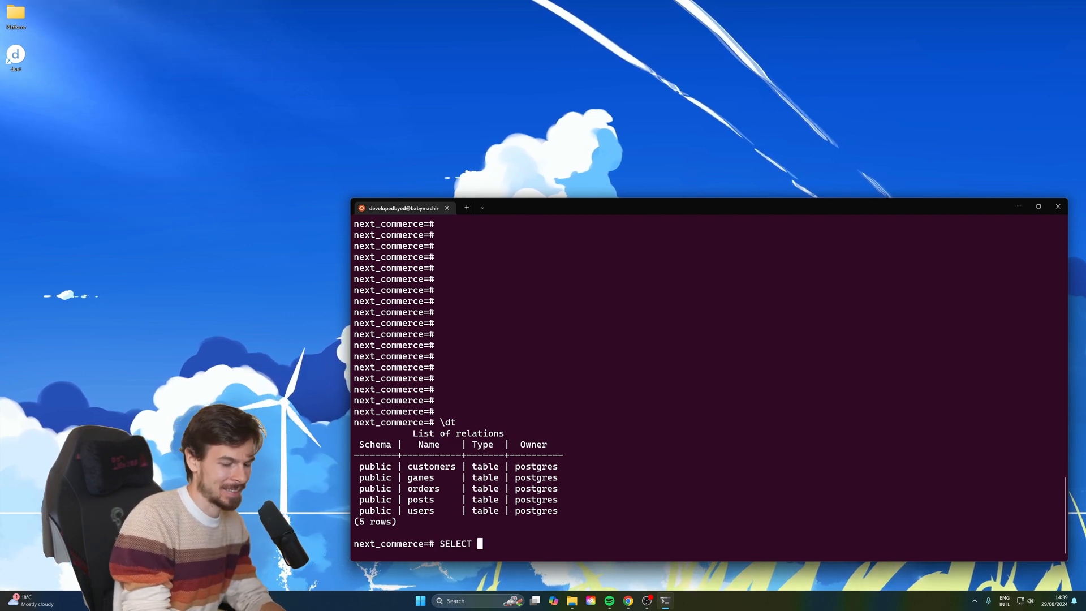
{"action": "type", "text": "* u"}
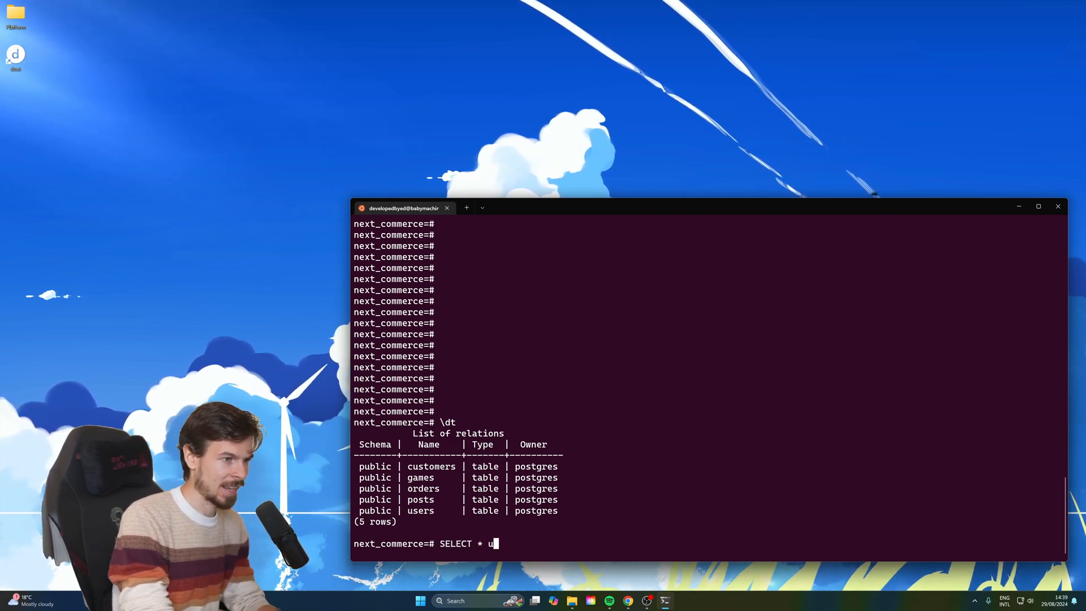
{"action": "type", "text": "sers"}
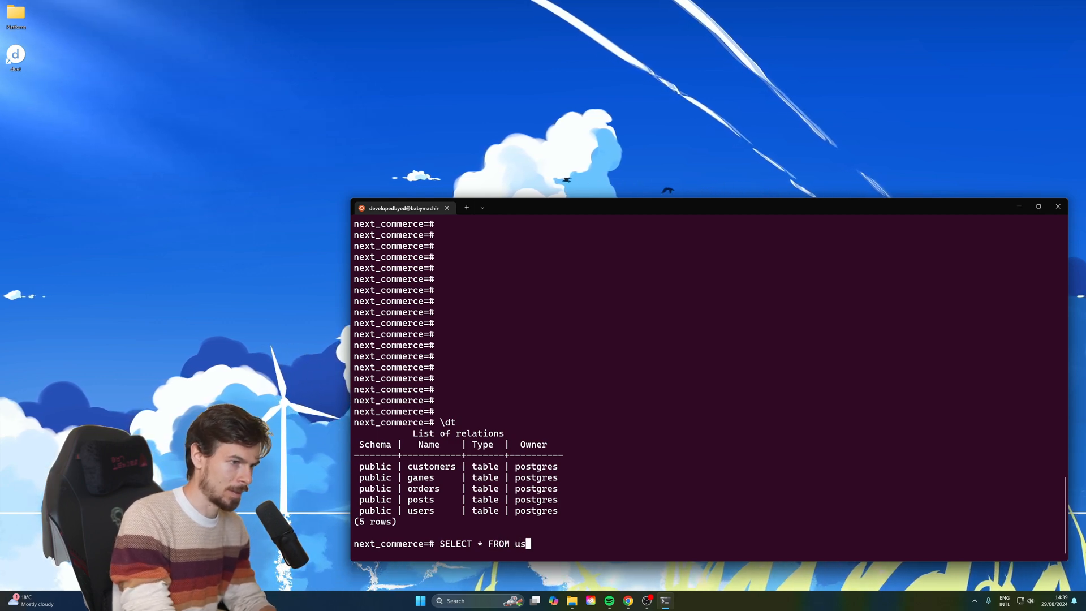
{"action": "key", "text": "Return"}
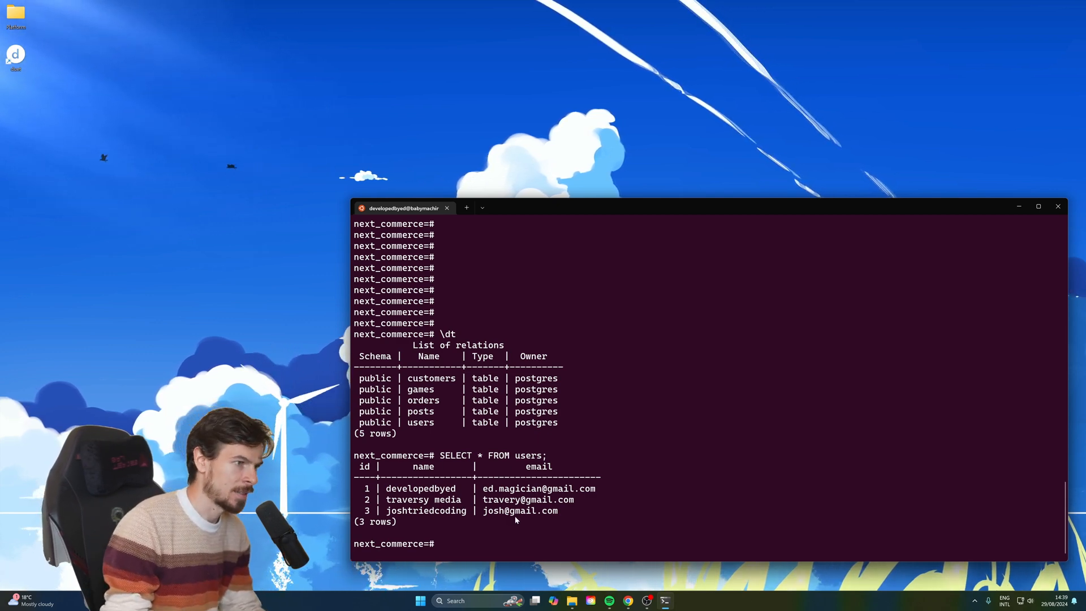
{"action": "type", "text": "q"}
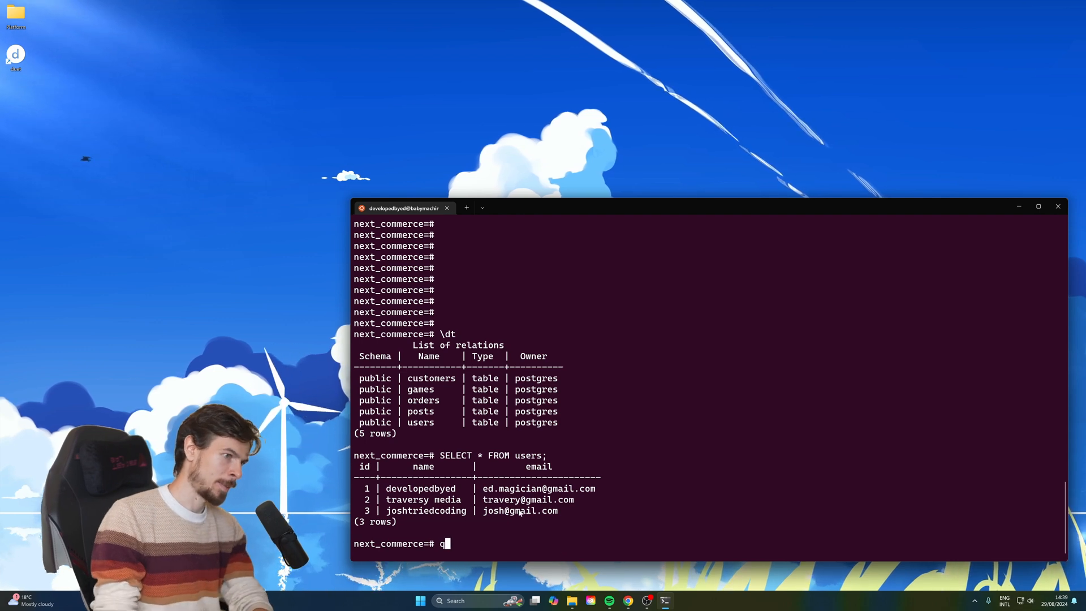
{"action": "key", "text": "Backspace"}
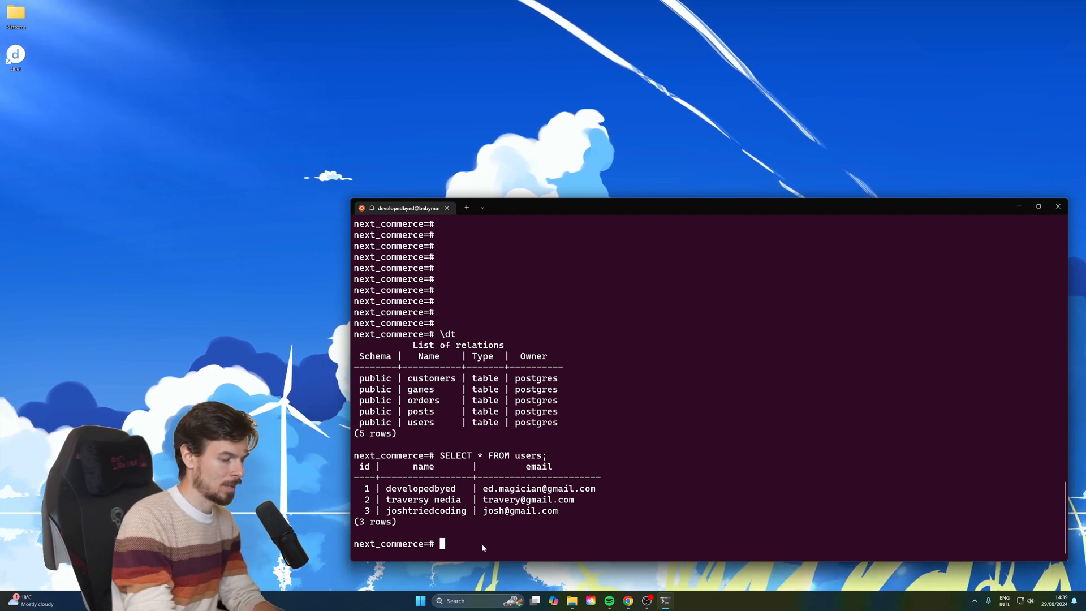
{"action": "type", "text": "UPDATE use"}
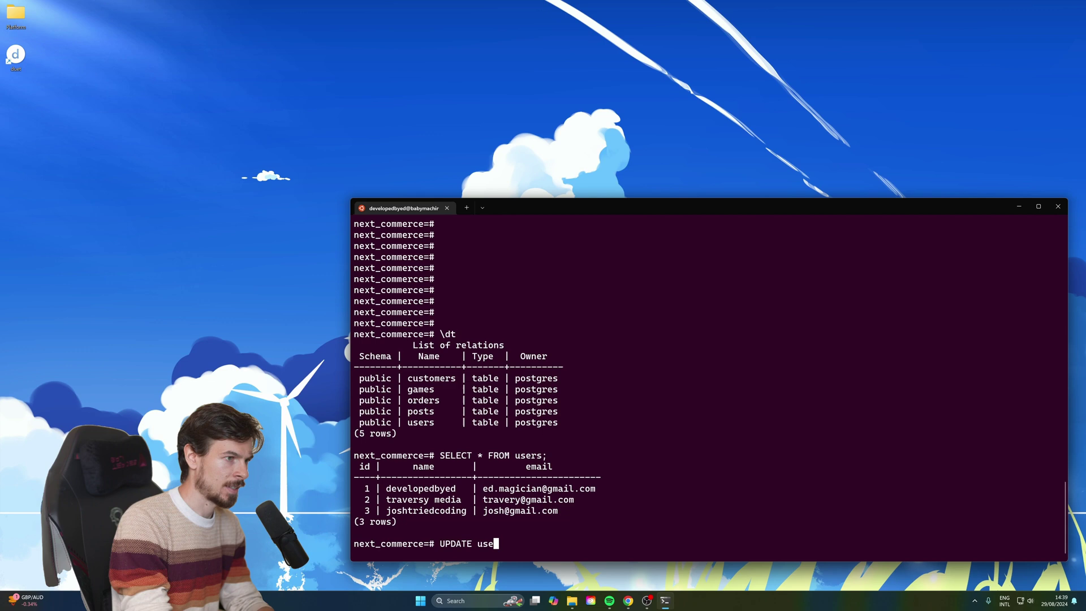
{"action": "type", "text": "rs SET"}
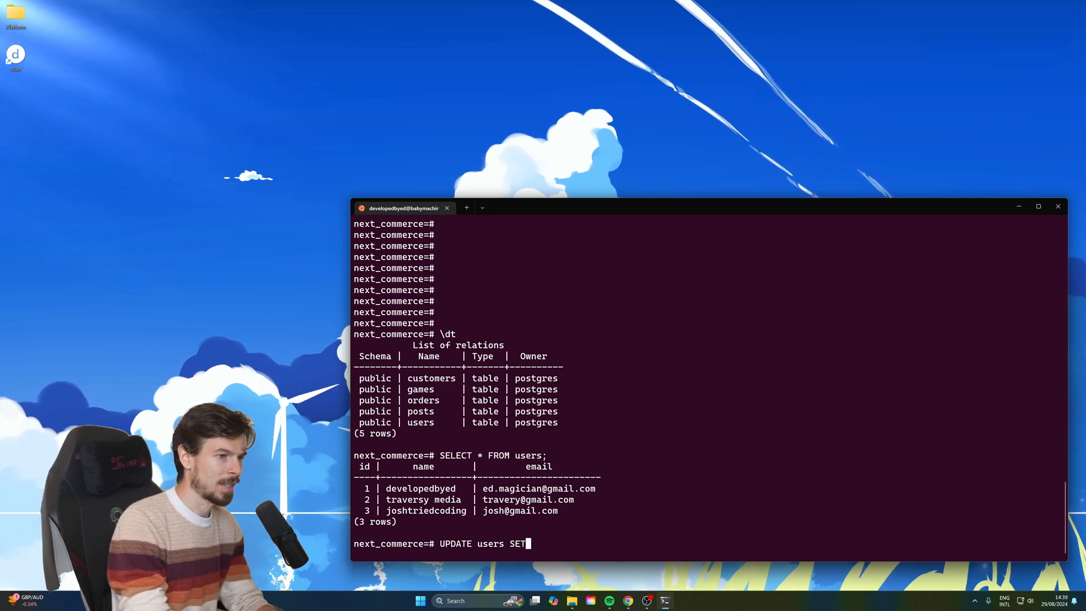
{"action": "type", "text": "ema"}
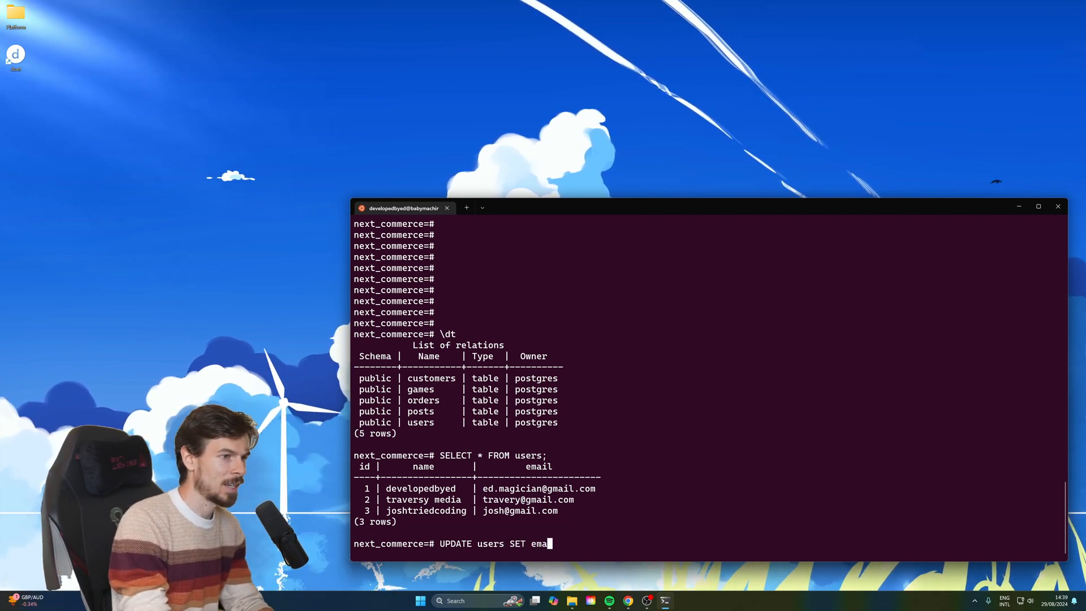
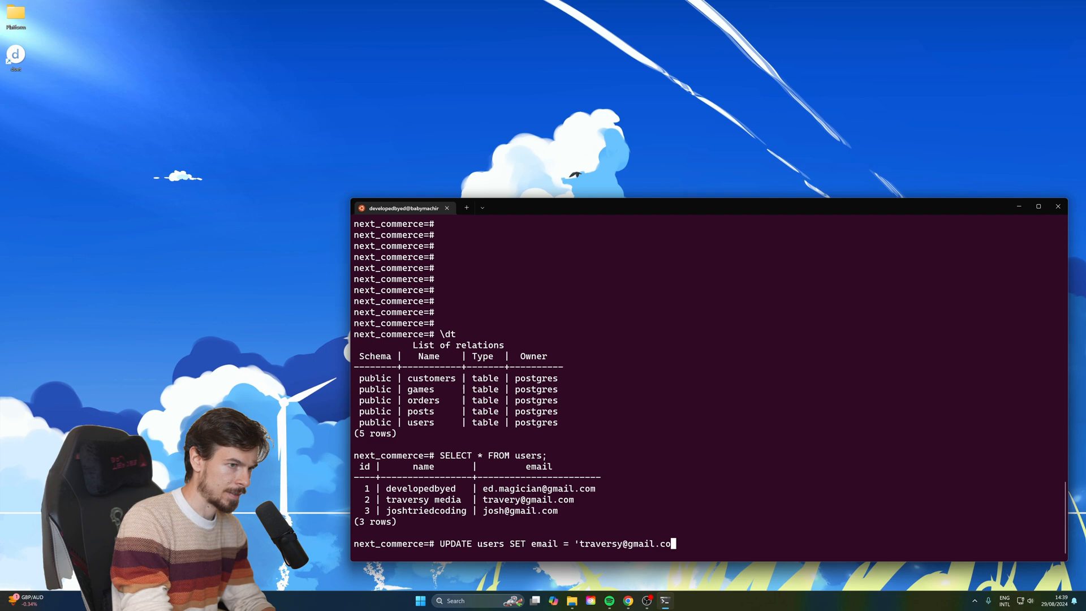
{"action": "key", "text": "Return"}
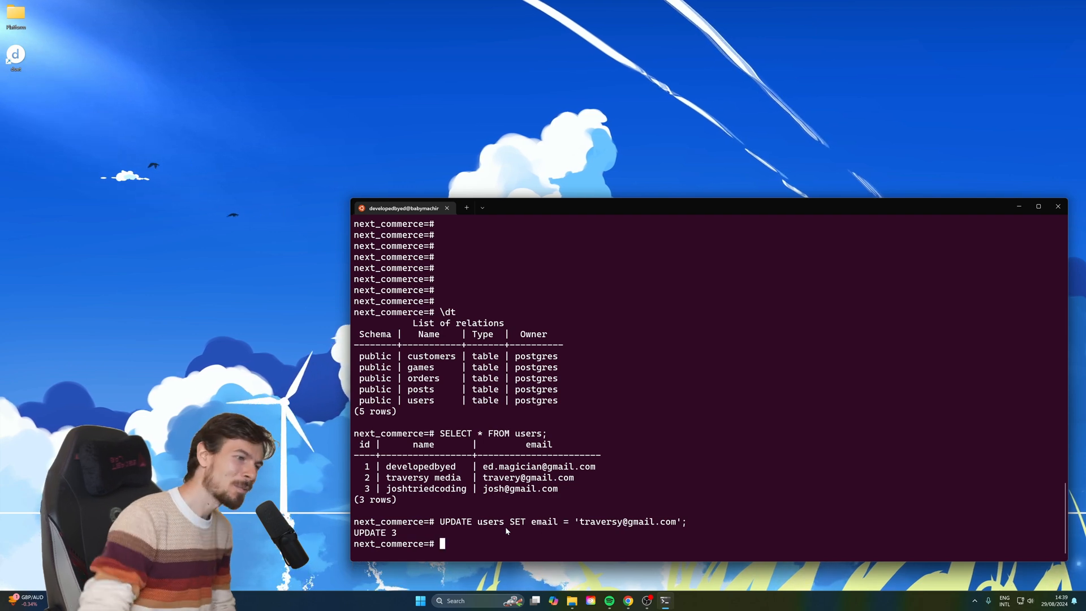
{"action": "type", "text": "SELECT * FROM users;"}
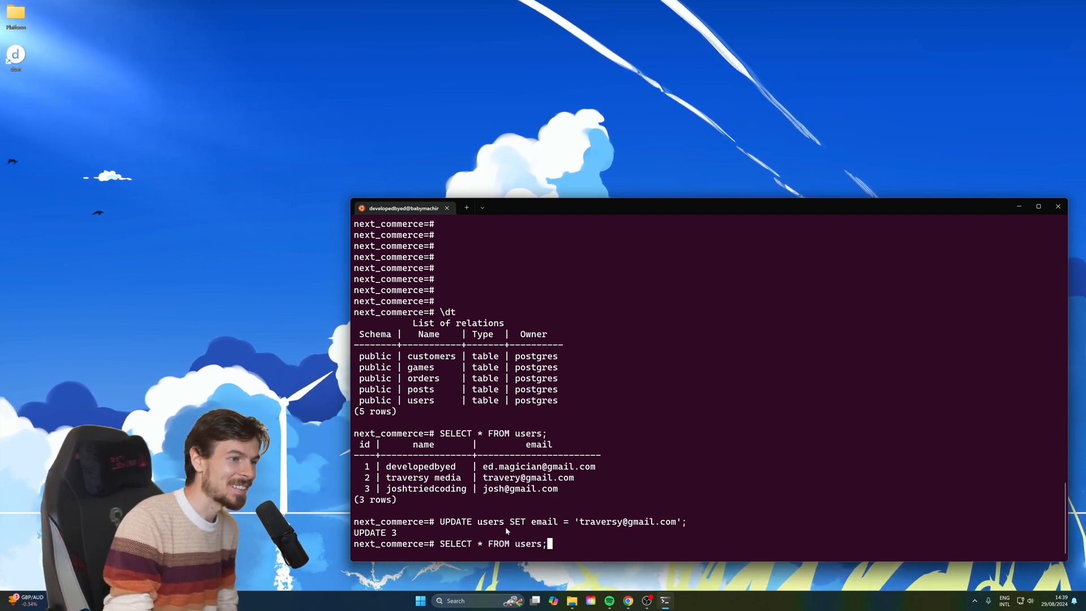
{"action": "key", "text": "Return"}
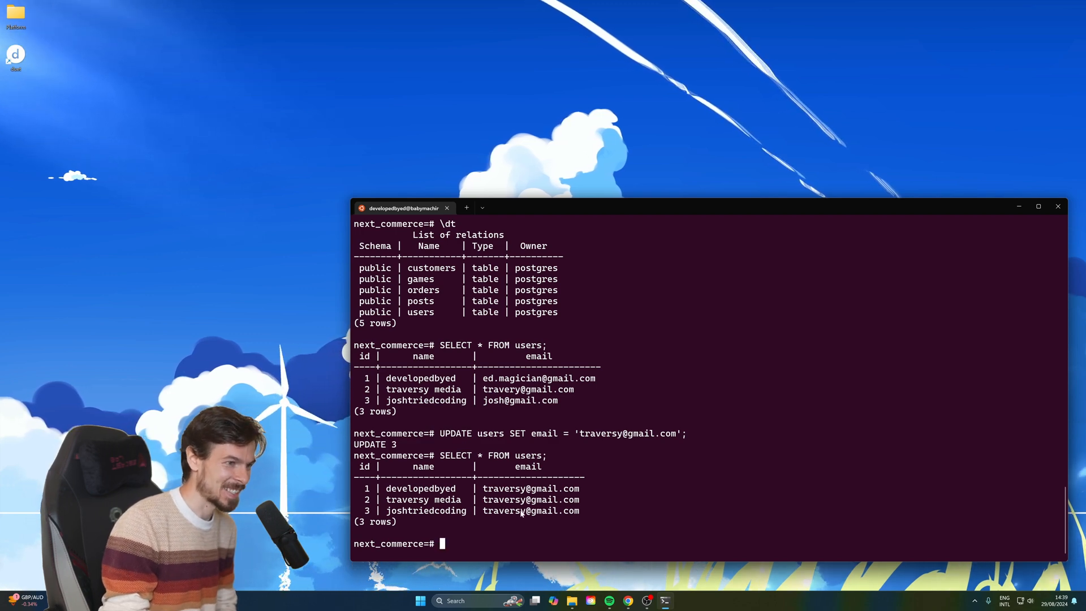
{"action": "mouse_move", "coordinate": [568, 522]}
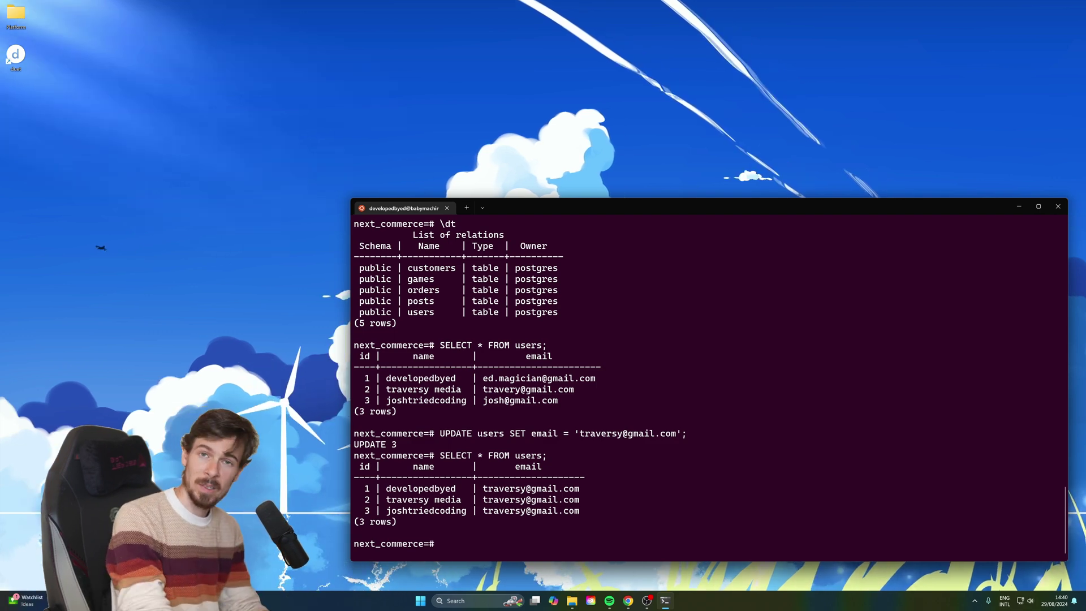
{"action": "type", "text": "UPDATE"}
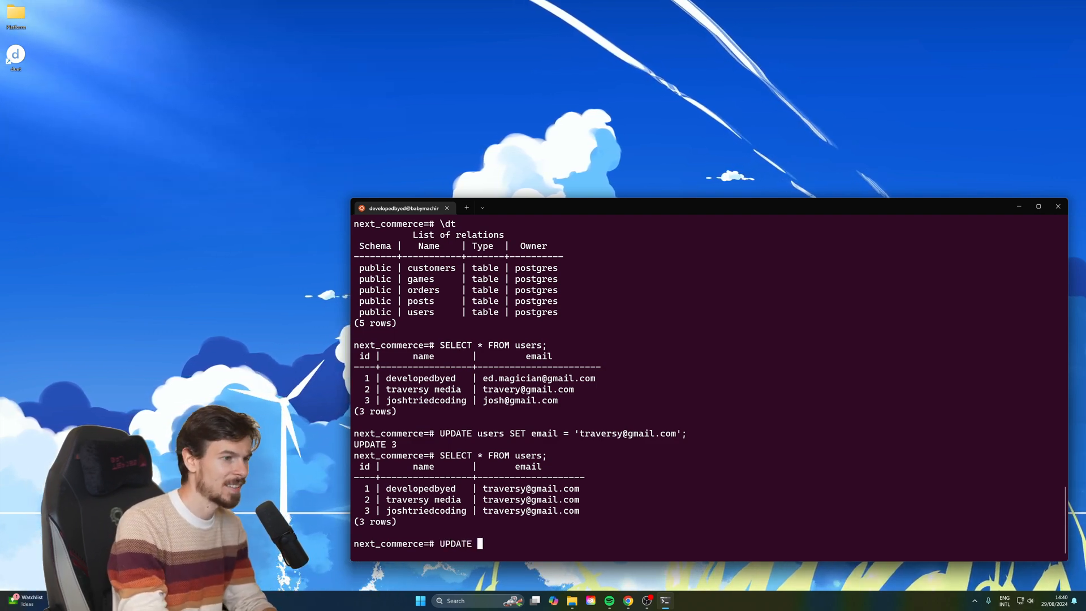
{"action": "type", "text": "users"}
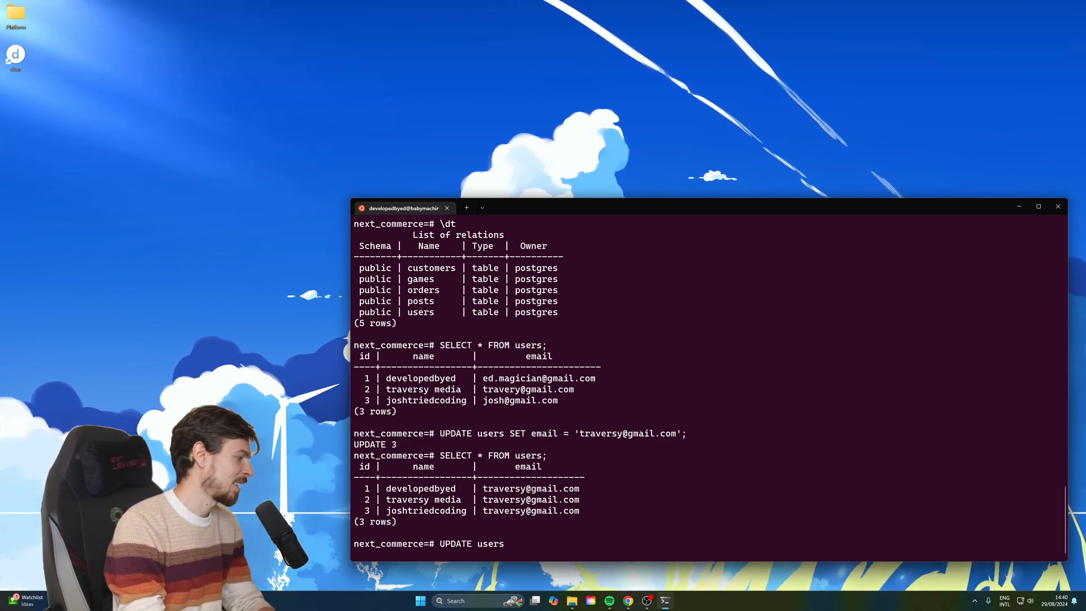
{"action": "type", "text": "SET email"}
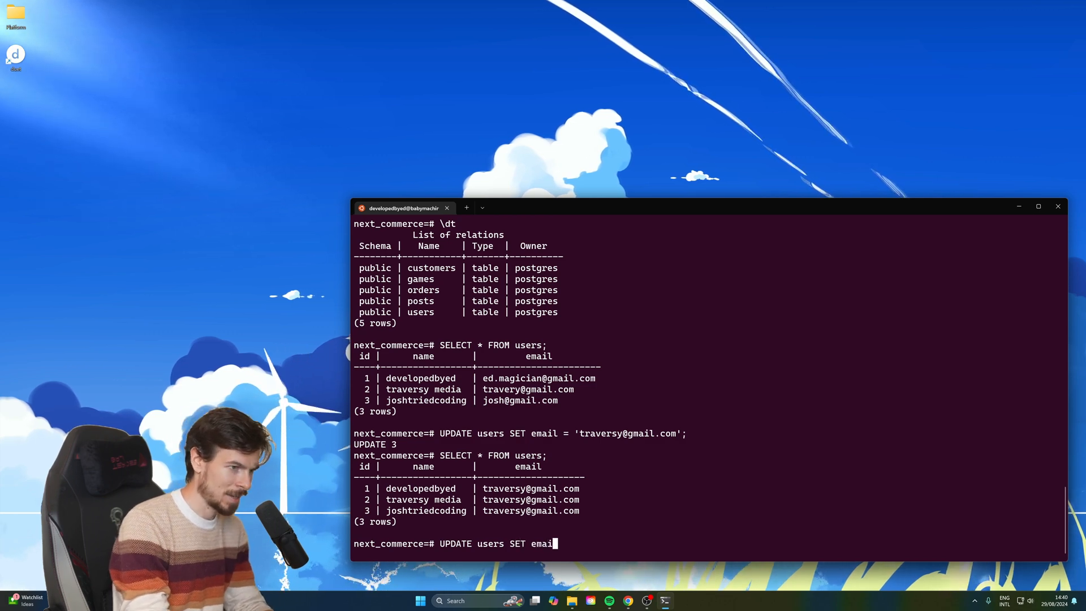
{"action": "type", "text": "= 'test@gma"}
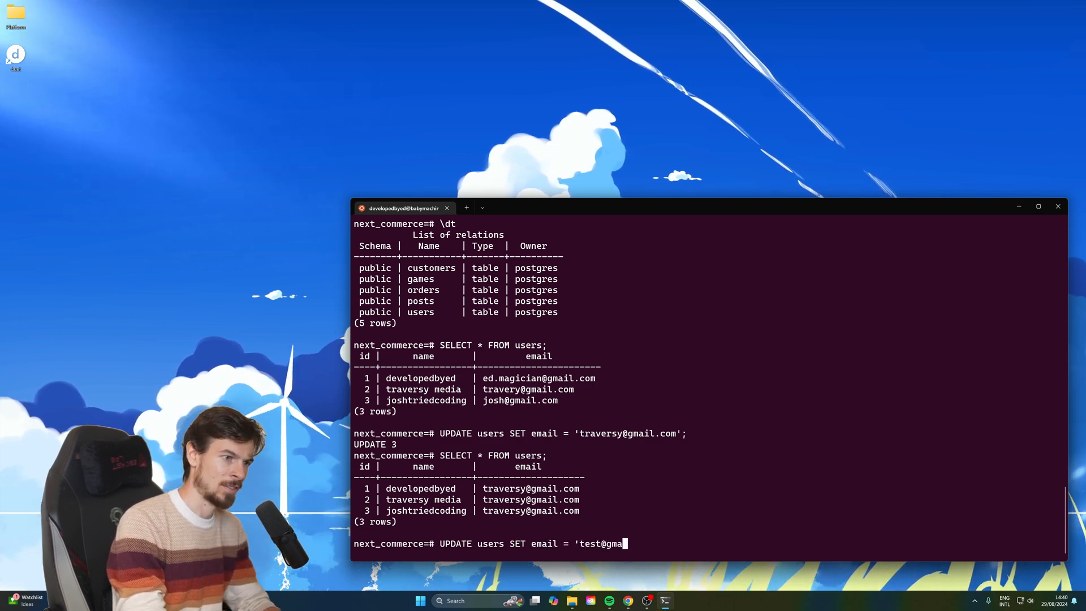
{"action": "type", "text": "il.com'"}
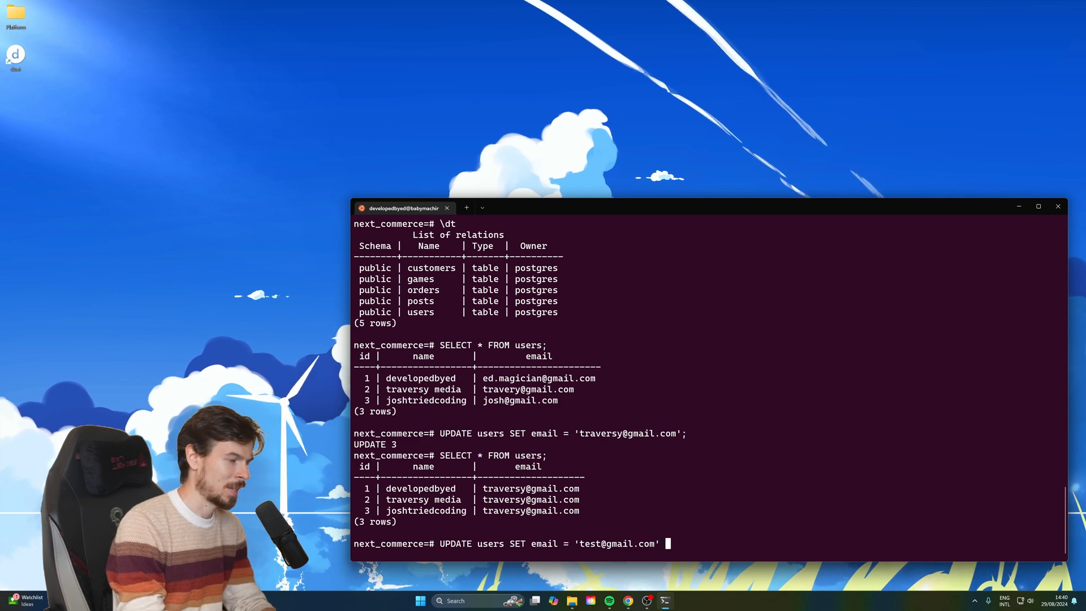
{"action": "type", "text": "WHERE"}
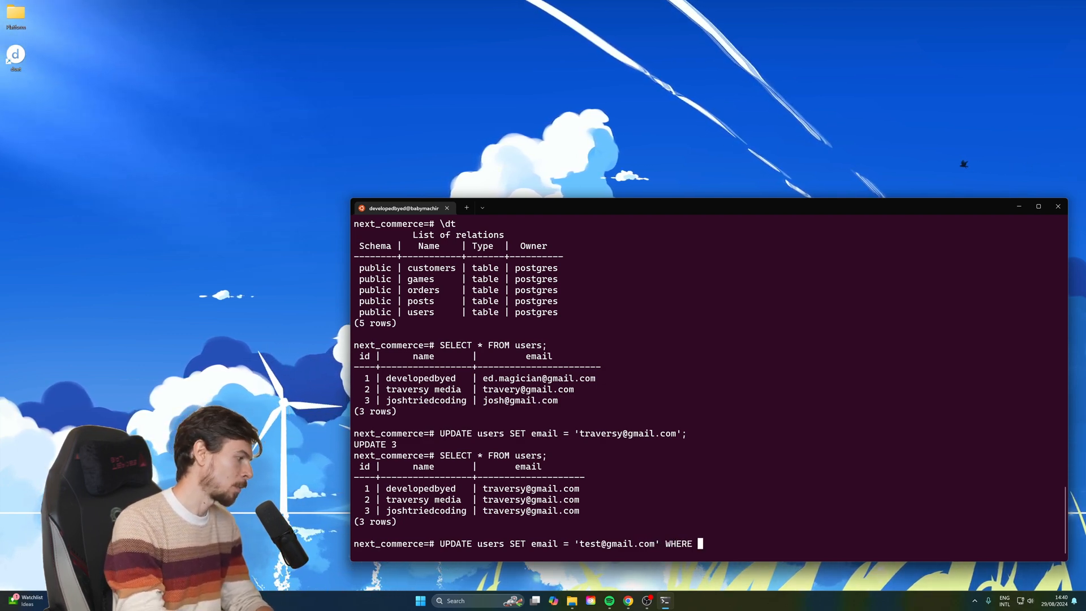
{"action": "type", "text": "email"}
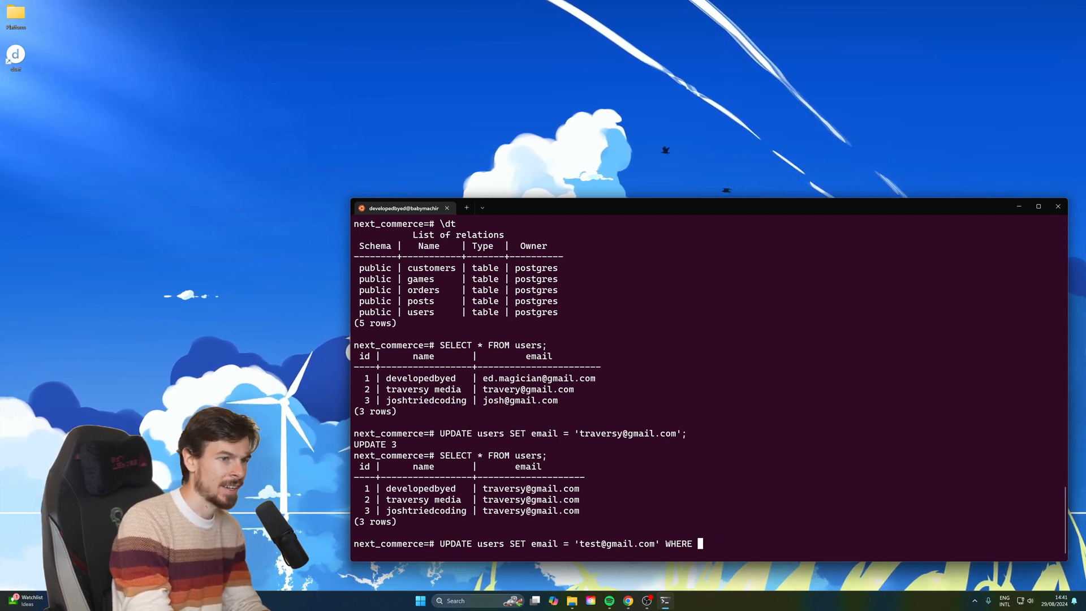
{"action": "type", "text": "id ="}
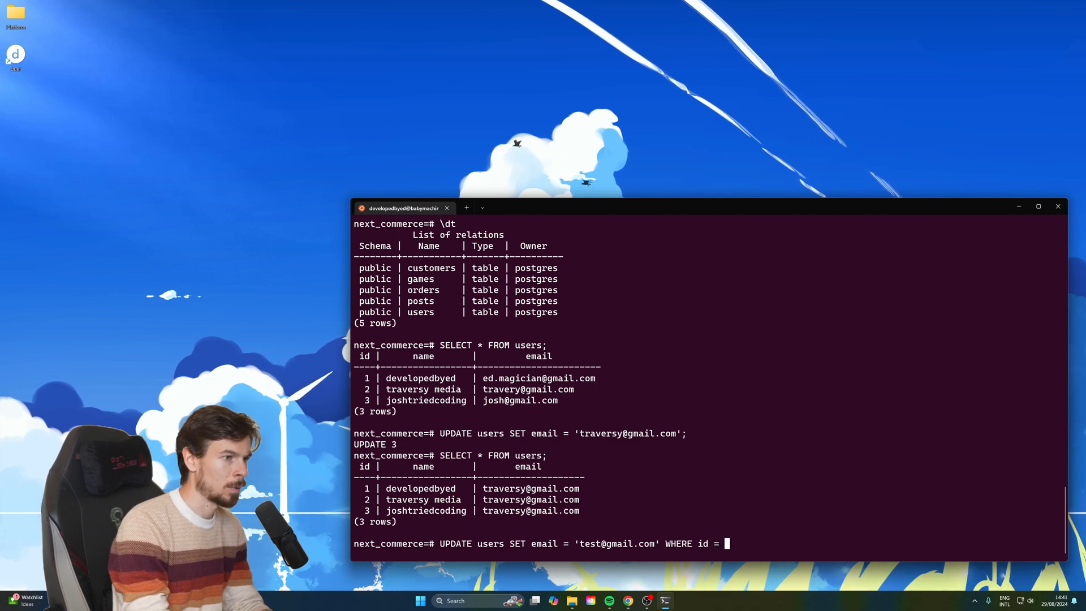
{"action": "type", "text": "2;"}
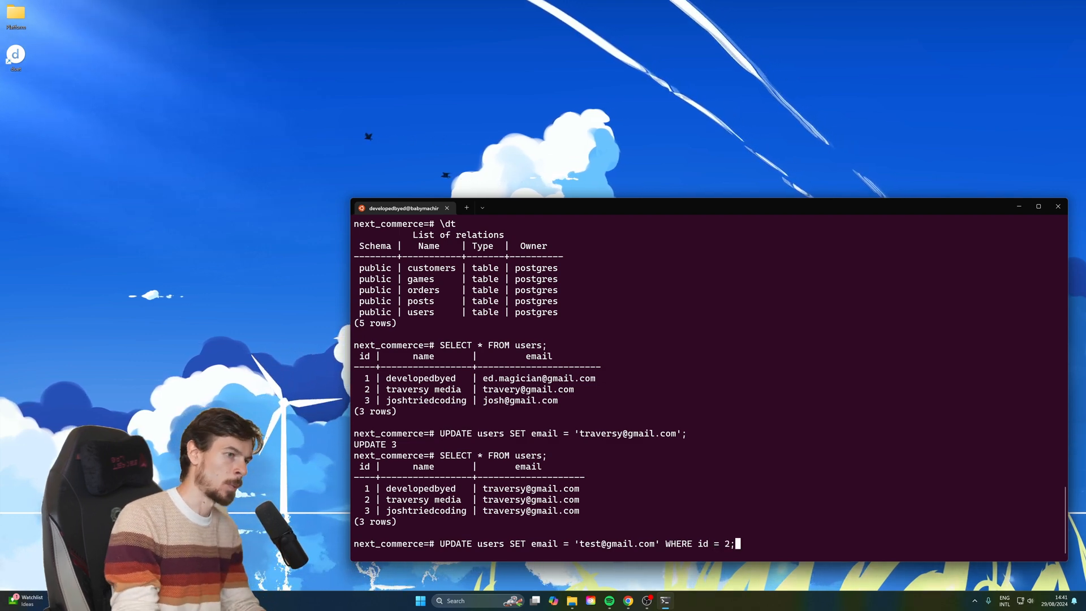
{"action": "key", "text": "Return"}
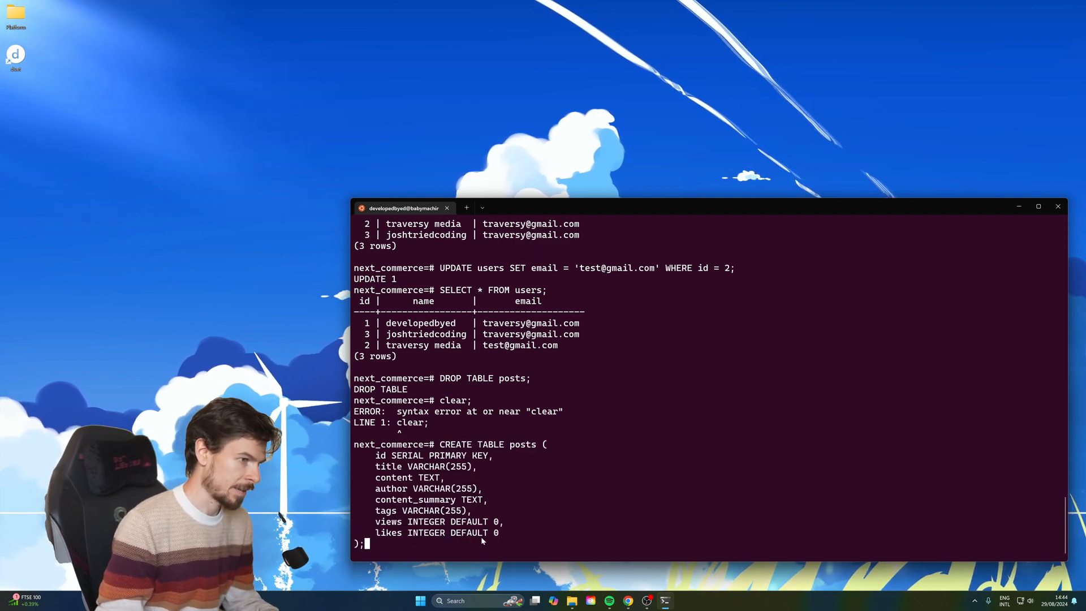
- Create the new posts table from the typed CREATE TABLE statement
{"action": "key", "text": "Return"}
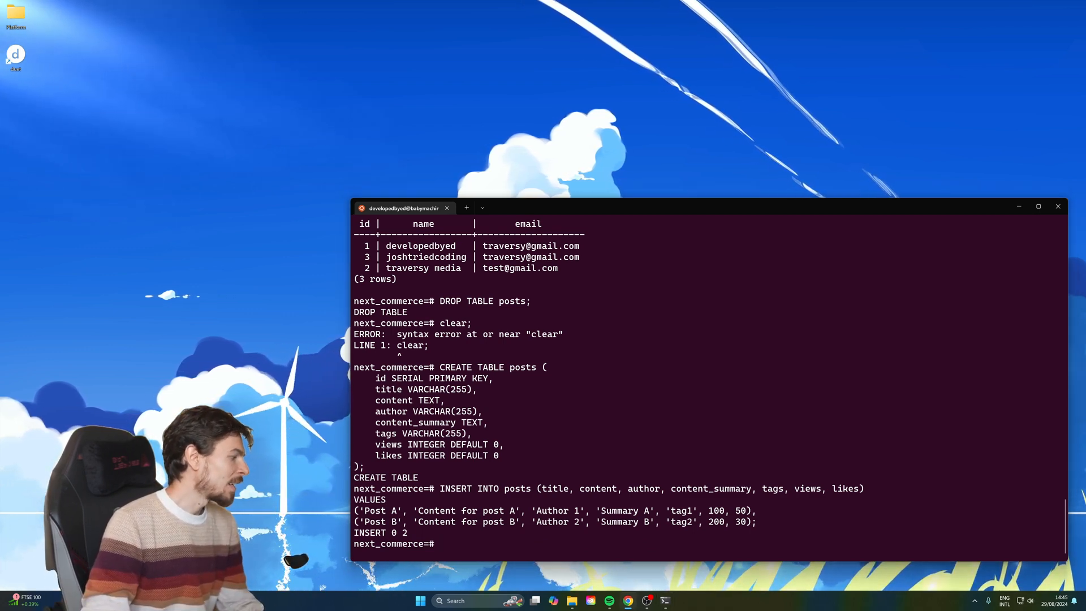
- Commit a BEGIN…COMMIT transaction taking 10 likes from Post A and adding 10 to Post B
{"action": "type", "text": "UPDATE posts SET likes = likes - 10 WHERE title = 'Post A';"}
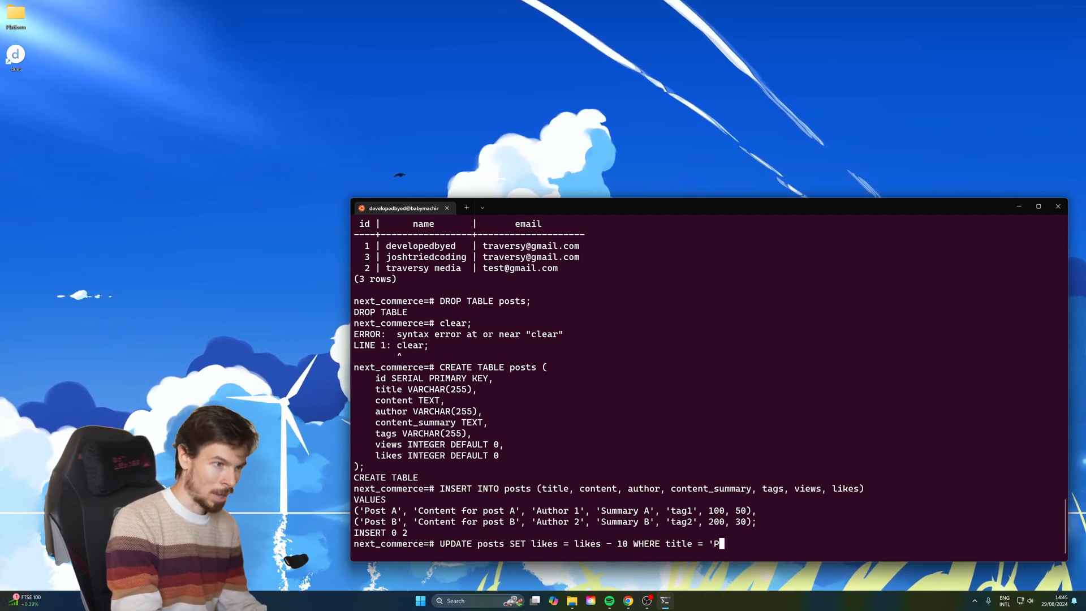
{"action": "key", "text": "ctrl+c"}
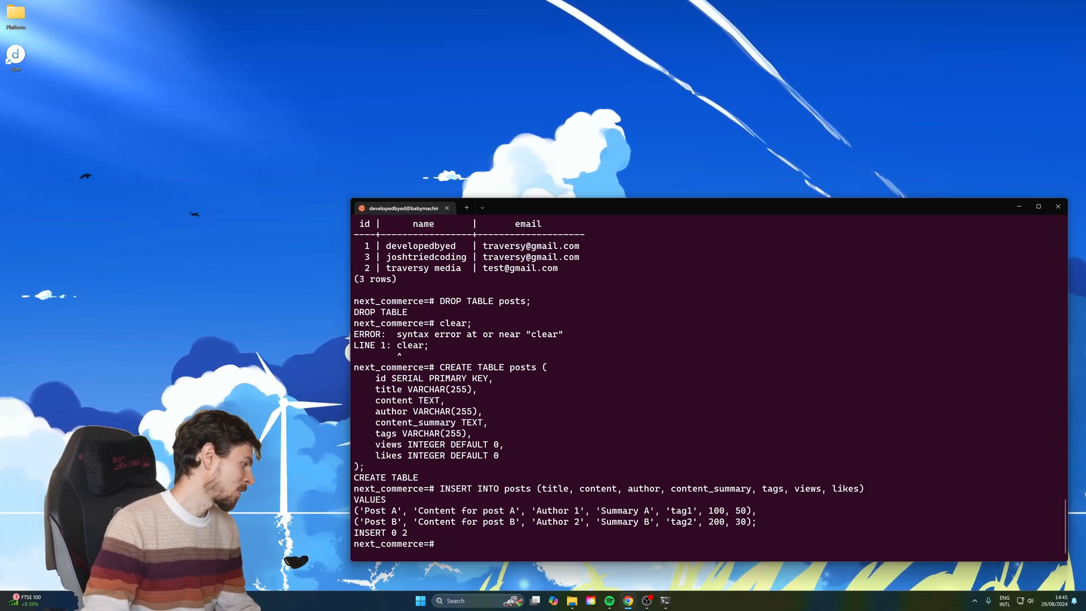
{"action": "type", "text": "UPDATE posts SET likes = likes + 10 WHERE title = 'Post B';"}
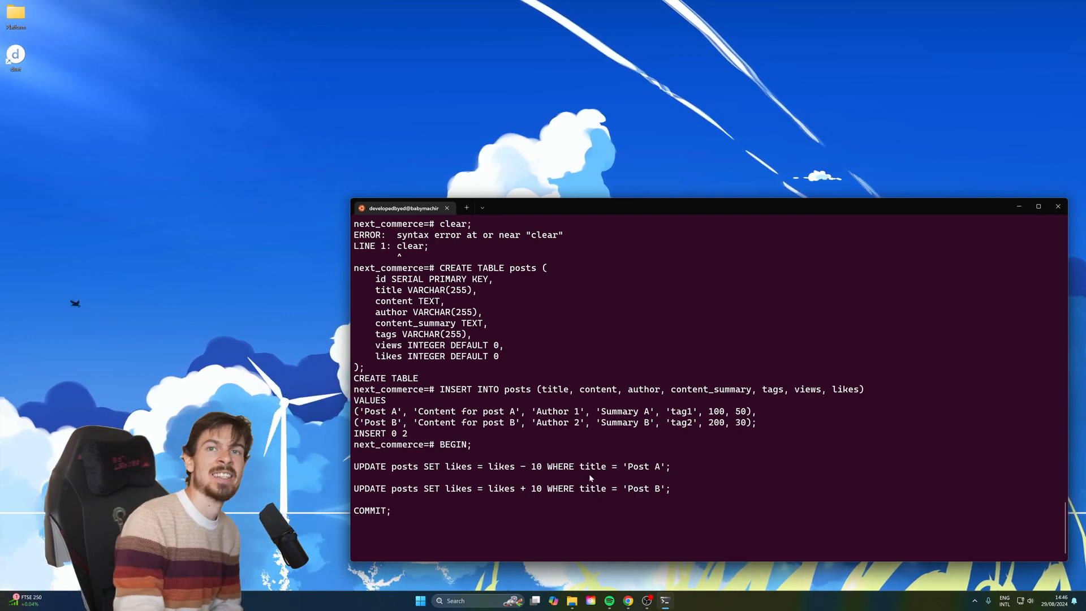
{"action": "key", "text": "Return"}
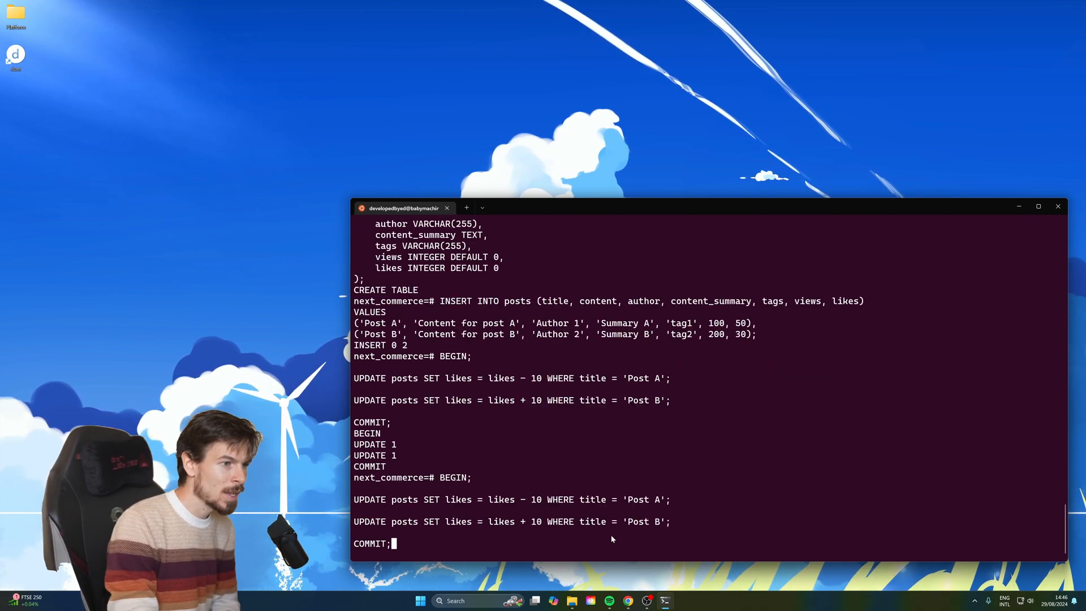
- Select all rows from posts to verify the transferred likes
{"action": "type", "text": "SELEC"}
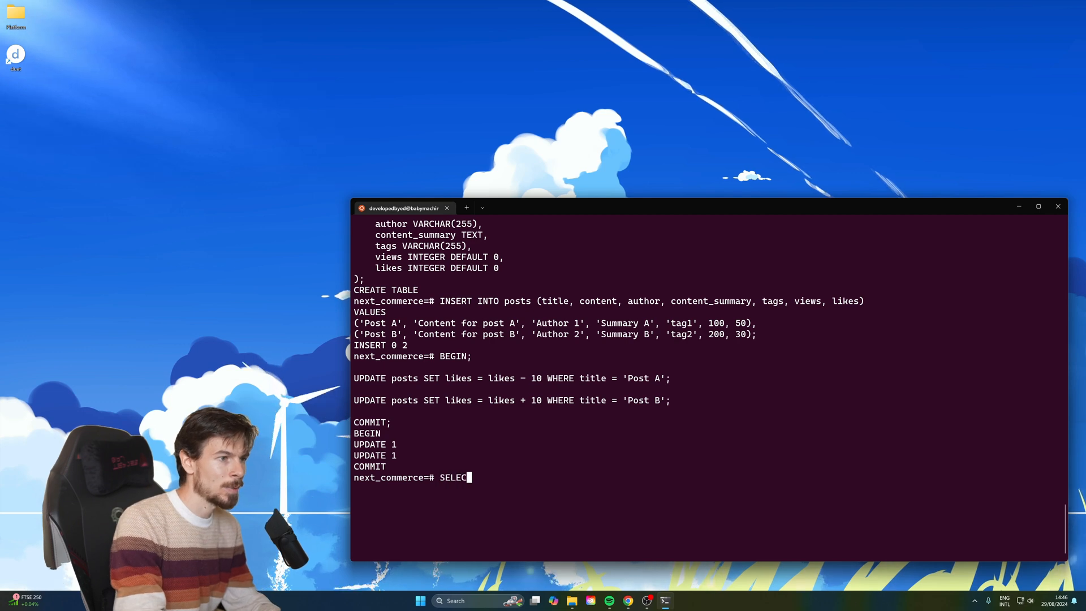
{"action": "type", "text": "* FROM posts"}
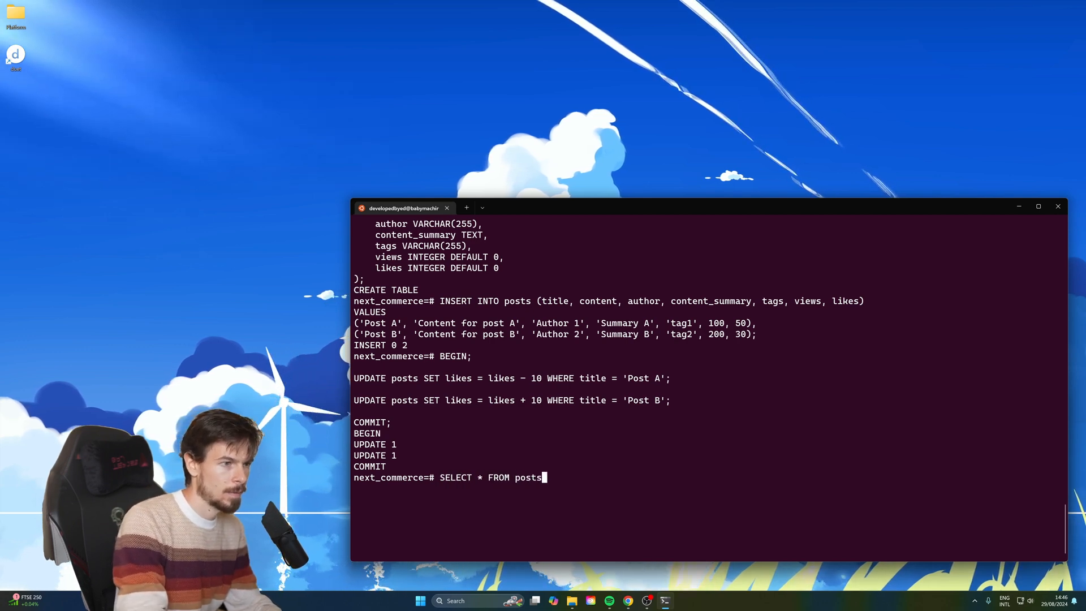
{"action": "key", "text": "Return"}
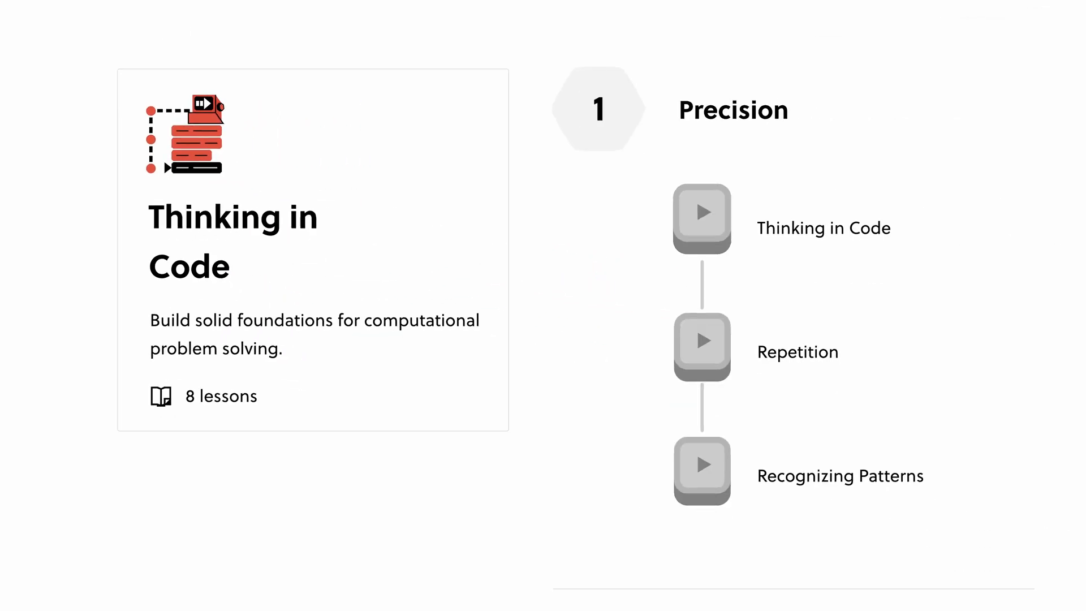
- Scroll past the Precision unit and start the Conditional Statements lesson in Brilliant
{"action": "left_click", "coordinate": [702, 217]}
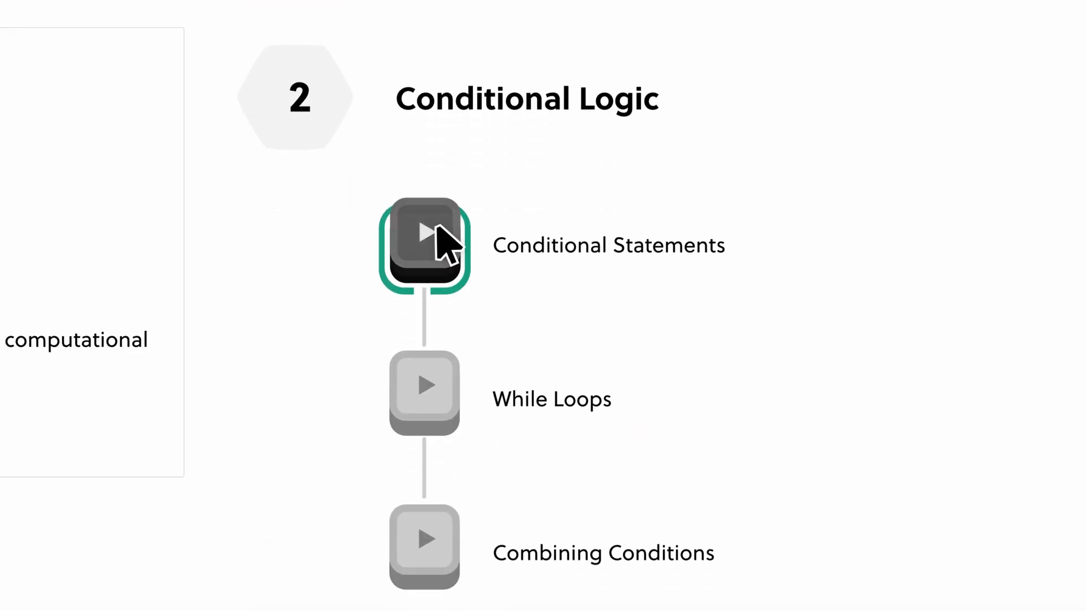
{"action": "left_click", "coordinate": [425, 245]}
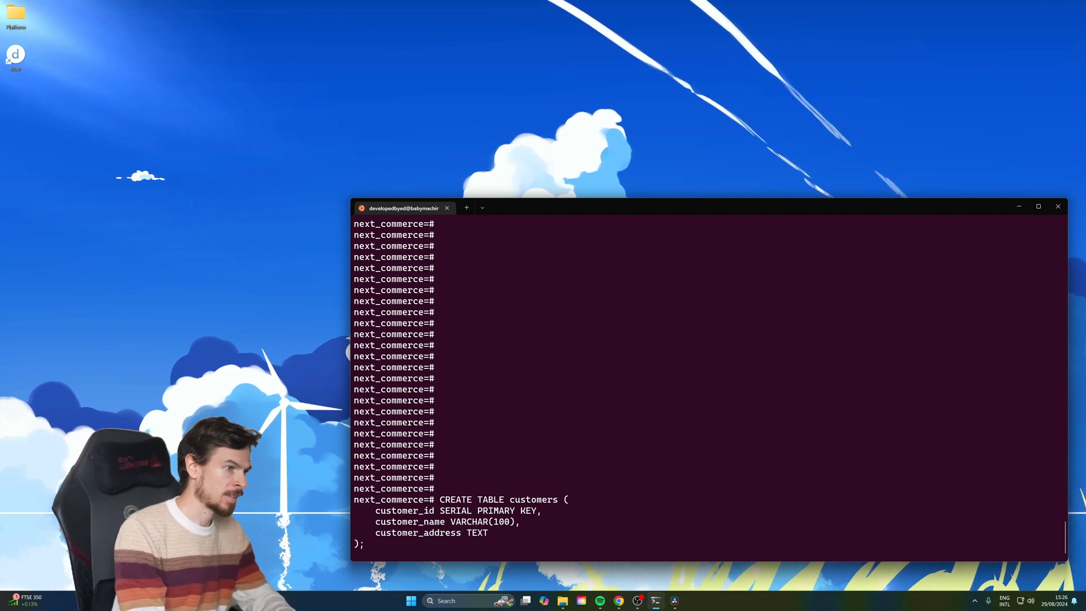
- Create the customers table from the typed CREATE TABLE statement
{"action": "key", "text": "Return"}
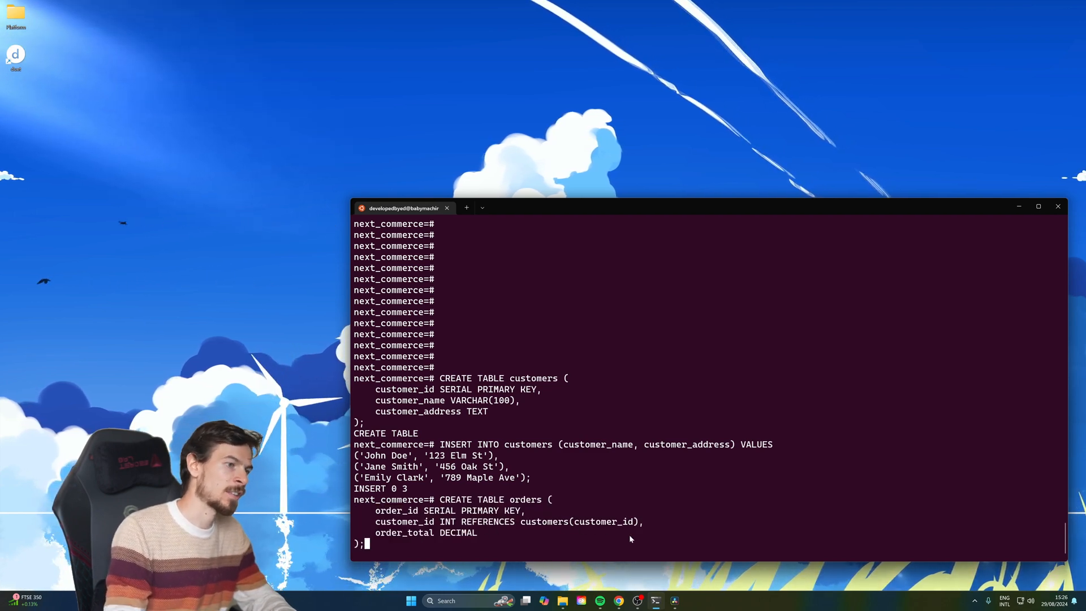
- Create the orders table so three orders can be inserted and joined
{"action": "key", "text": "Return"}
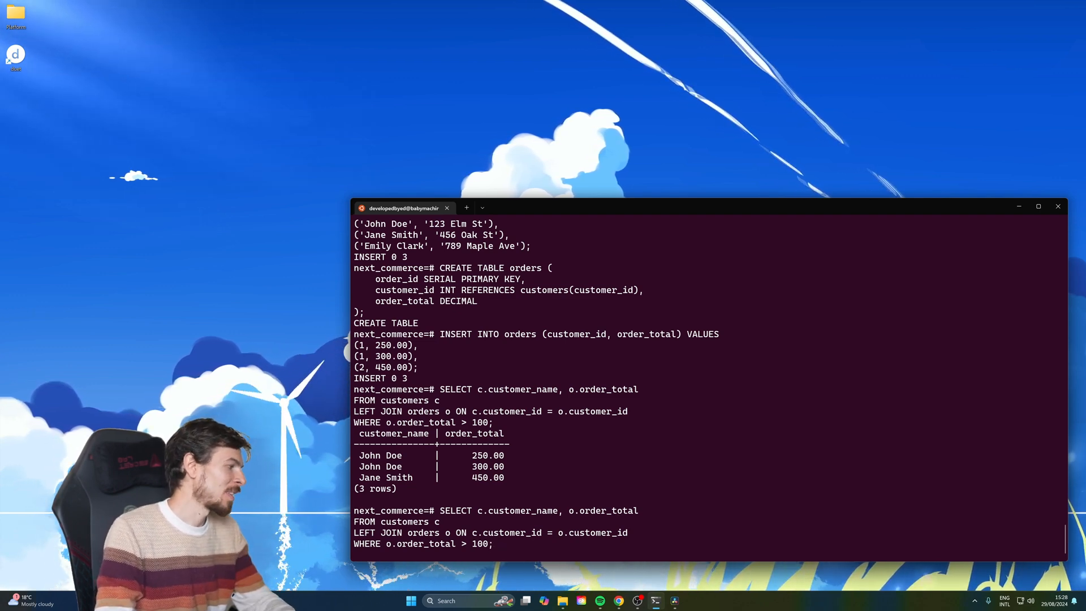
- Run the LEFT JOIN with WHERE o.order_total > 100 OR o.order_total IS NULL
{"action": "key", "text": "Backspace"}
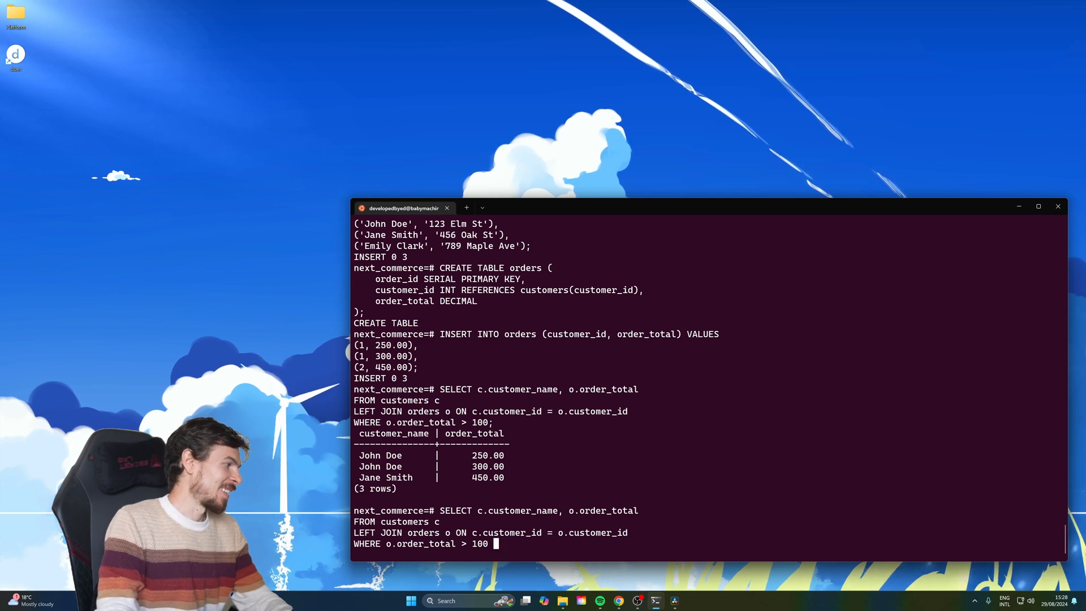
{"action": "type", "text": "OR o.o"}
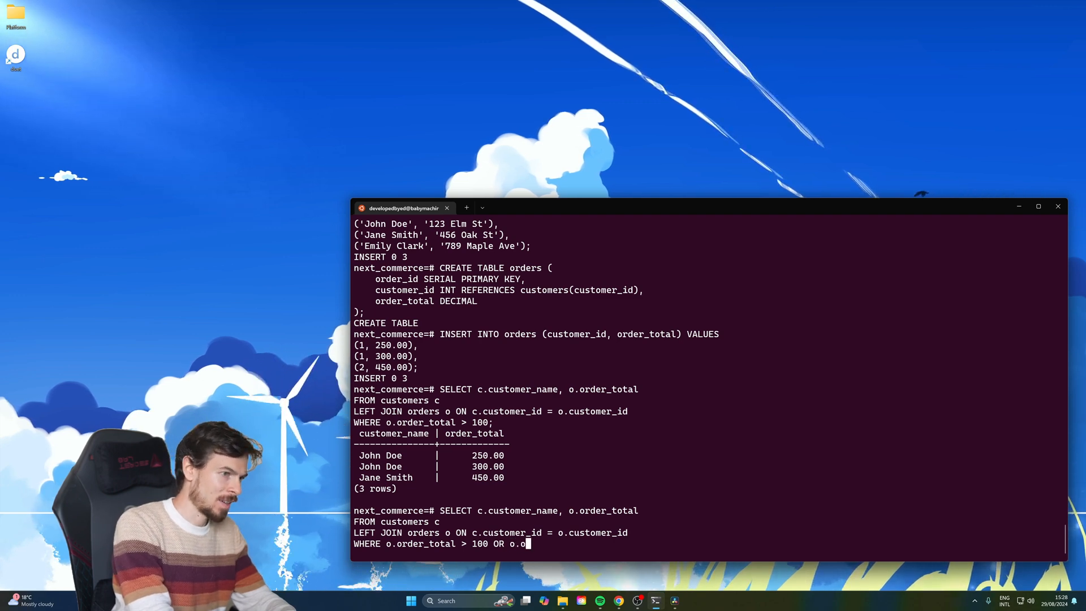
{"action": "type", "text": "rder_total IS NULL;"}
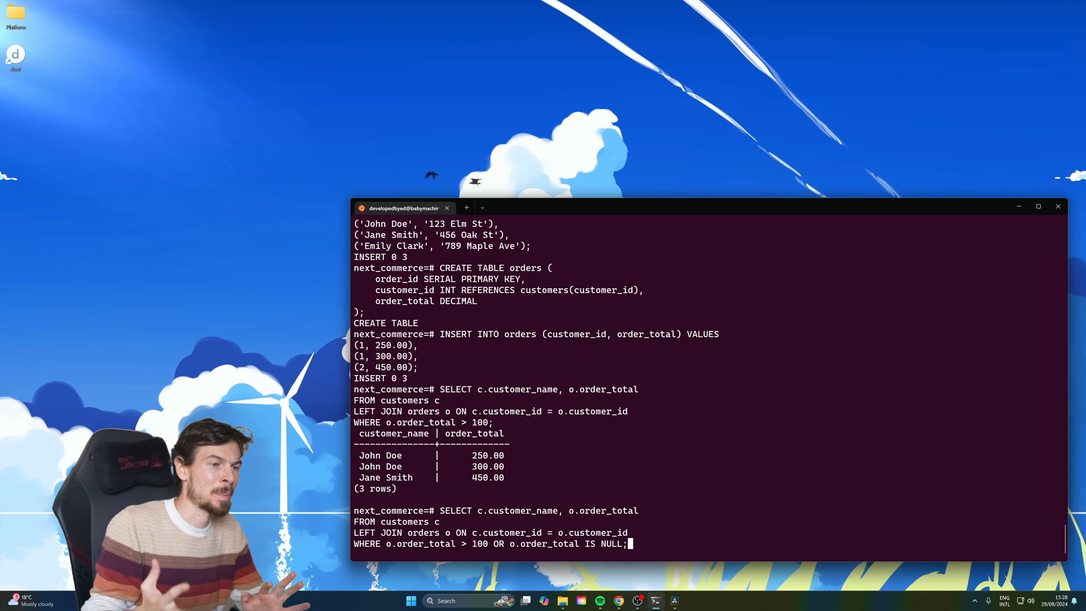
{"action": "key", "text": "Return"}
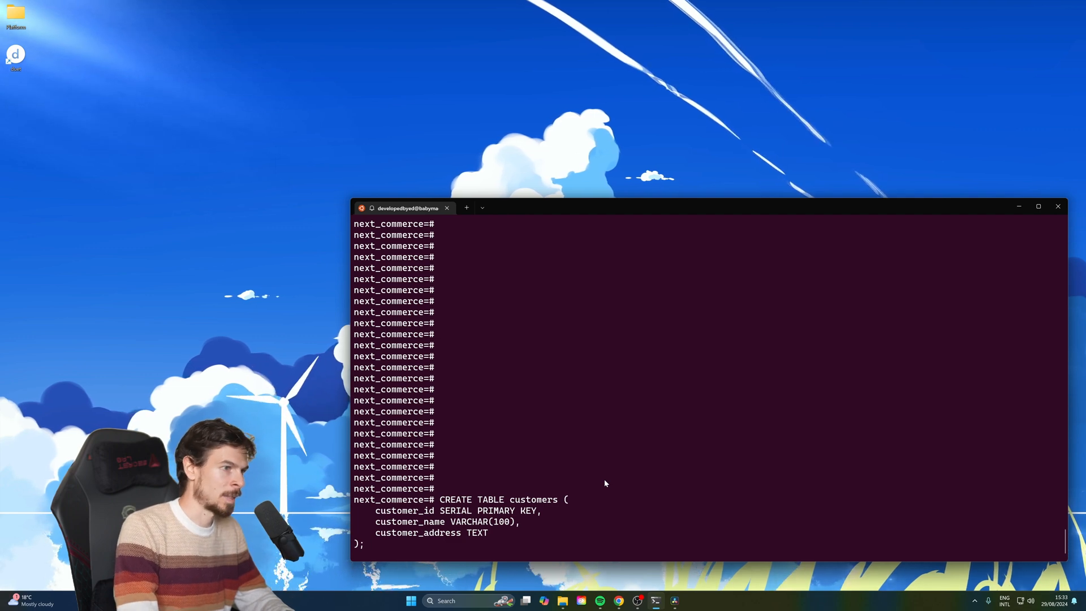
- Recreate the customers table and insert its three customers
{"action": "key", "text": "Return"}
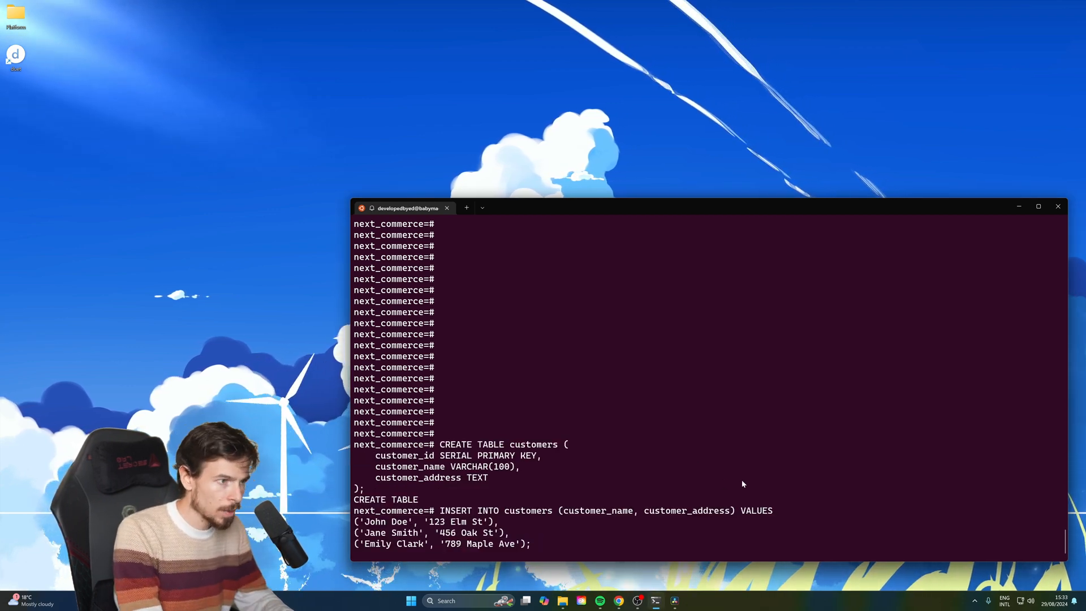
{"action": "key", "text": "Return"}
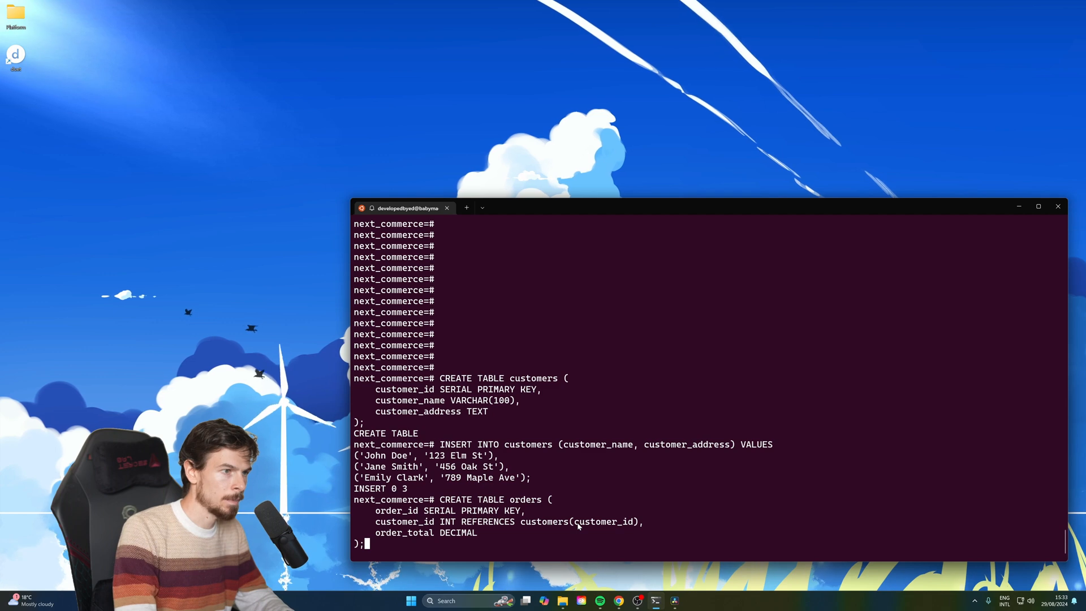
- Recreate the orders table ready for five orders including 150.00 and 600.00
{"action": "key", "text": "Return"}
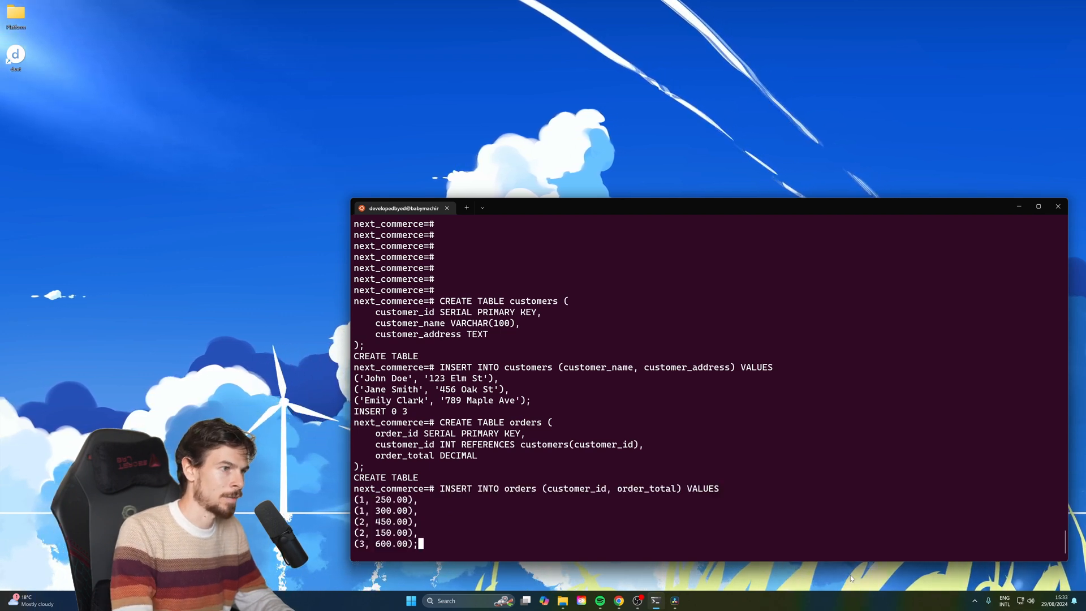
- Insert the five orders before writing the total_spent SUM > 500 query
{"action": "key", "text": "Return"}
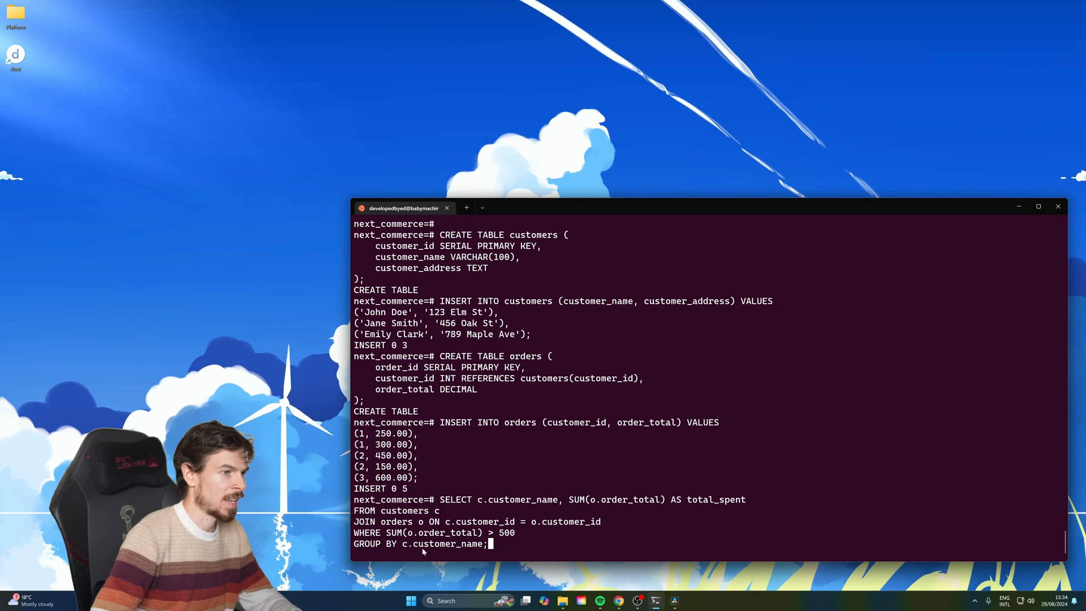
{"action": "key", "text": "Return"}
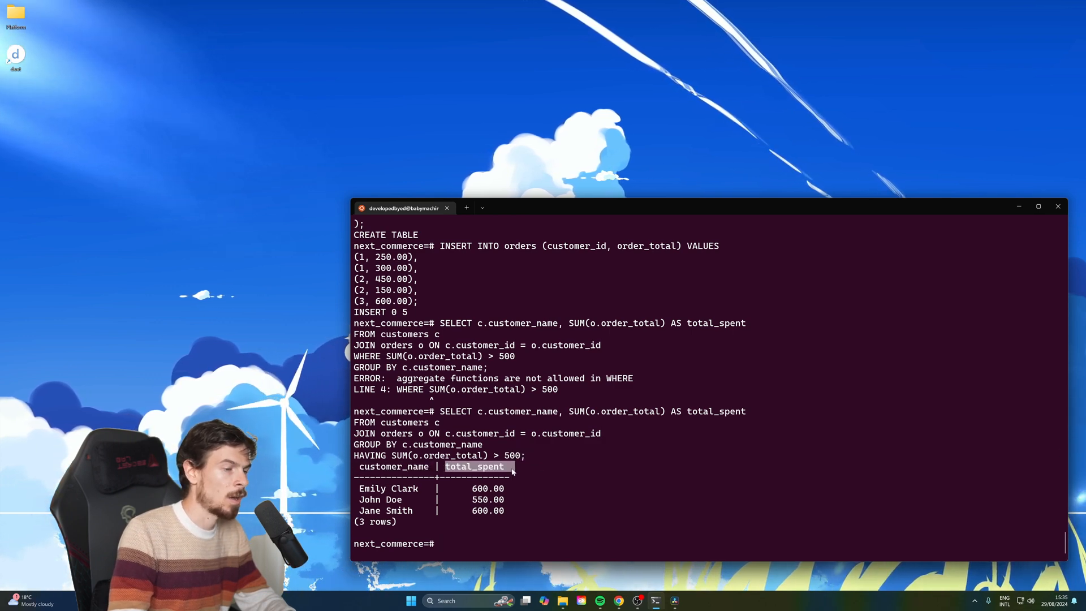
{"action": "mouse_move", "coordinate": [67, 405]}
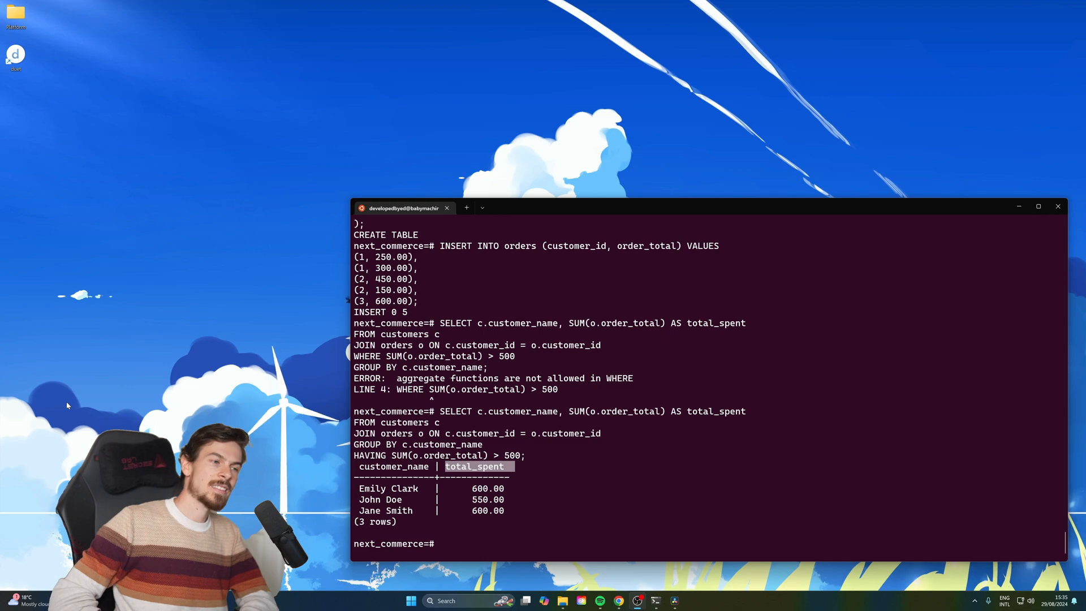